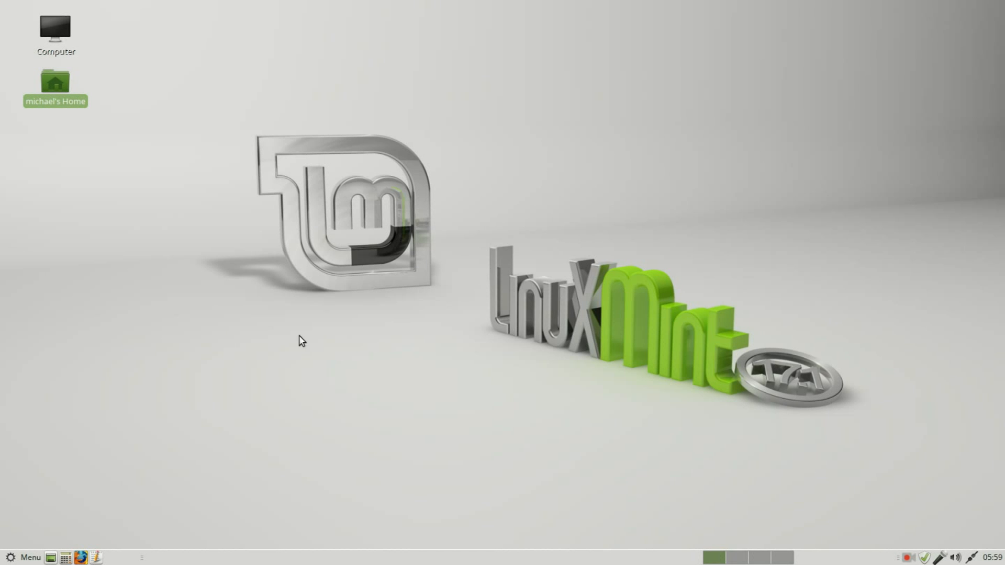
Step: Launch Disks from the Cinnamon Menu's Preferences section
click(22, 557)
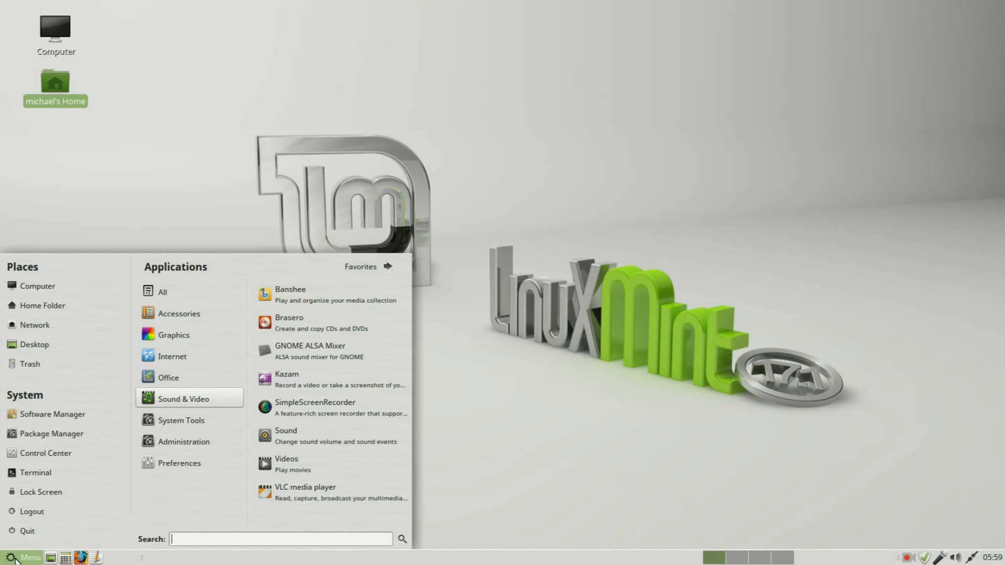
mouse_move(179, 463)
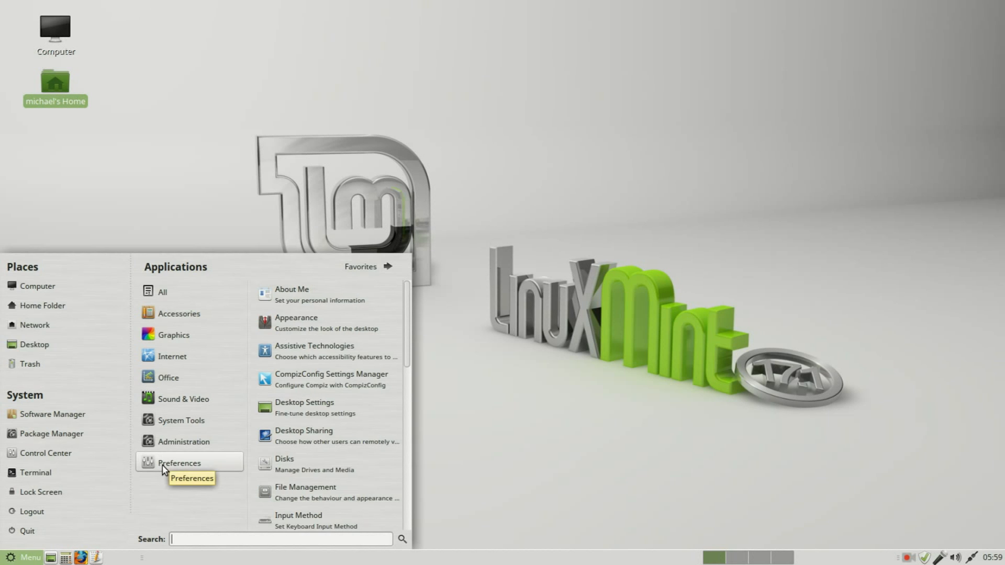
mouse_move(333, 465)
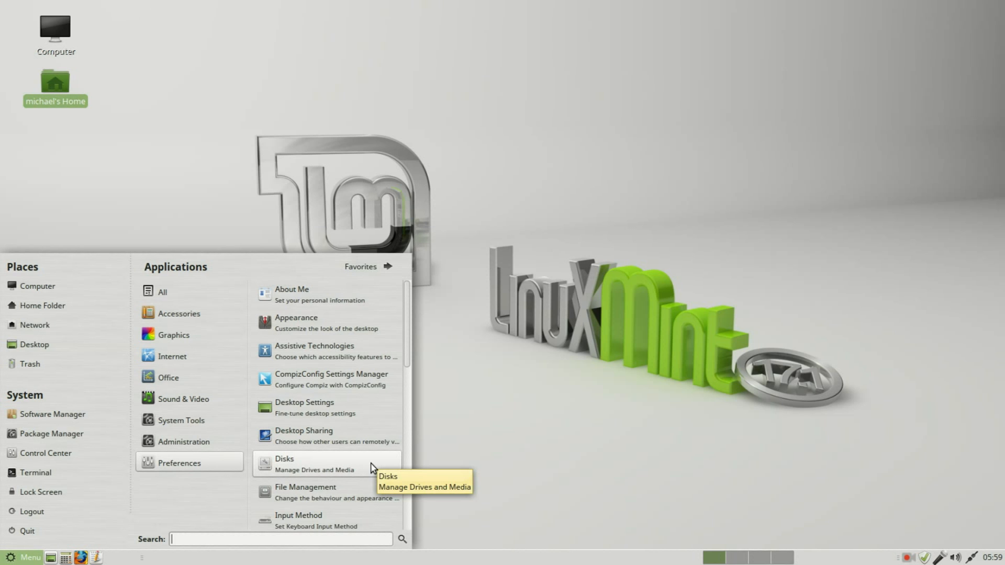
click(284, 460)
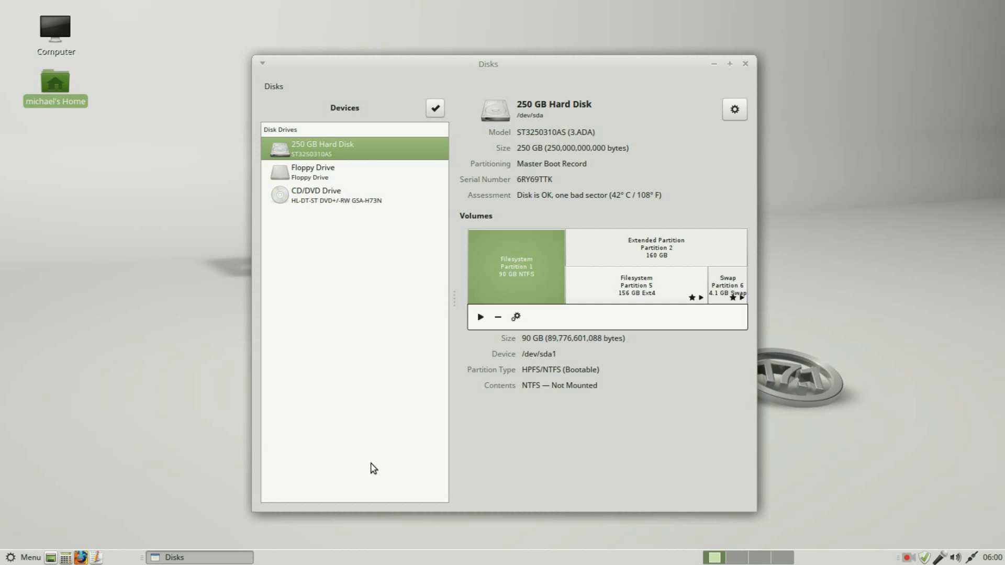
mouse_move(303, 95)
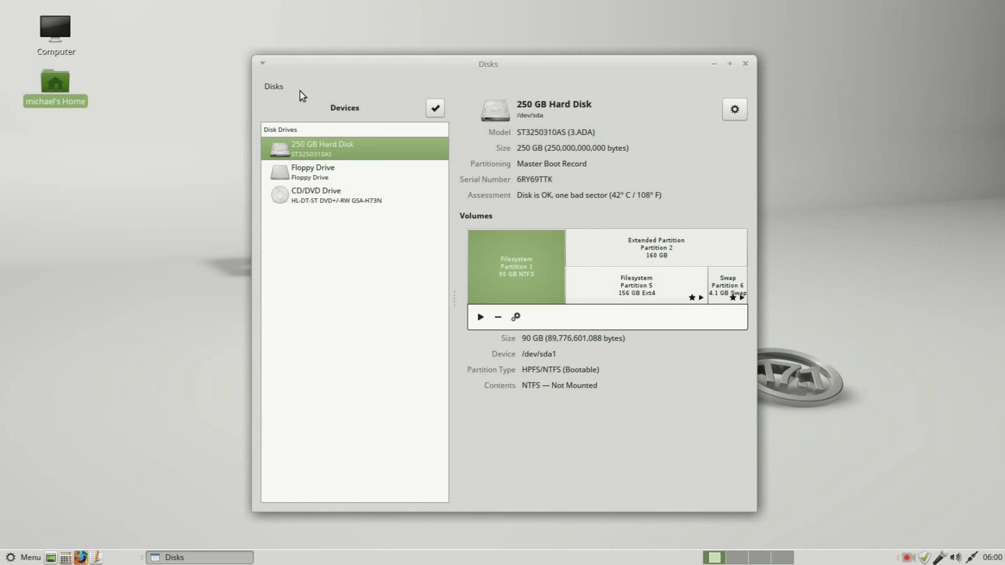
mouse_move(272, 93)
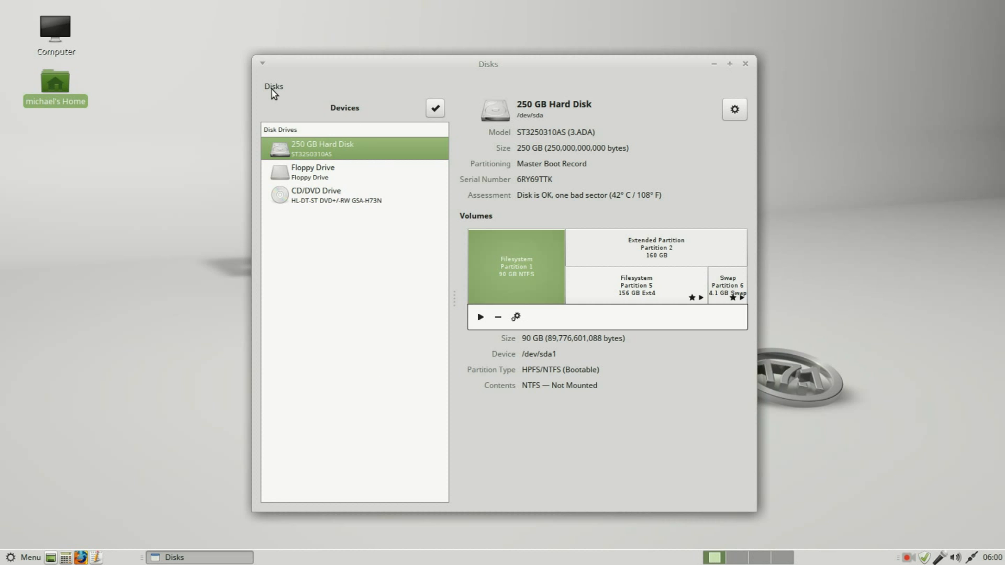
click(273, 86)
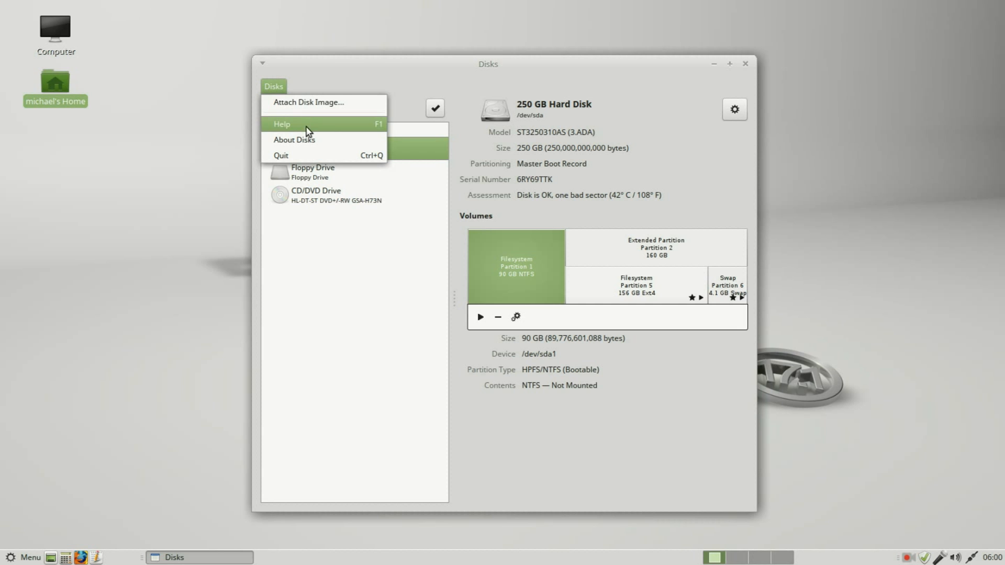
click(295, 139)
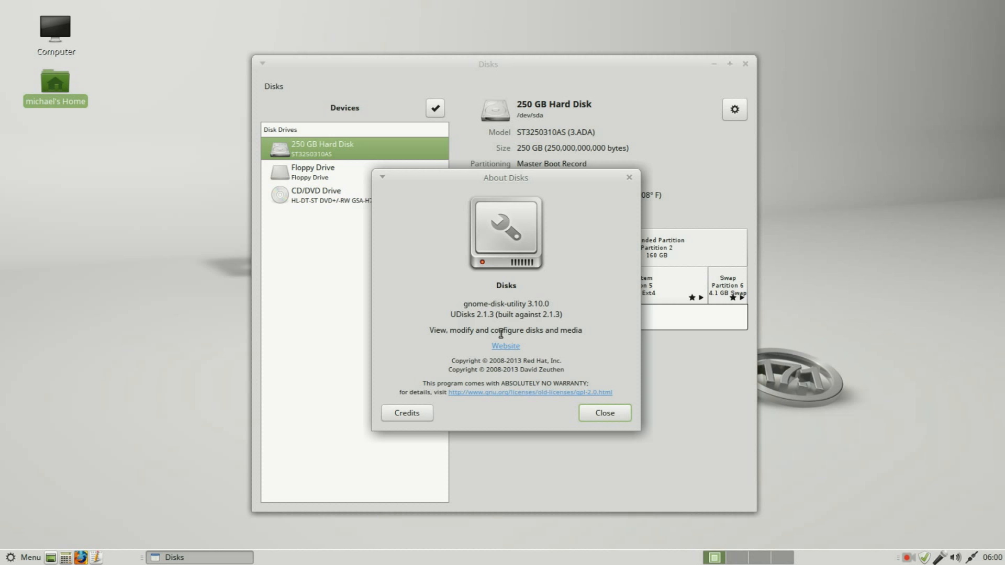
click(602, 412)
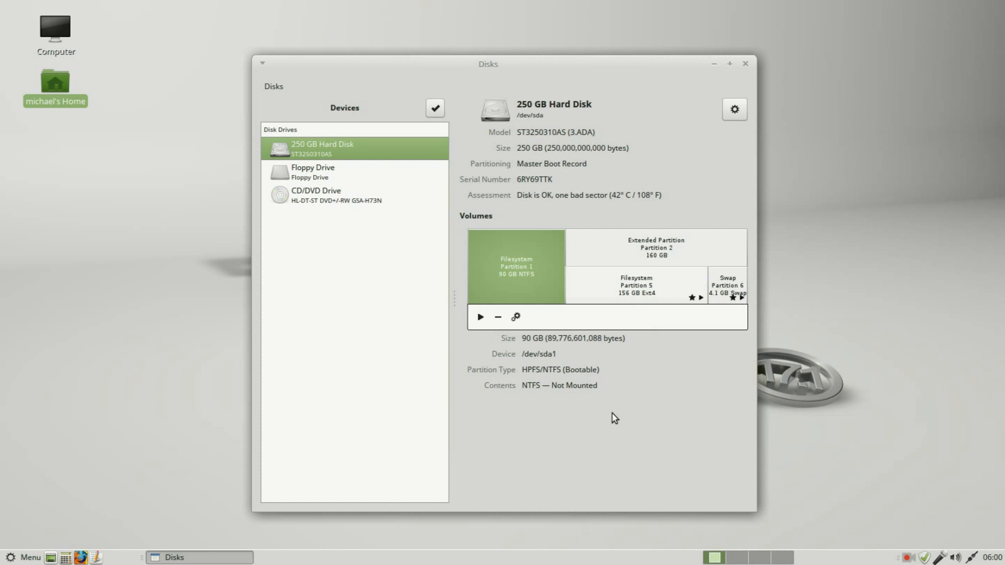
mouse_move(351, 114)
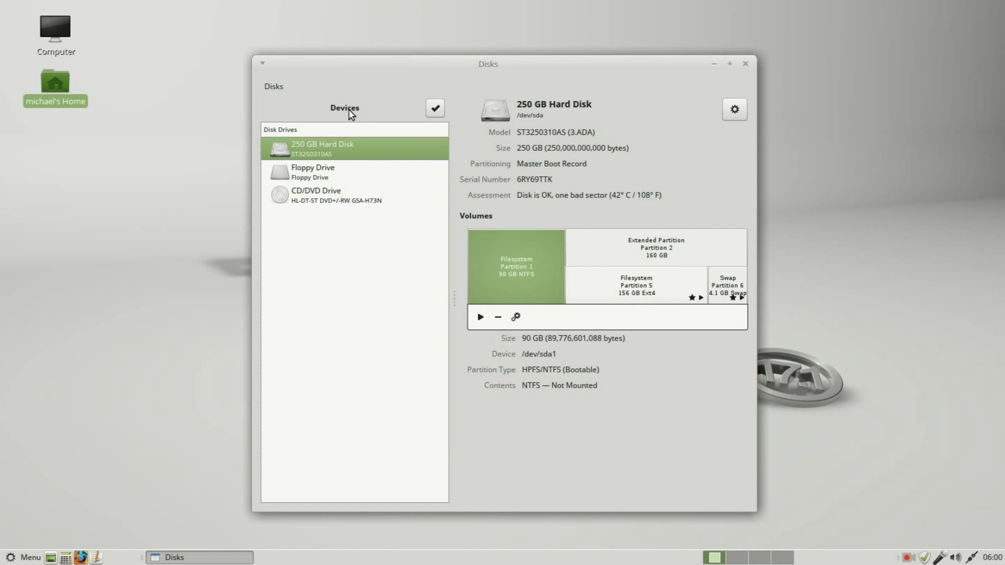
mouse_move(332, 154)
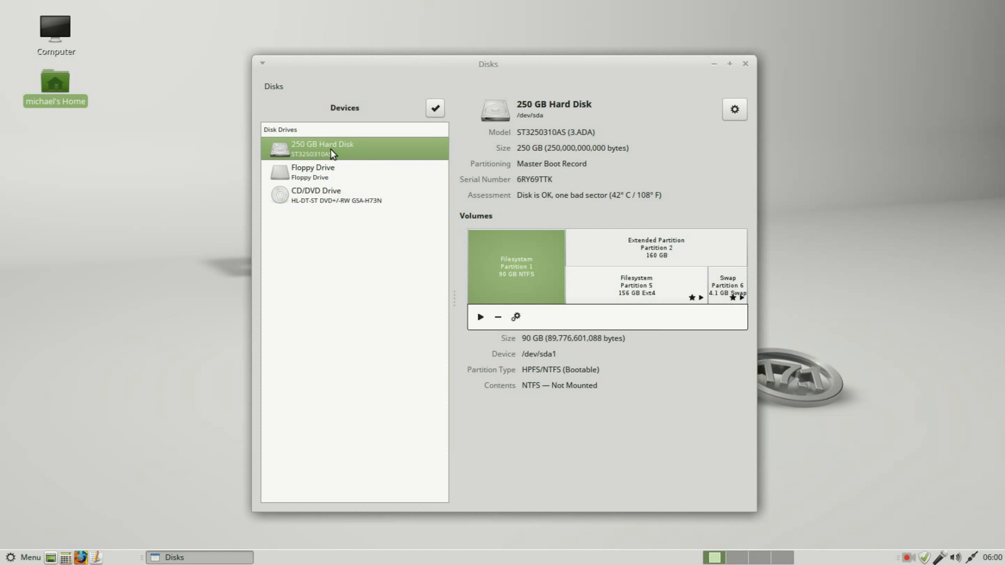
click(313, 172)
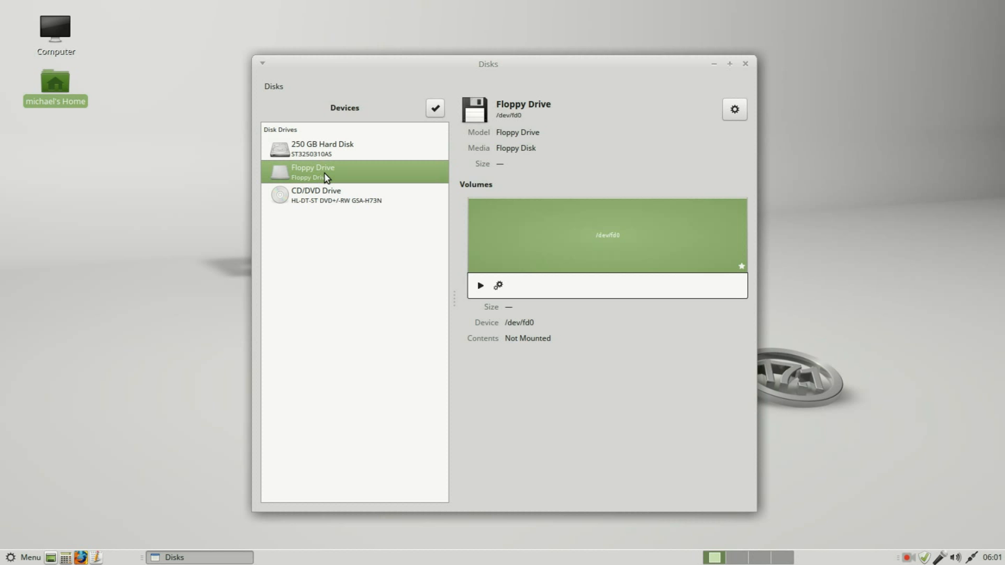
click(327, 195)
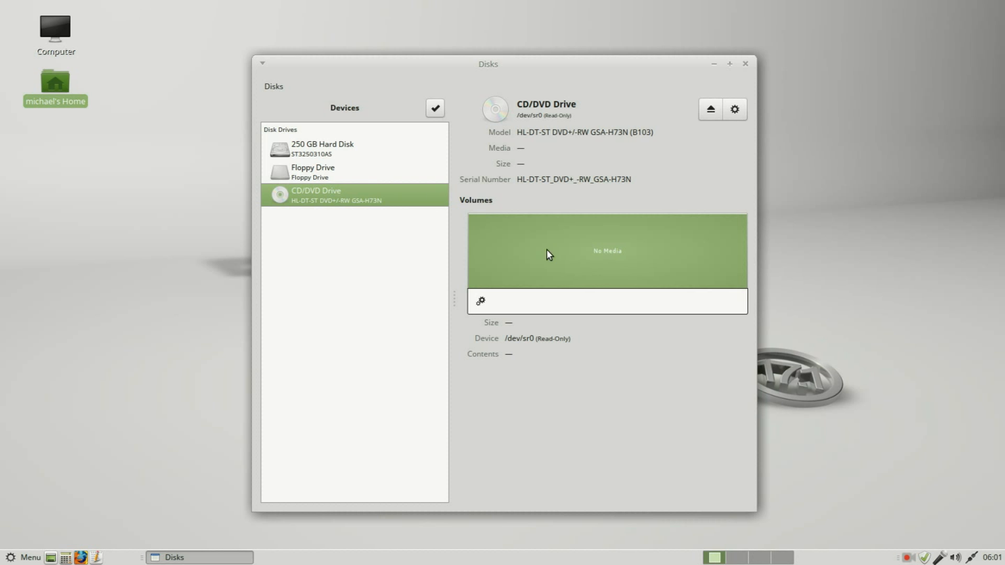
mouse_move(404, 142)
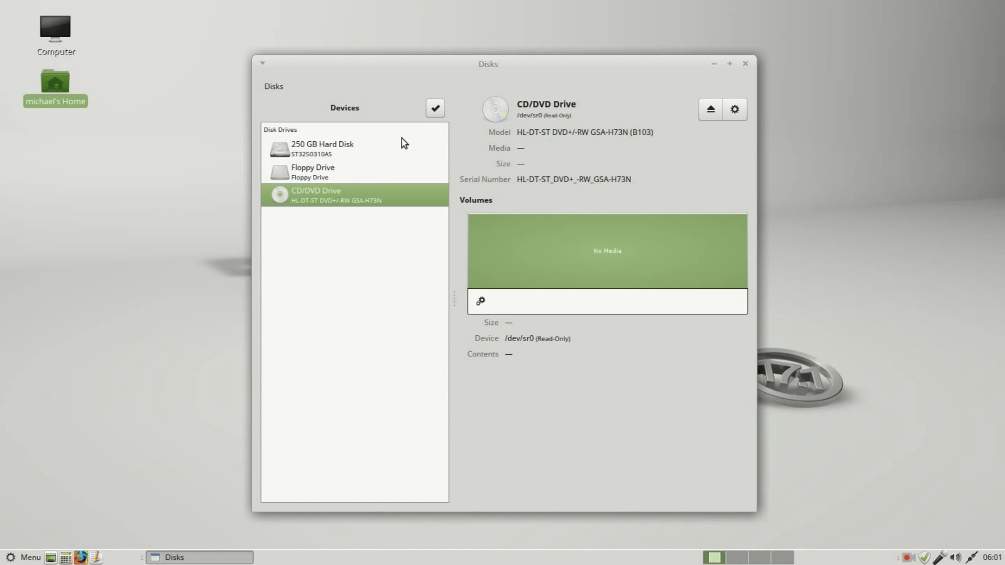
mouse_move(309, 155)
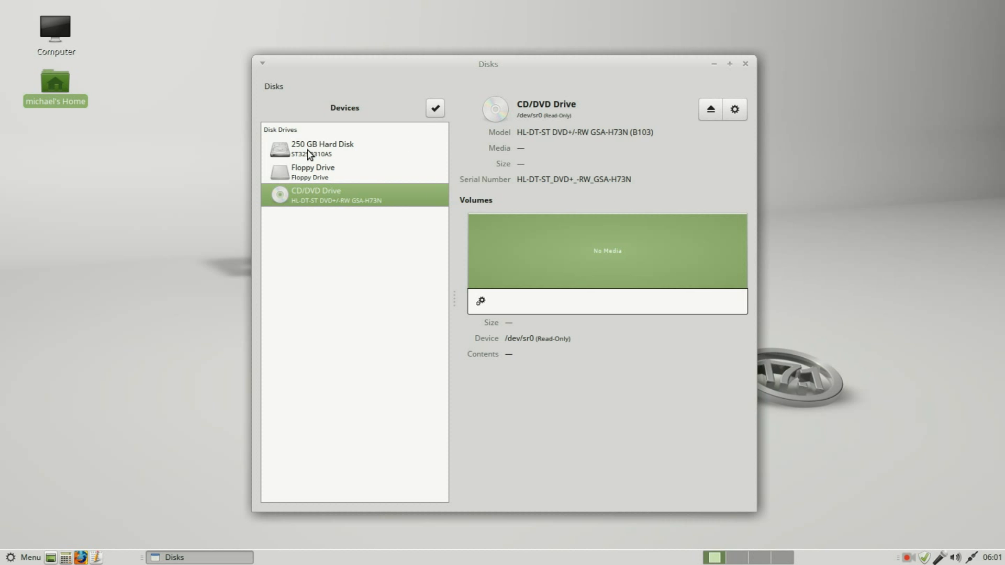
click(322, 149)
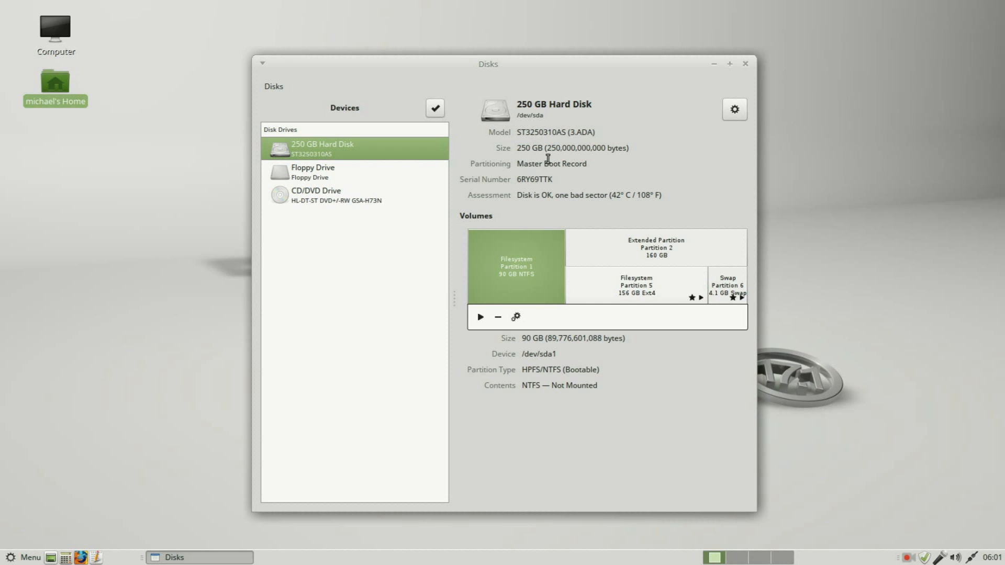
mouse_move(532, 174)
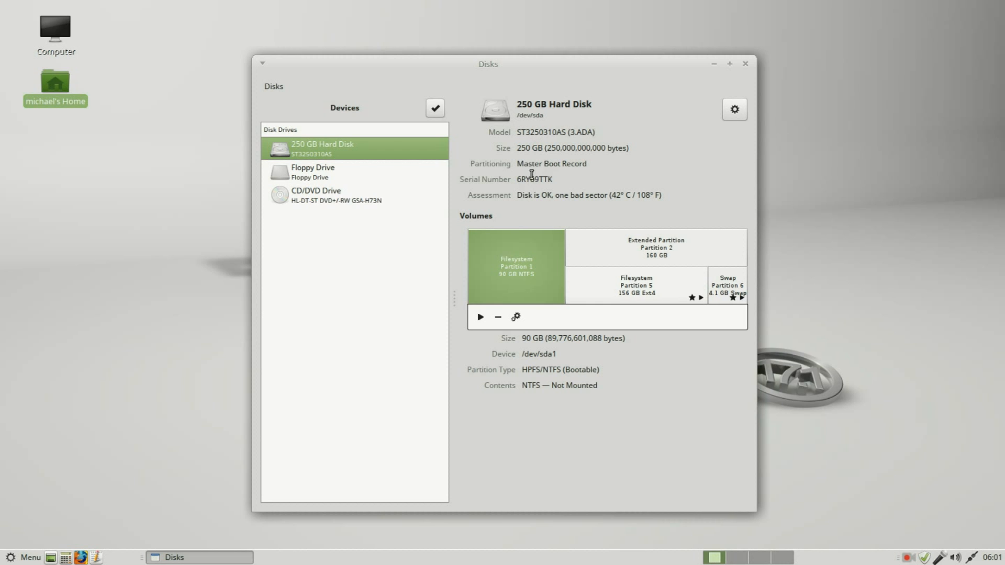
mouse_move(540, 208)
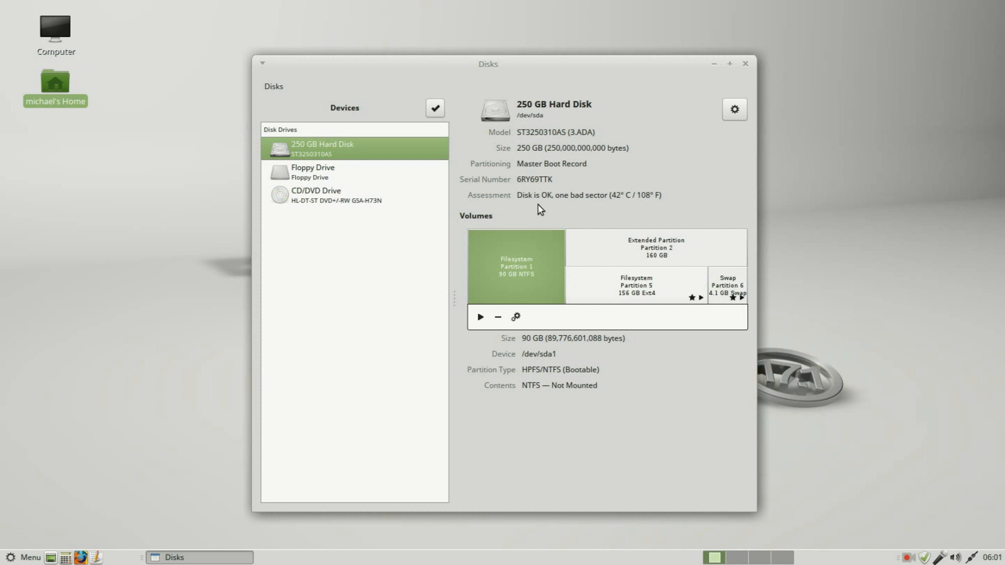
mouse_move(602, 206)
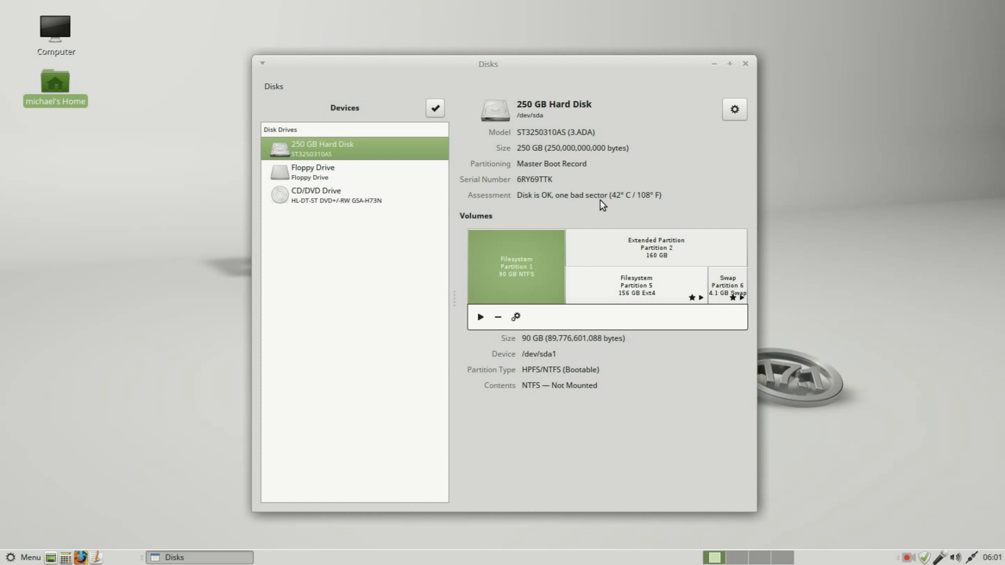
mouse_move(619, 206)
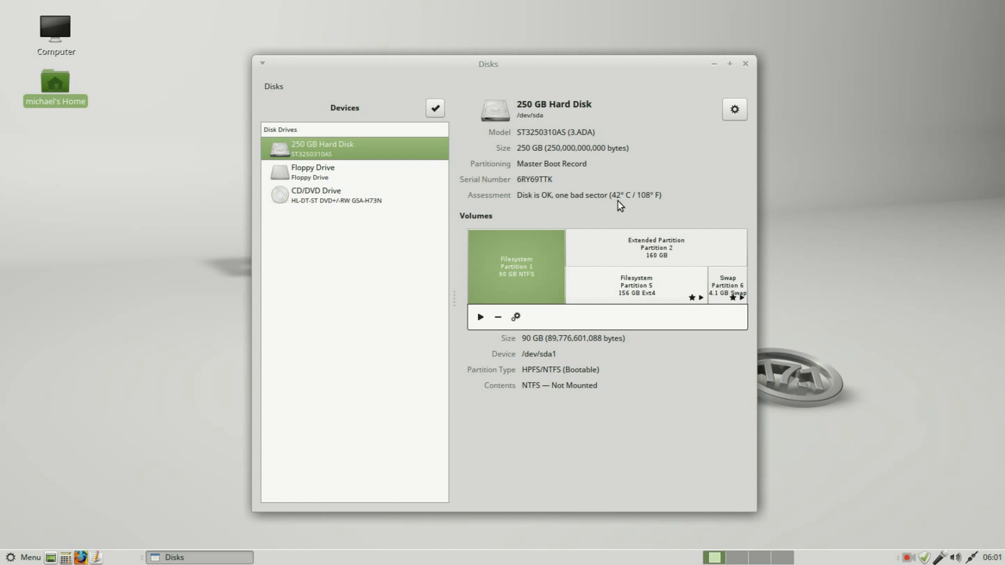
mouse_move(647, 206)
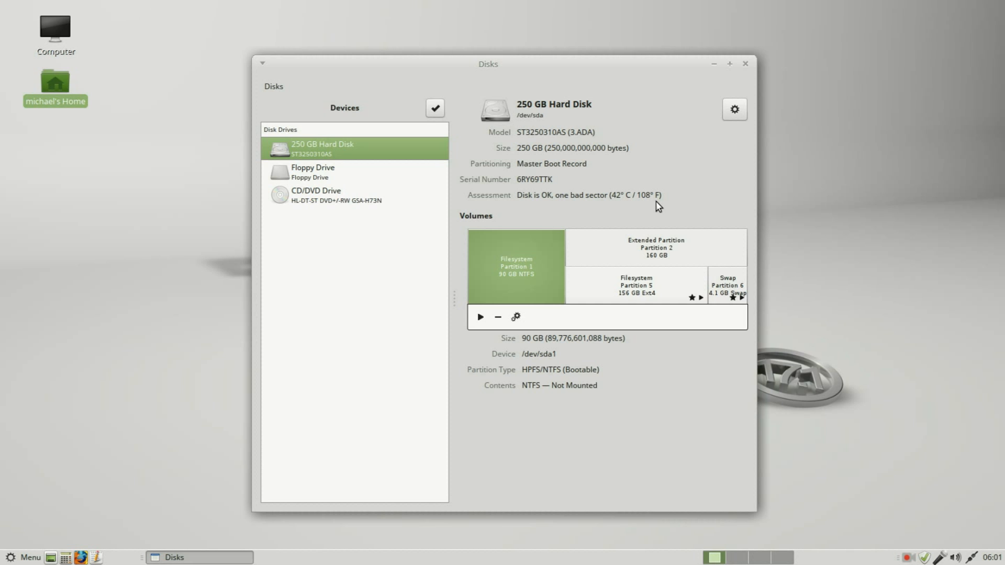
mouse_move(470, 220)
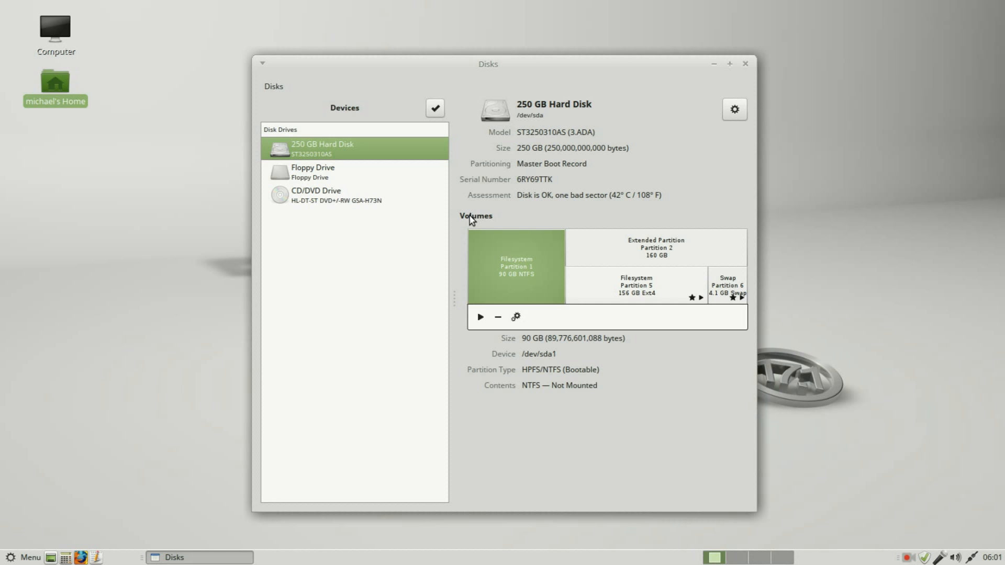
mouse_move(539, 249)
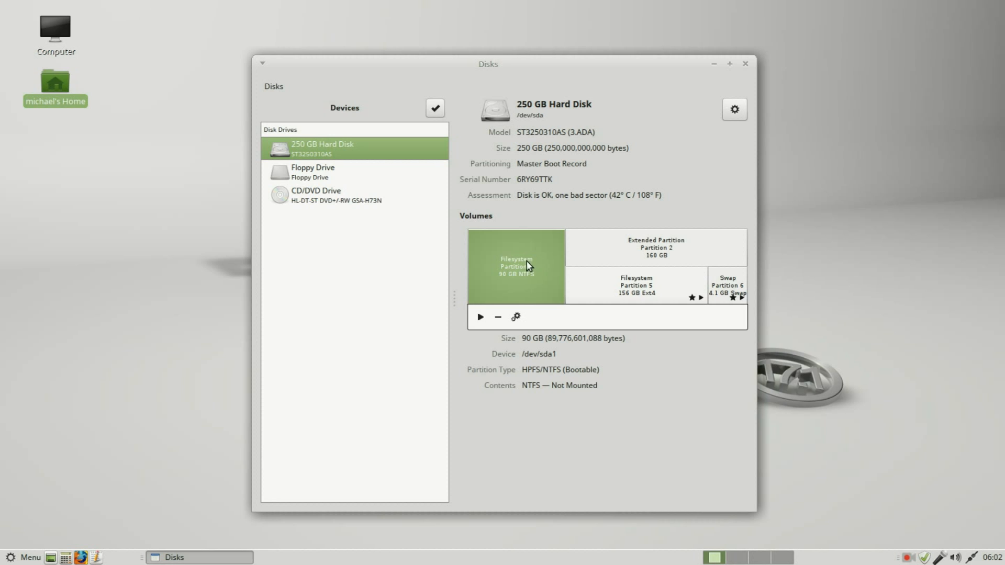
mouse_move(533, 276)
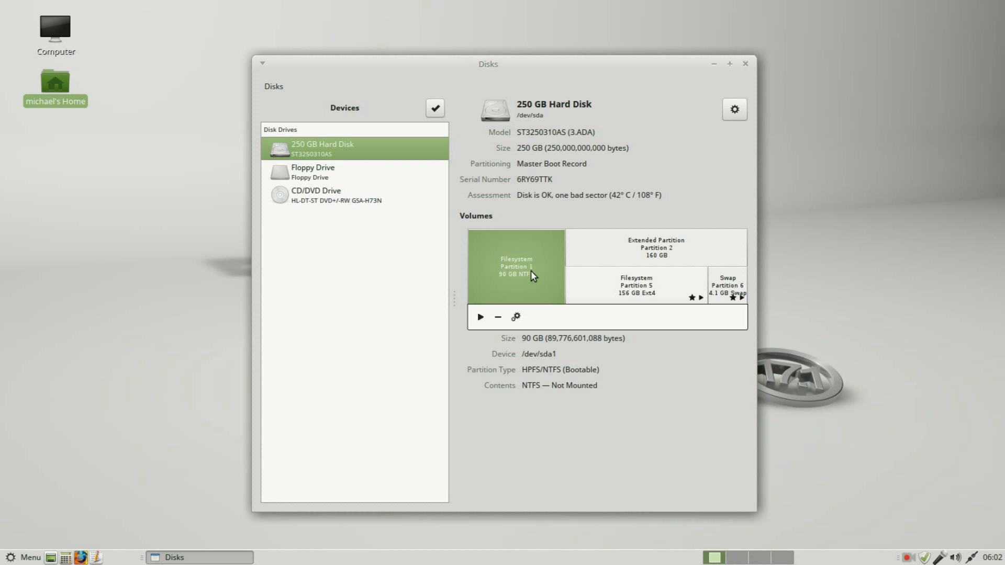
mouse_move(529, 350)
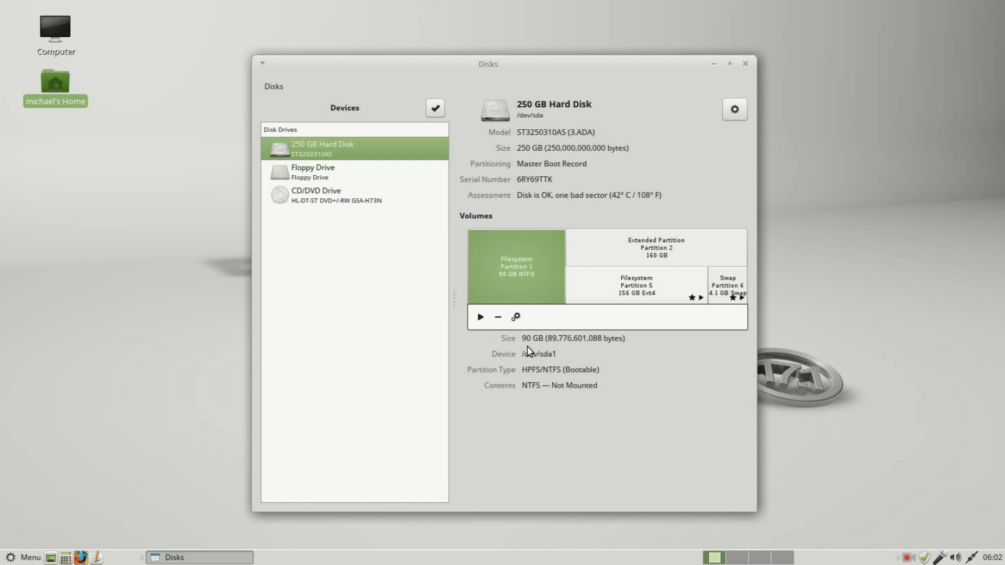
mouse_move(521, 286)
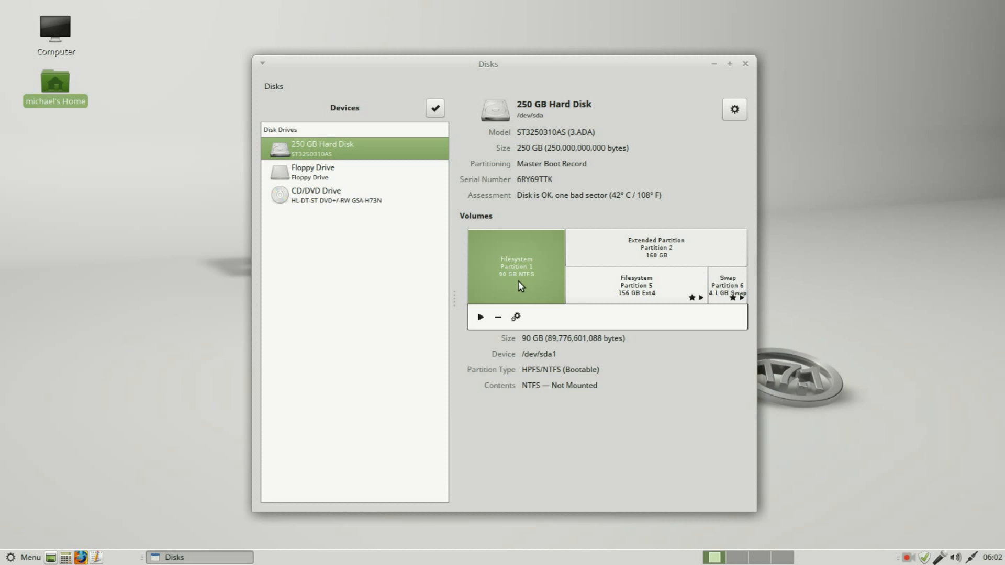
mouse_move(542, 348)
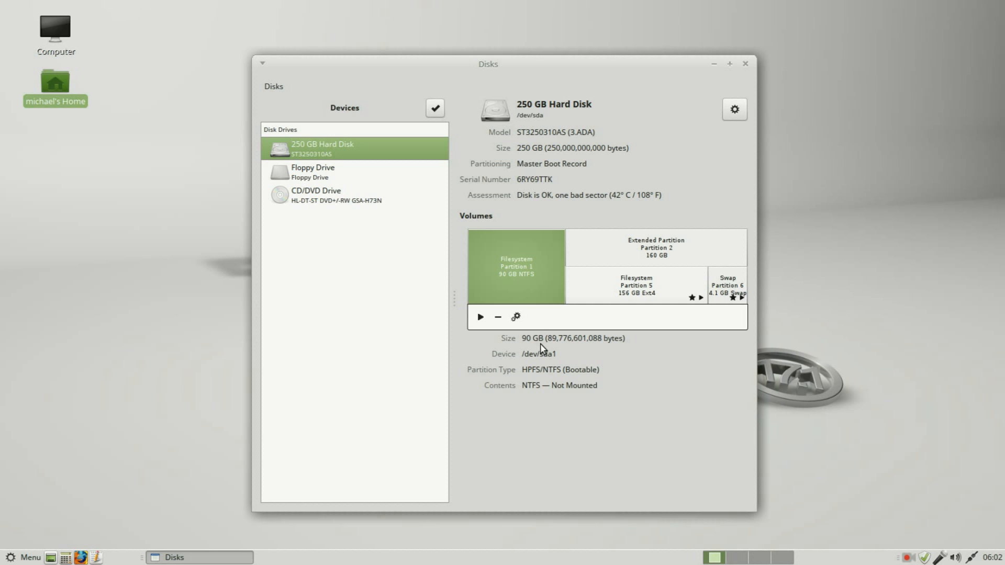
mouse_move(509, 363)
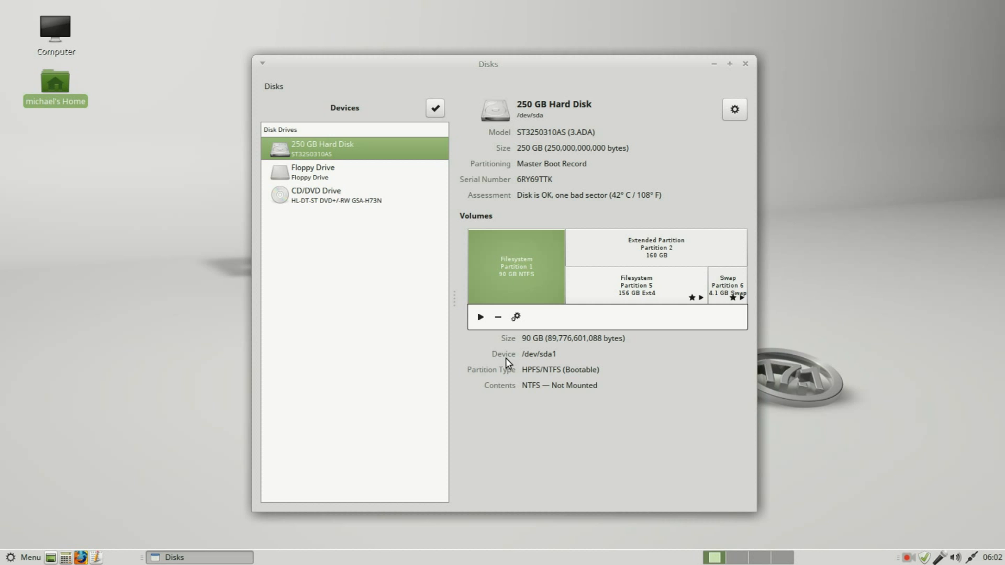
mouse_move(536, 366)
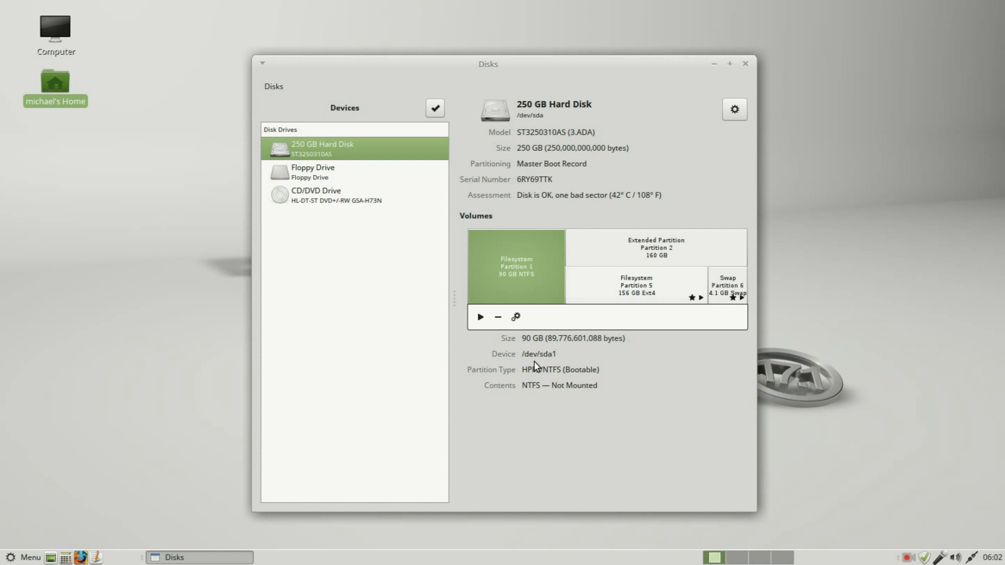
mouse_move(558, 359)
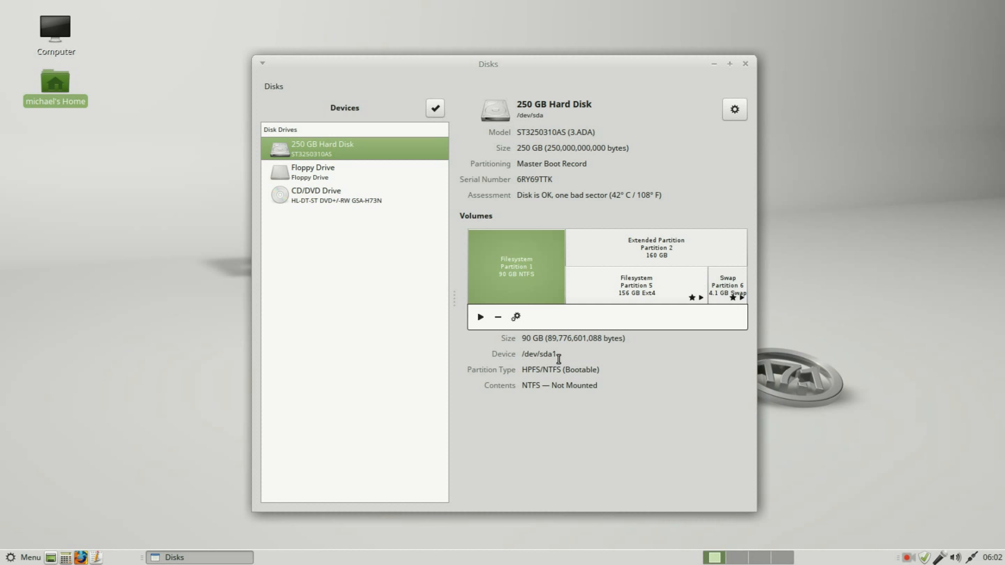
mouse_move(525, 397)
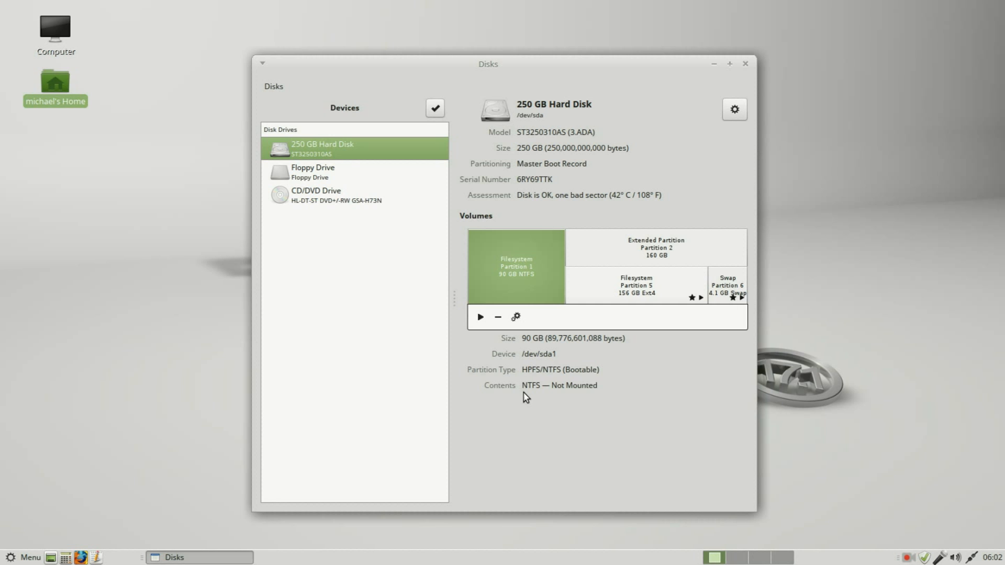
mouse_move(565, 397)
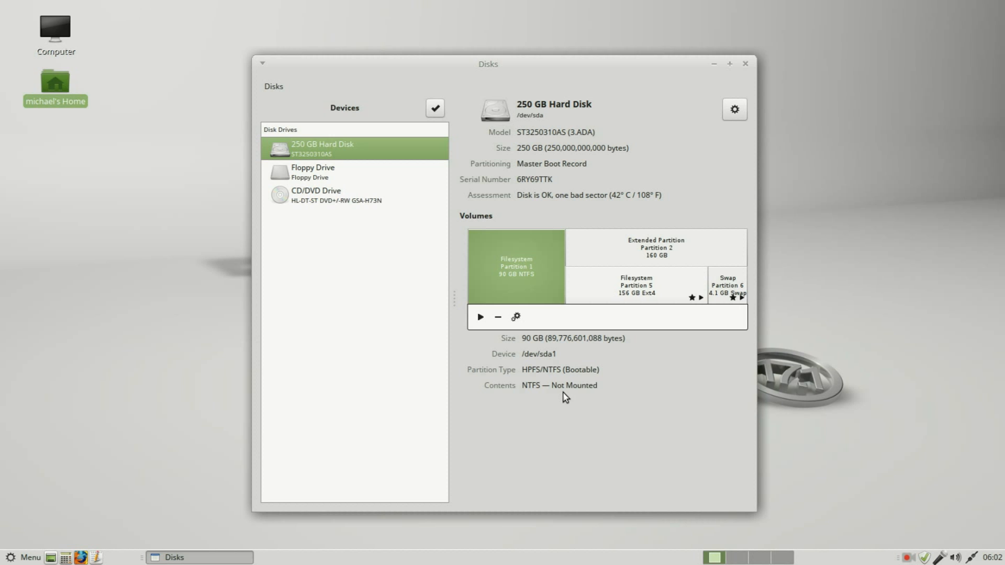
mouse_move(639, 293)
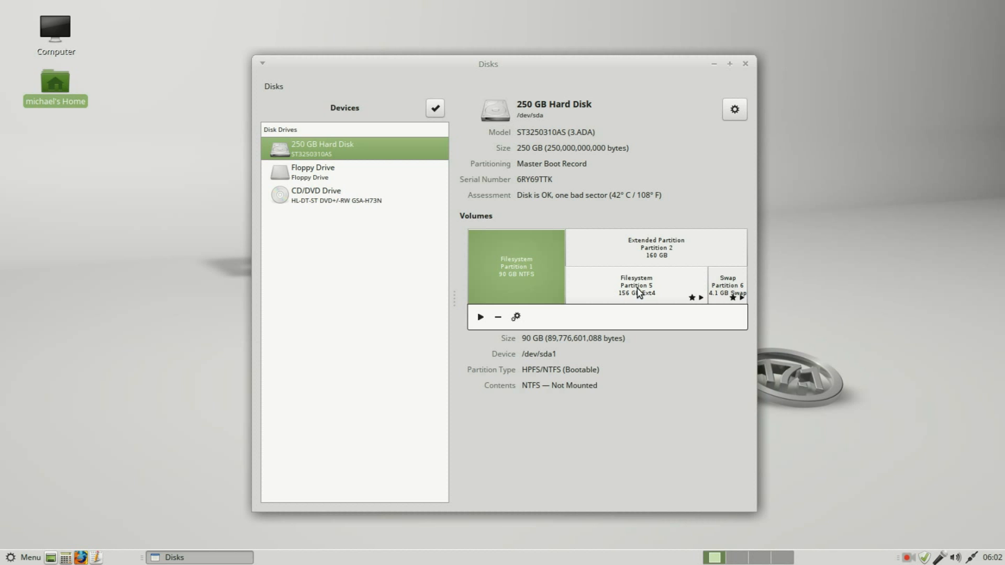
mouse_move(655, 253)
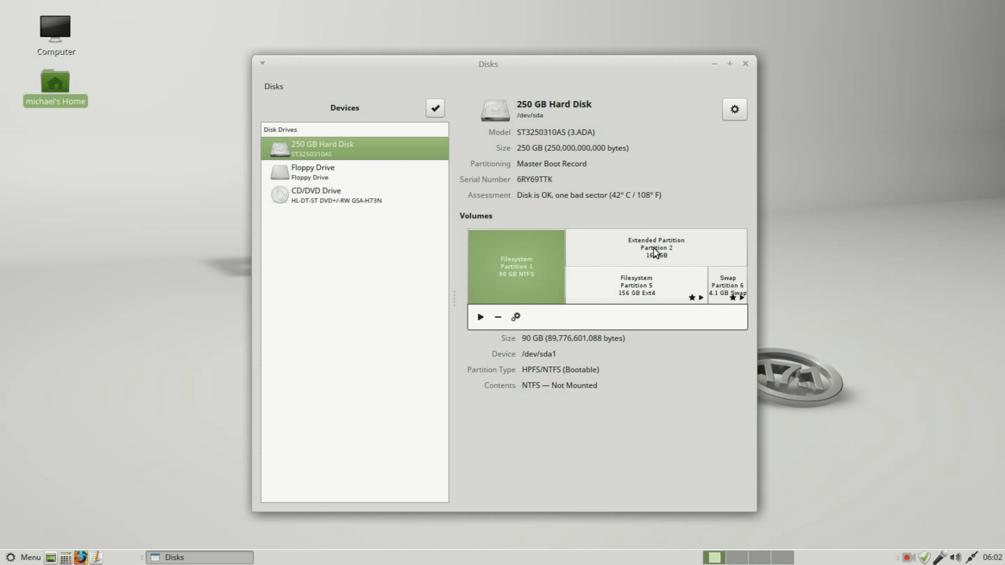
Step: View the extended, Ext4, swap and NTFS partition details, ending on the 156 GB Ext4
click(654, 248)
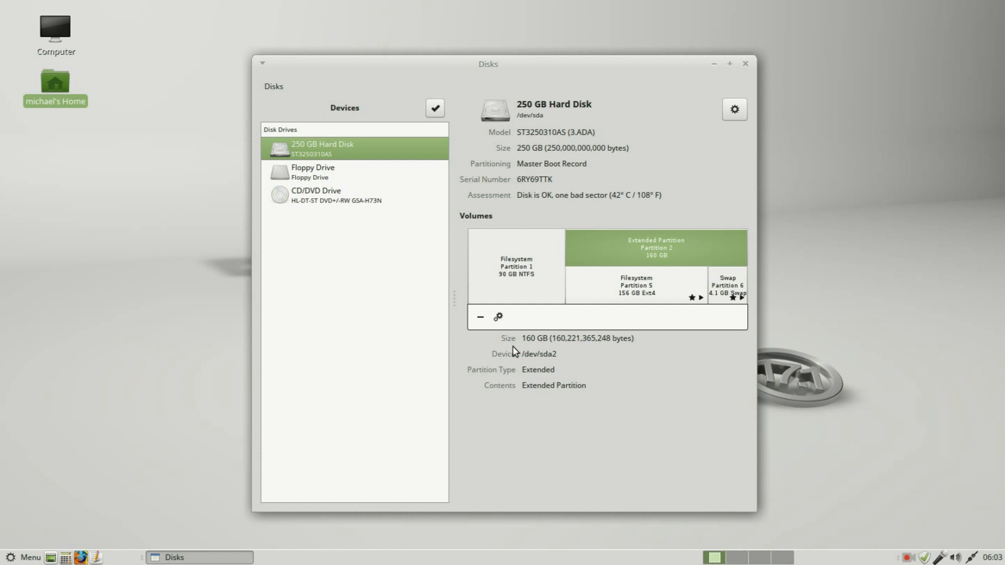
mouse_move(535, 352)
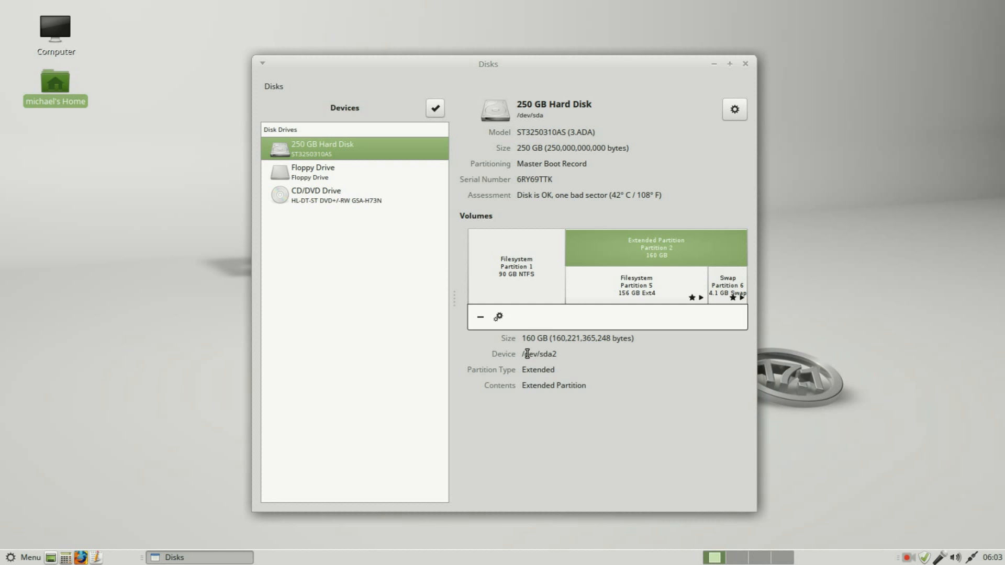
mouse_move(563, 356)
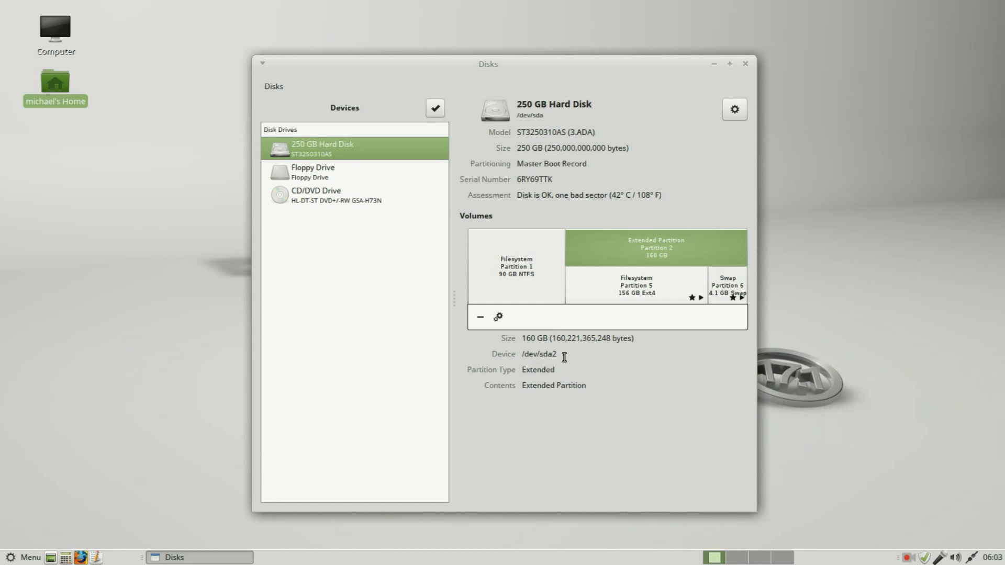
mouse_move(521, 378)
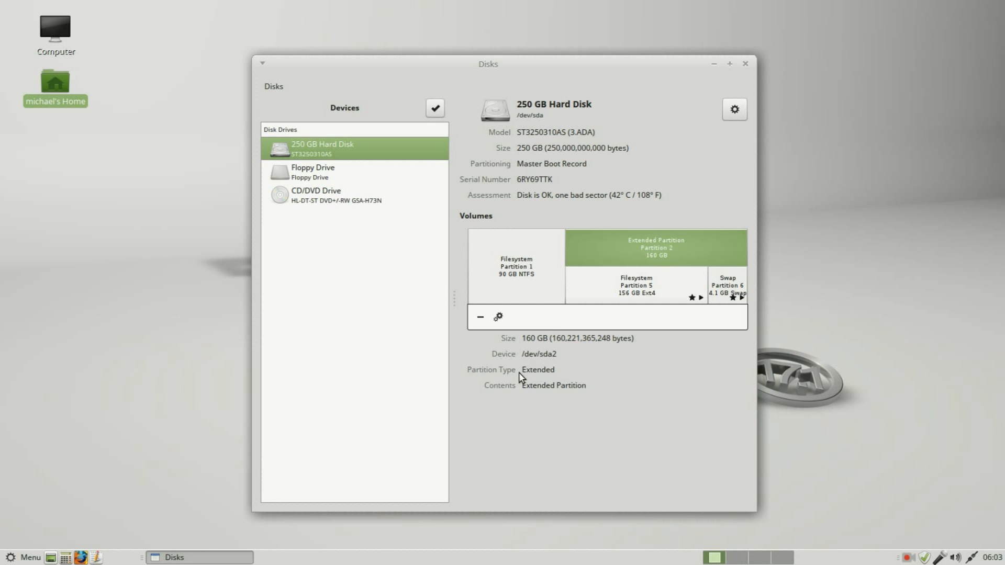
mouse_move(566, 400)
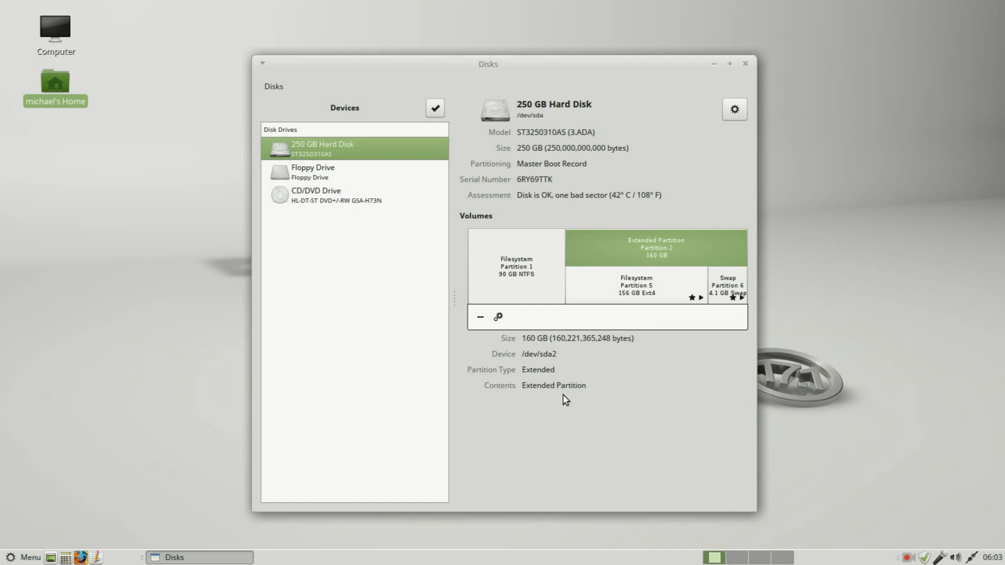
mouse_move(652, 289)
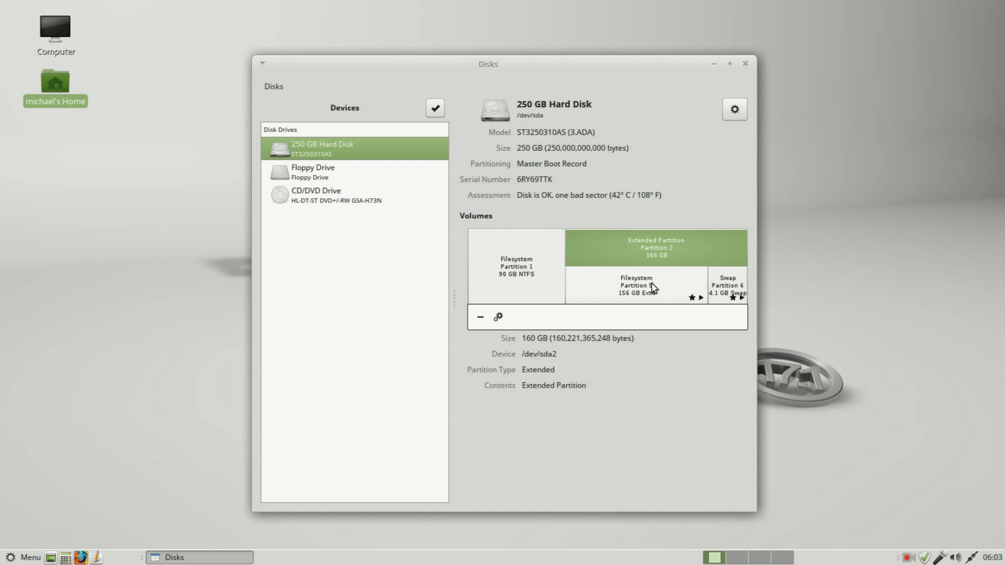
click(635, 286)
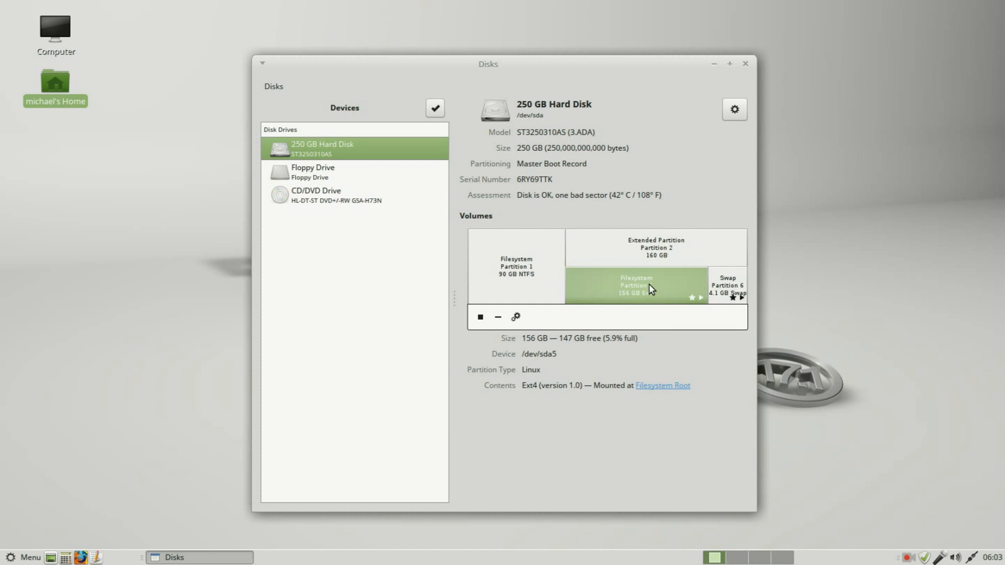
click(727, 286)
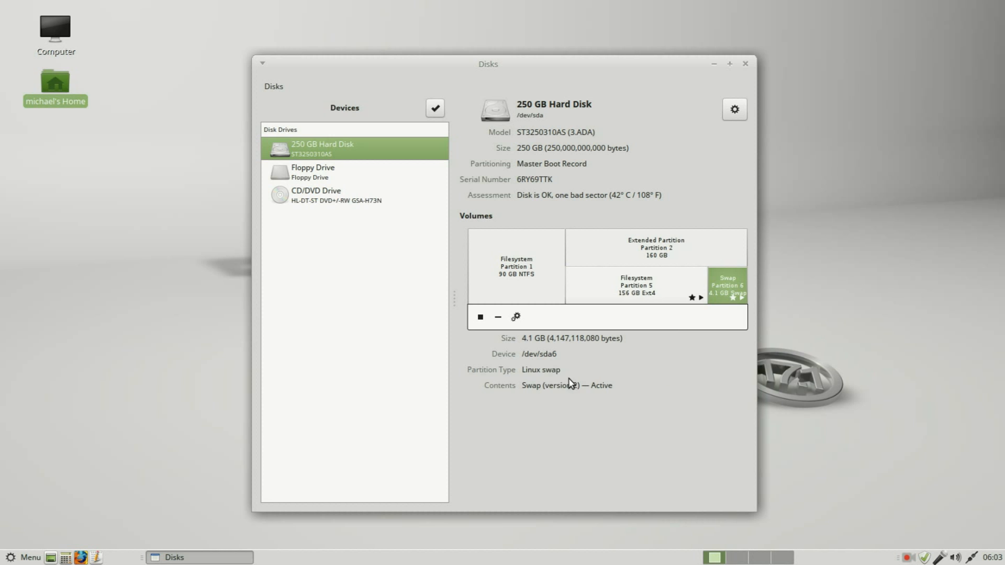
mouse_move(565, 378)
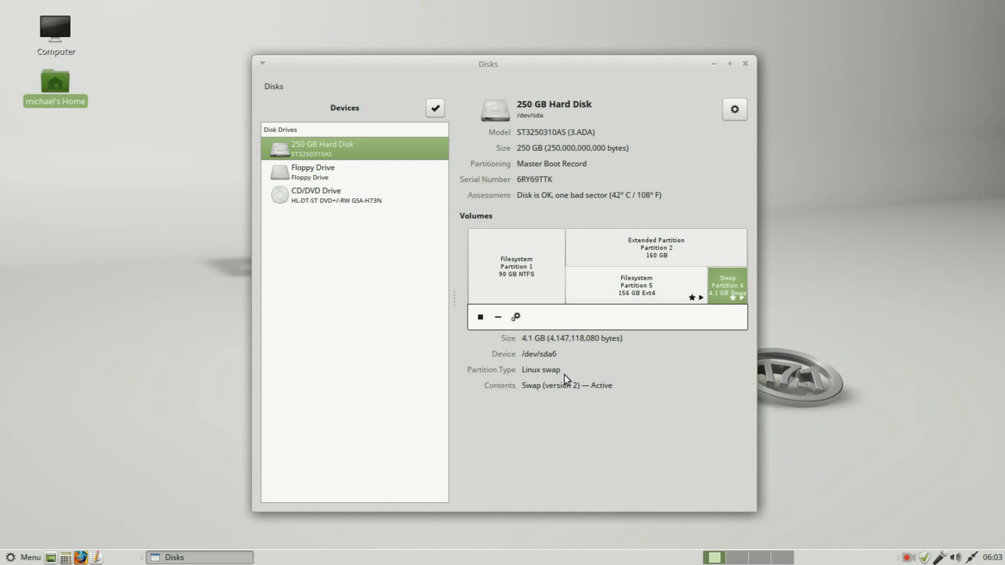
mouse_move(734, 290)
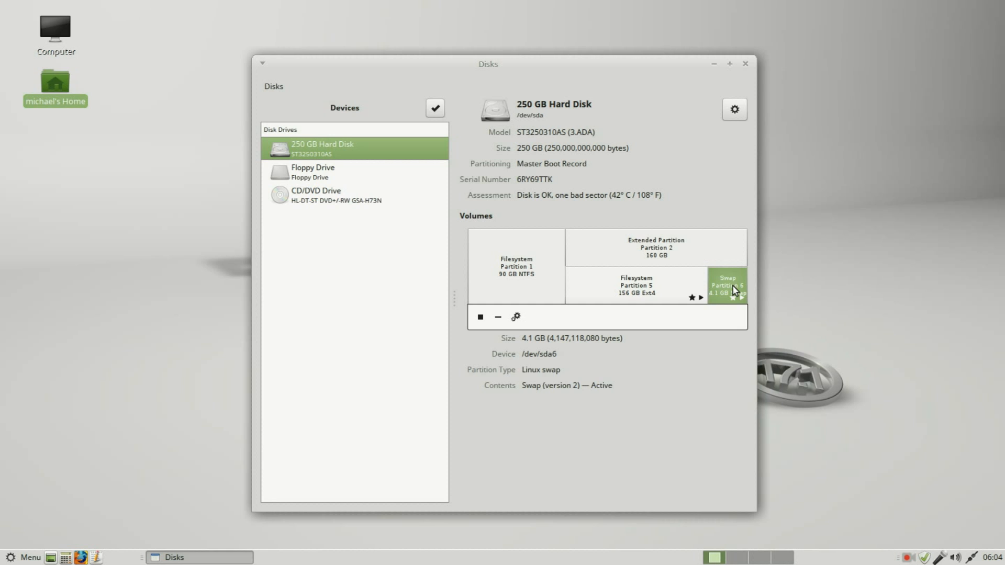
click(634, 285)
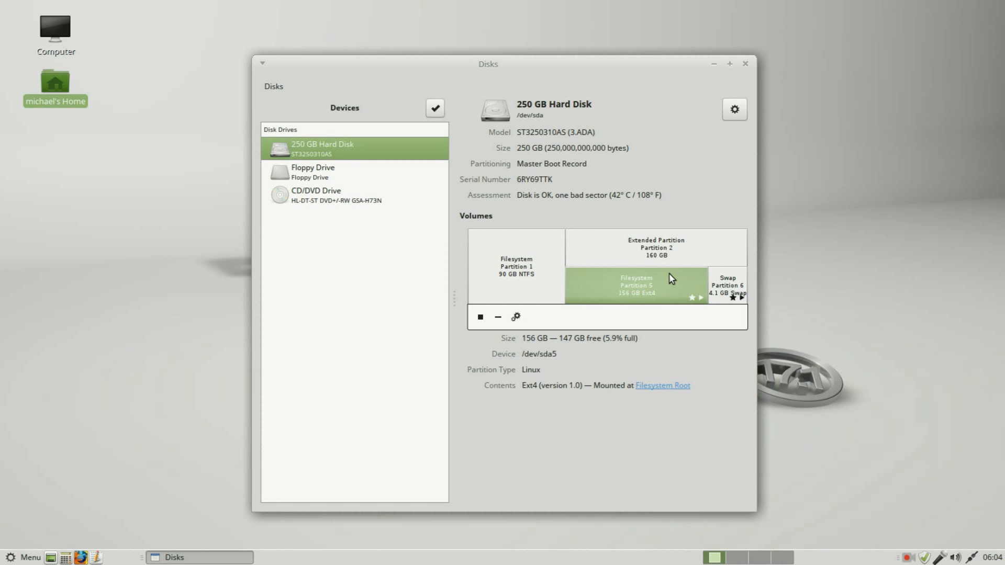
mouse_move(547, 400)
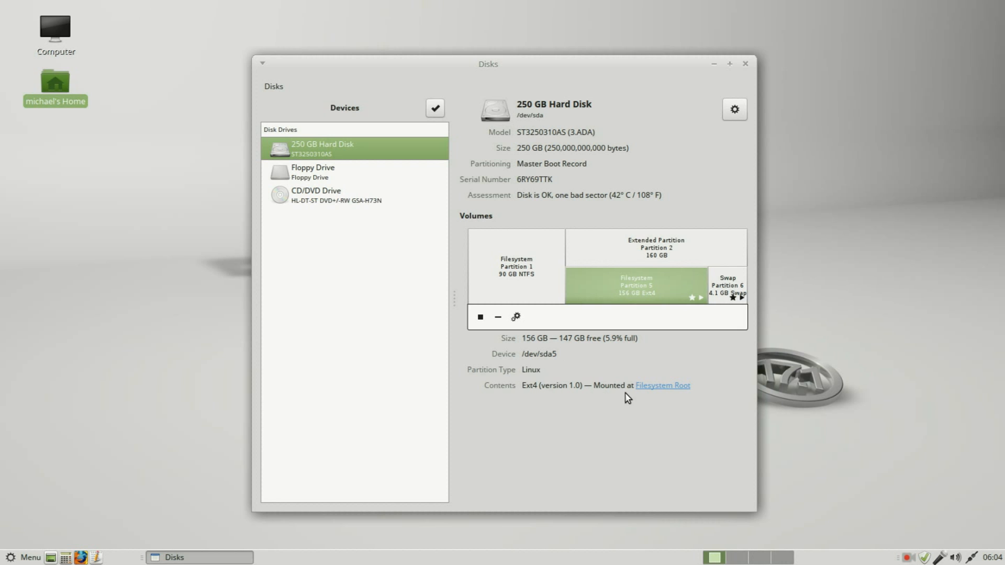
click(516, 266)
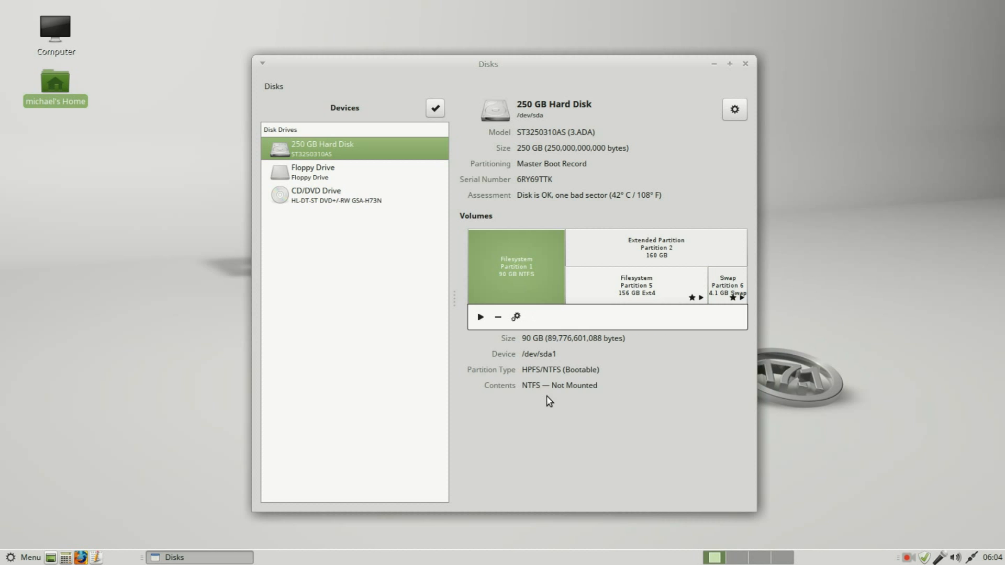
mouse_move(588, 395)
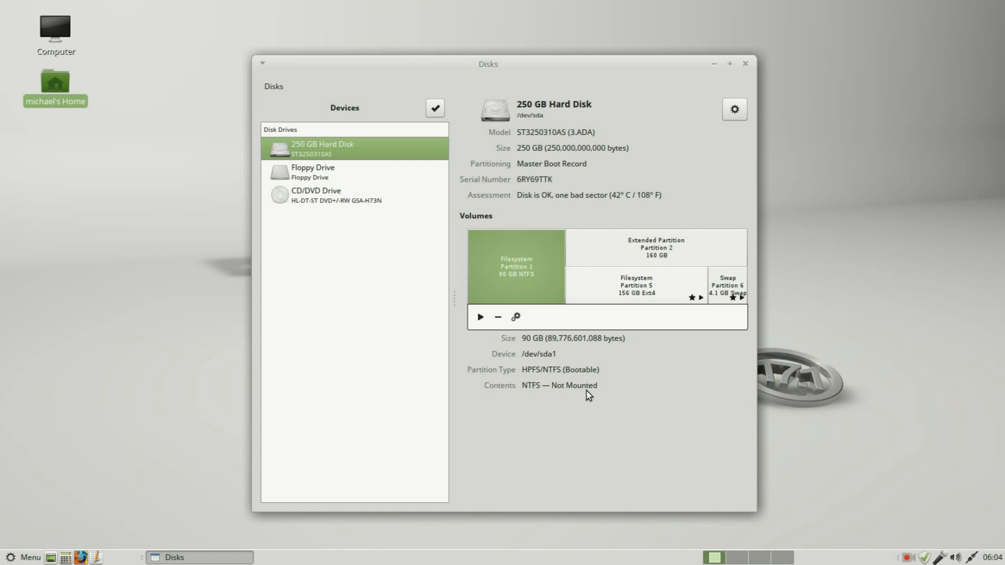
click(634, 286)
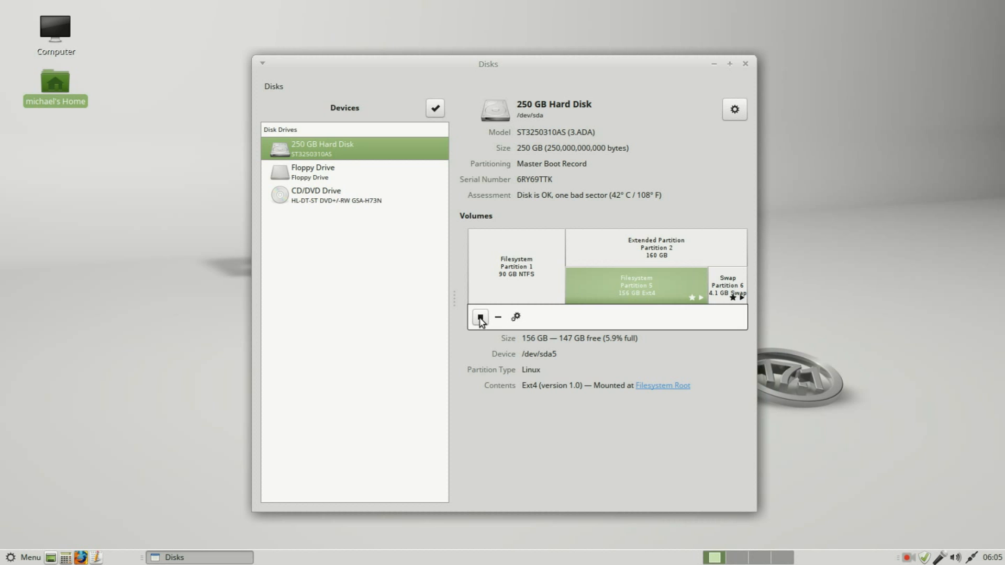
mouse_move(479, 317)
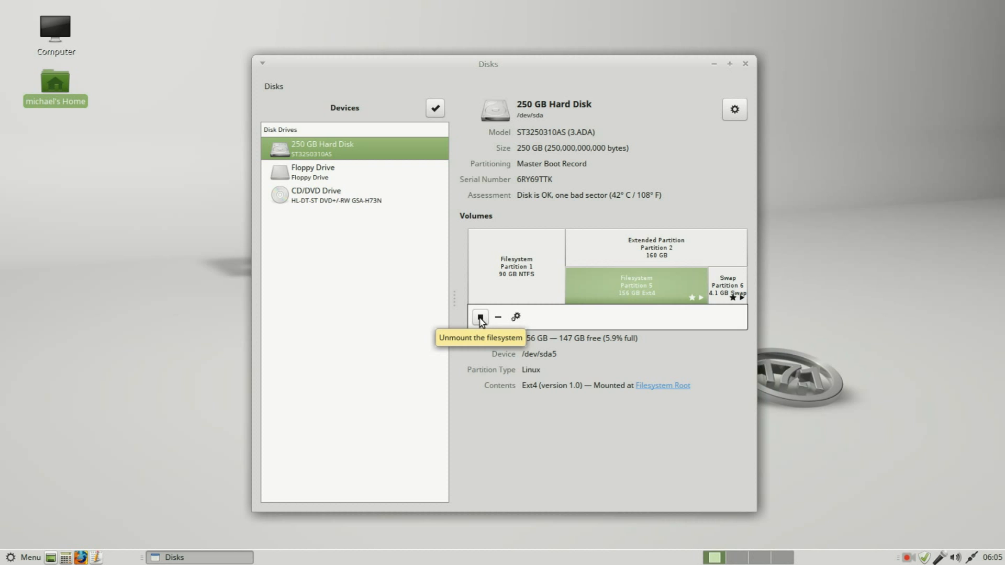
Step: Try unmounting the 156 GB root Ext4 partition, then dismiss the device-busy error
click(479, 317)
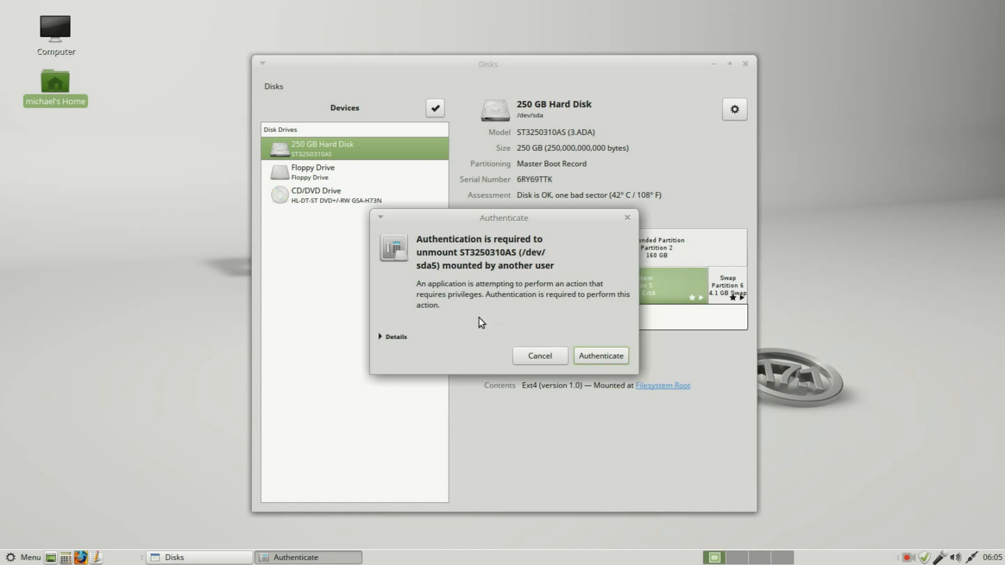
click(600, 356)
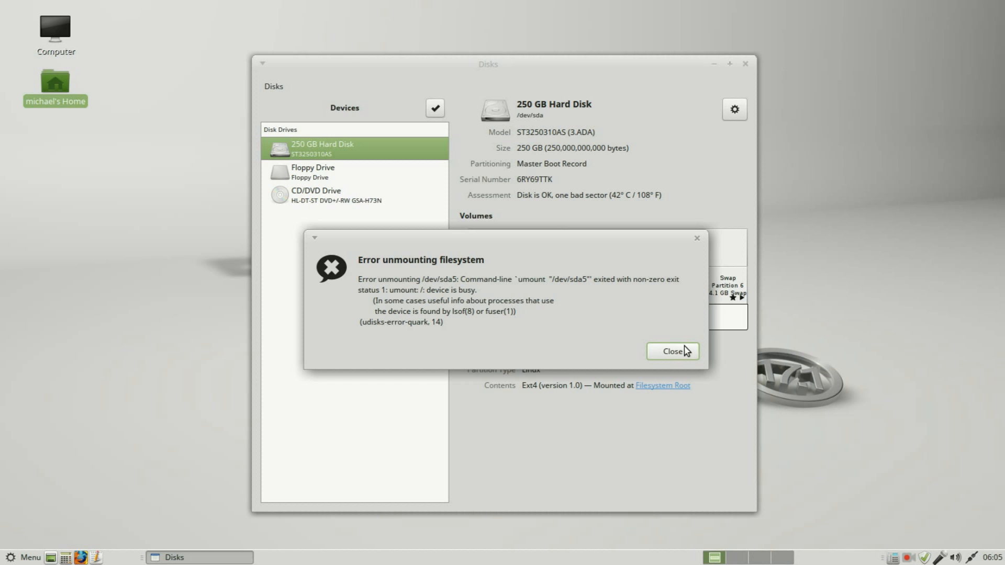
click(671, 351)
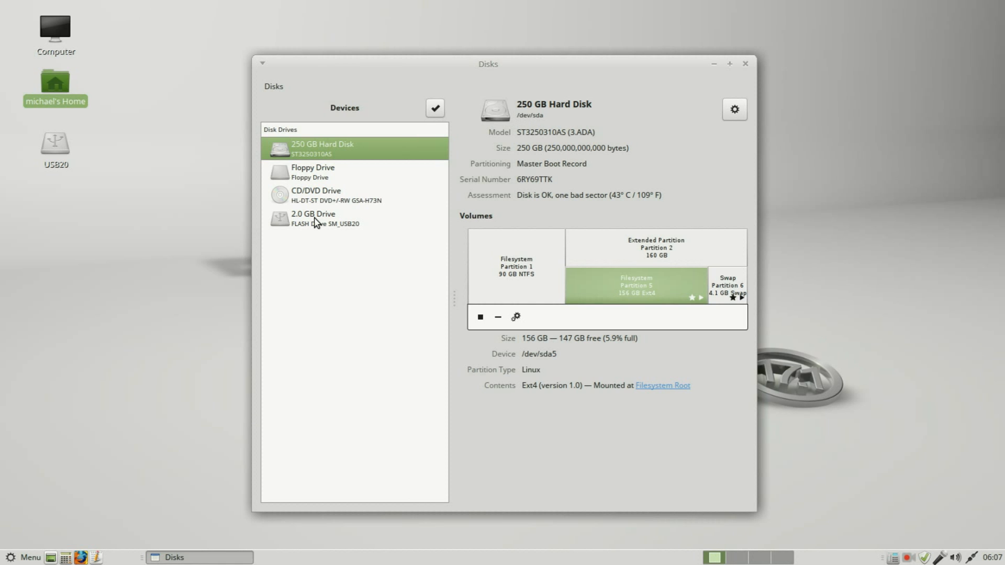
Step: Select the 2.0 GB Drive to view its FAT32 USB20 partition
click(320, 218)
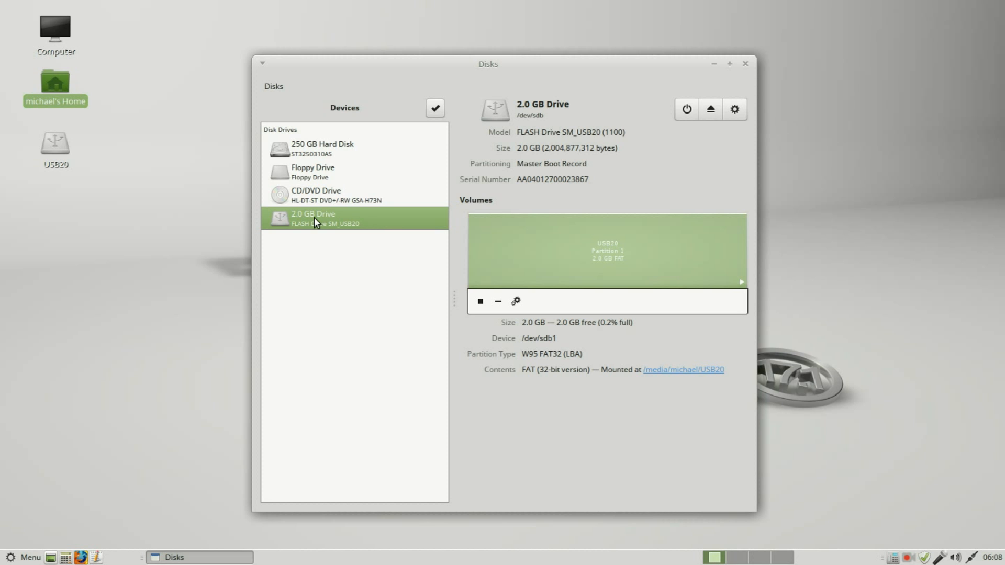
mouse_move(684, 263)
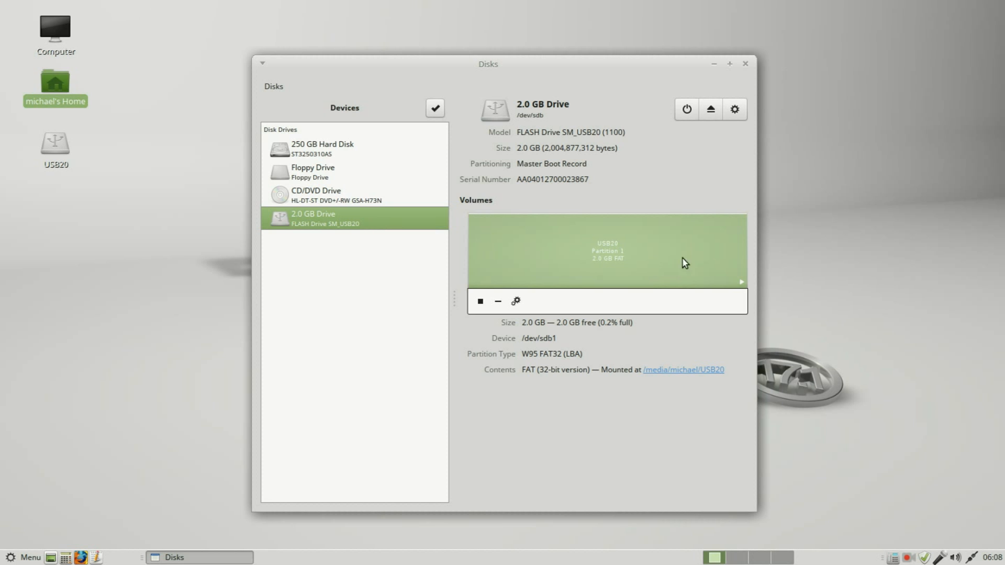
mouse_move(730, 265)
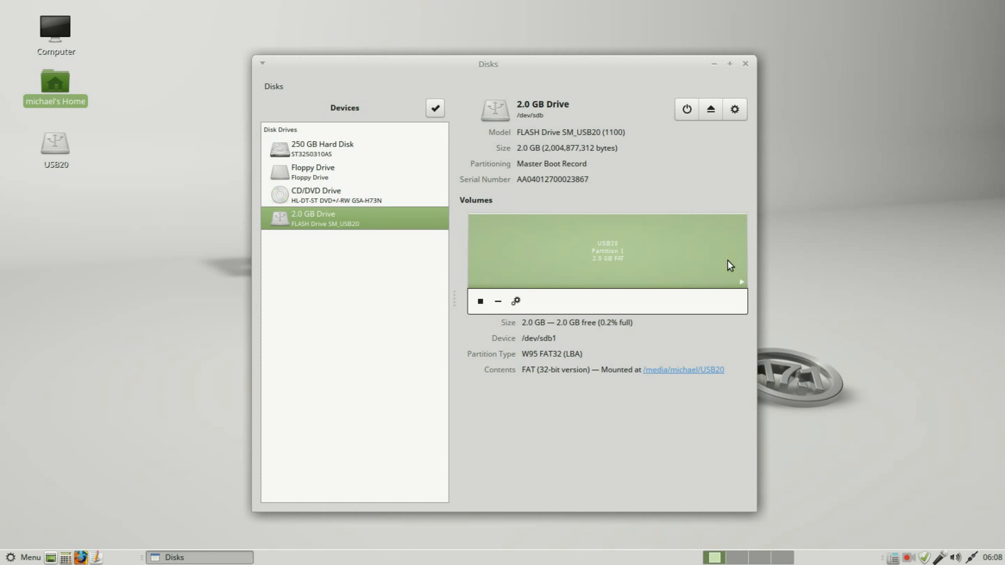
mouse_move(498, 301)
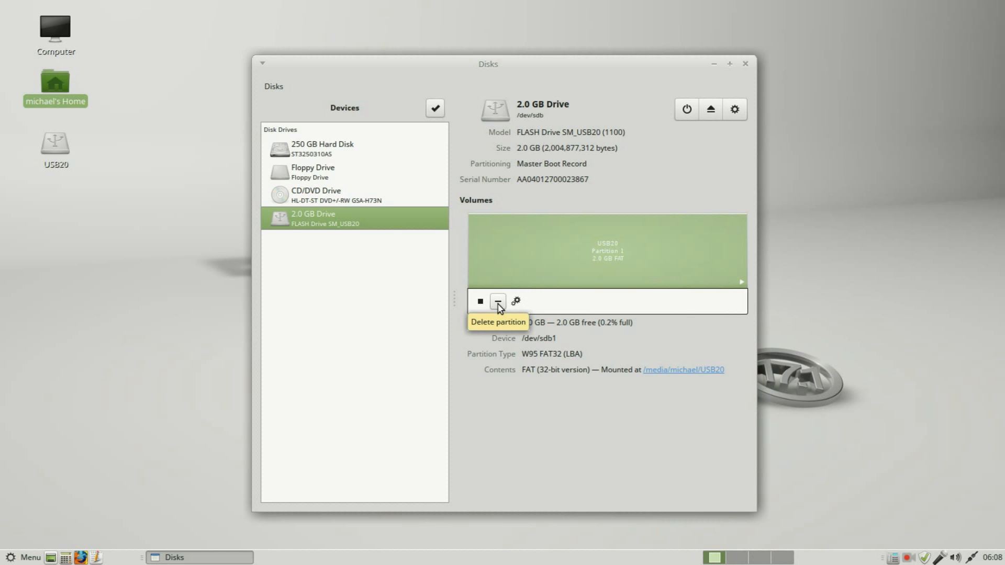
Step: Delete the USB20 partition and confirm losing its data
click(498, 302)
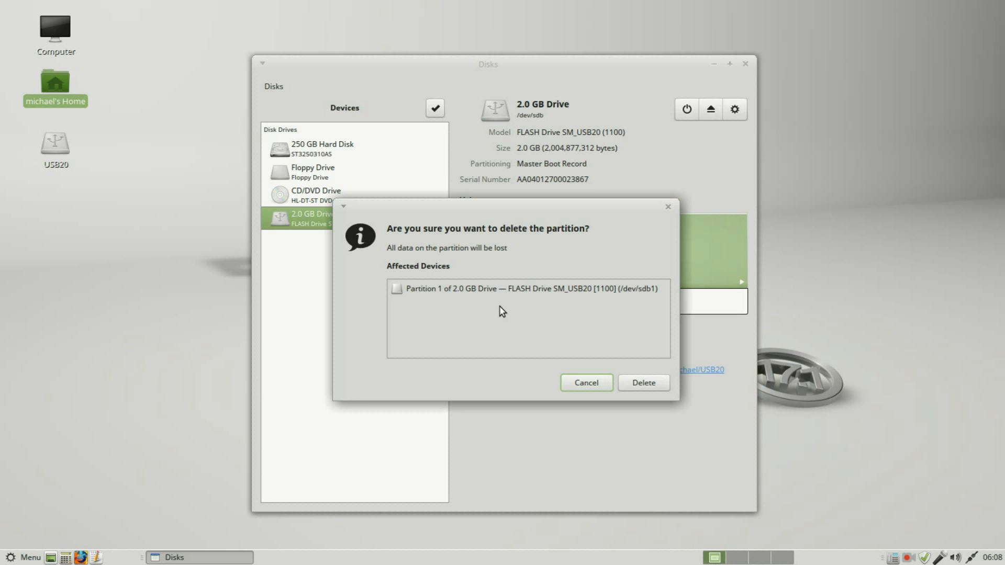
mouse_move(452, 258)
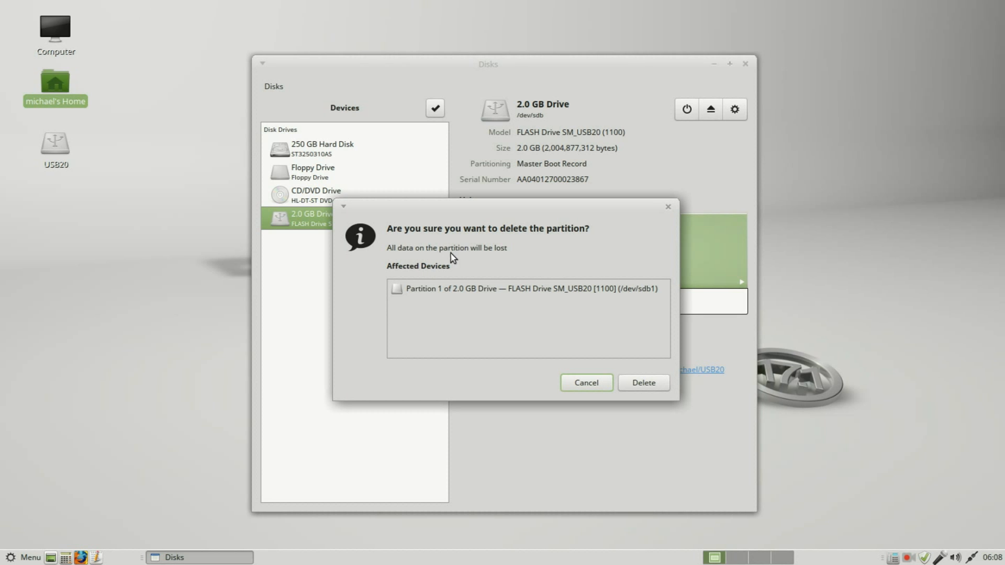
mouse_move(502, 250)
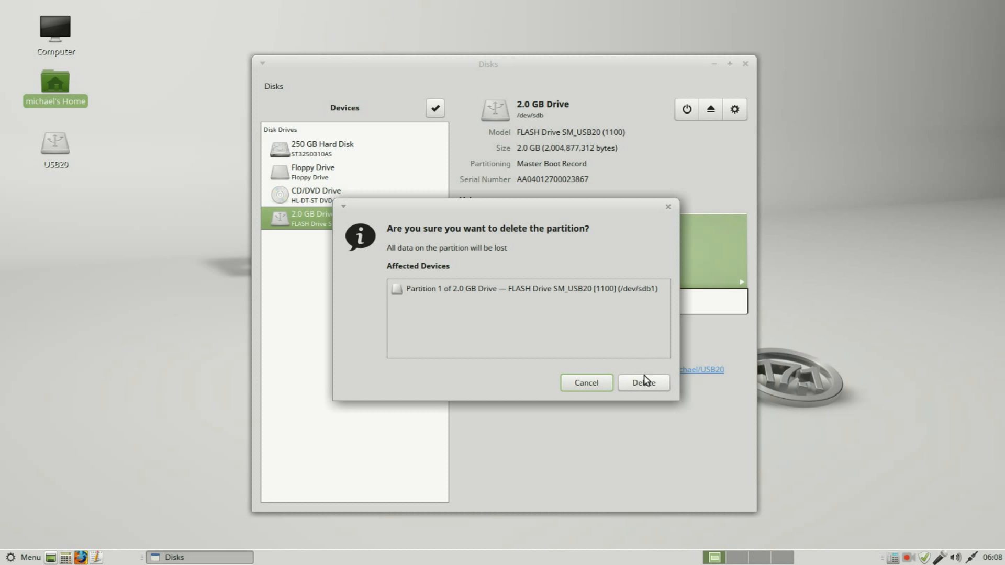
click(643, 382)
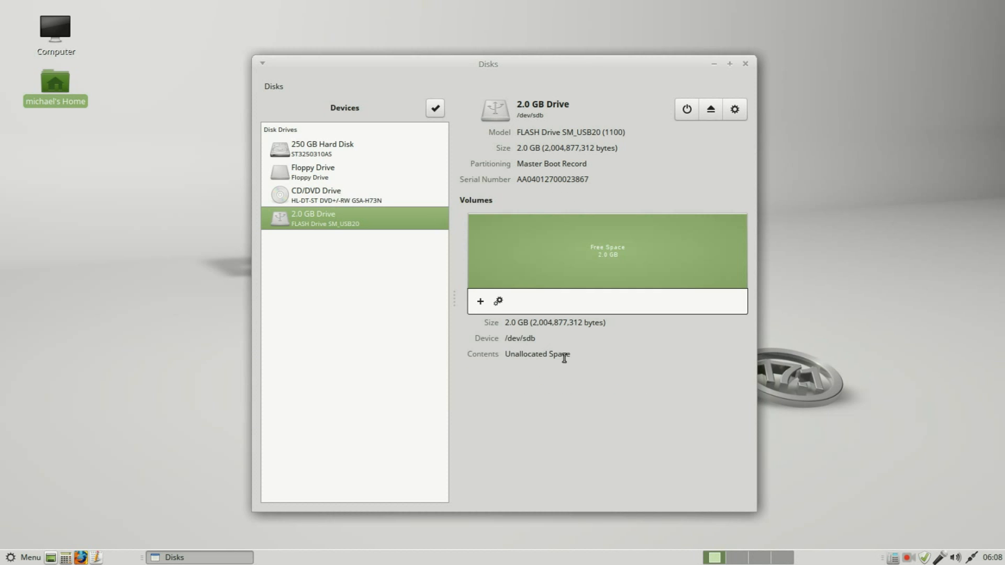
mouse_move(619, 252)
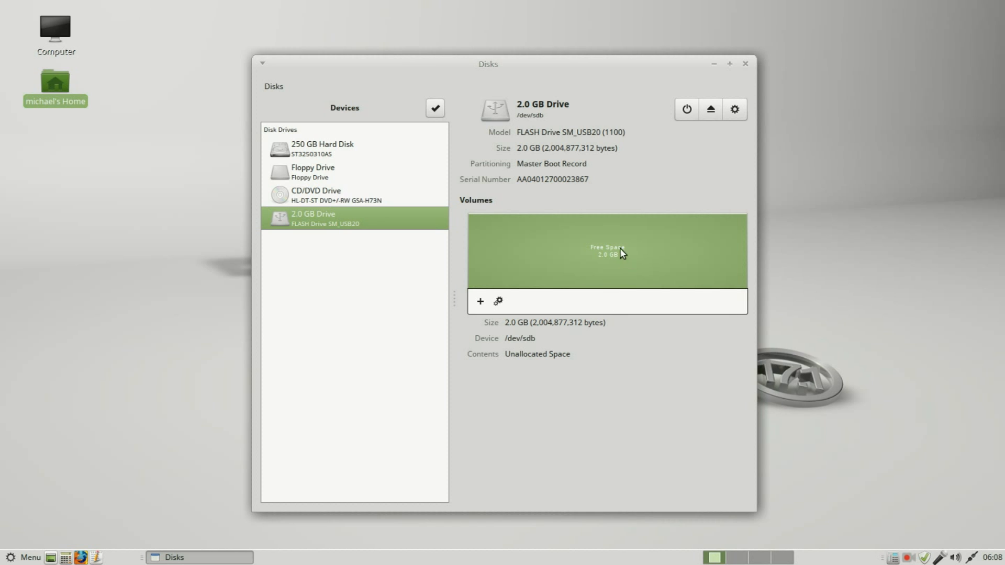
mouse_move(665, 248)
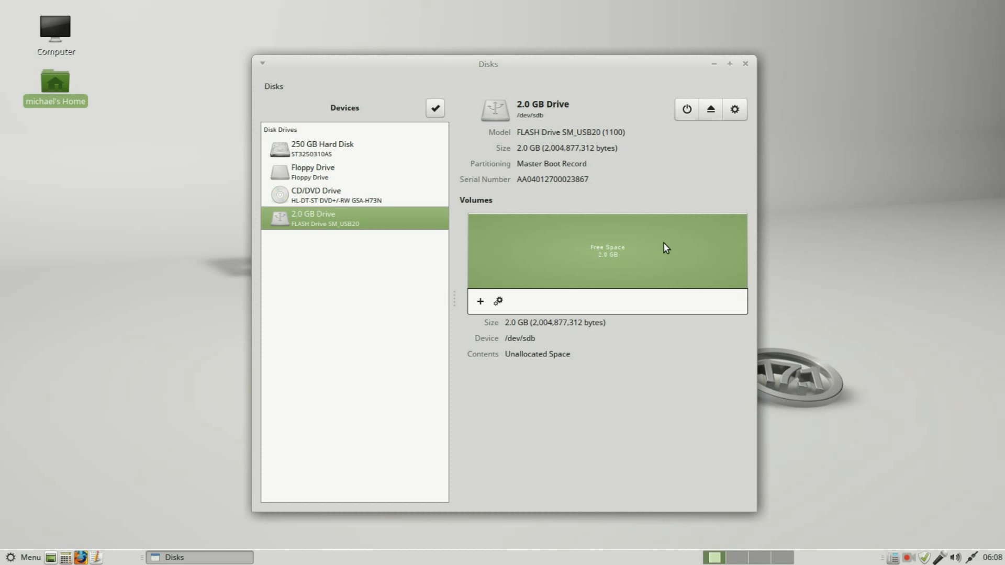
mouse_move(480, 302)
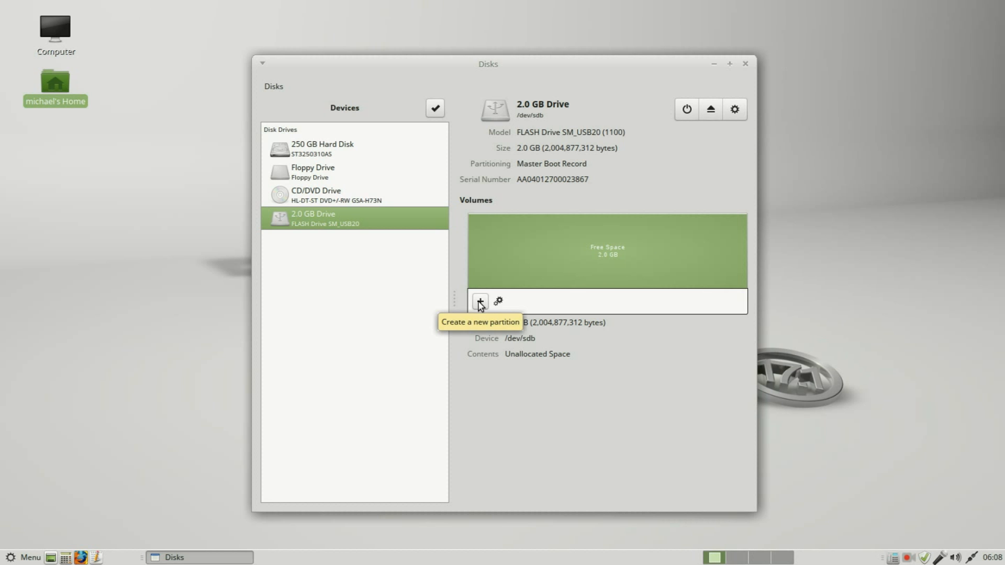
Step: Start a new partition on the free space and set its size to 1000 MB
click(479, 302)
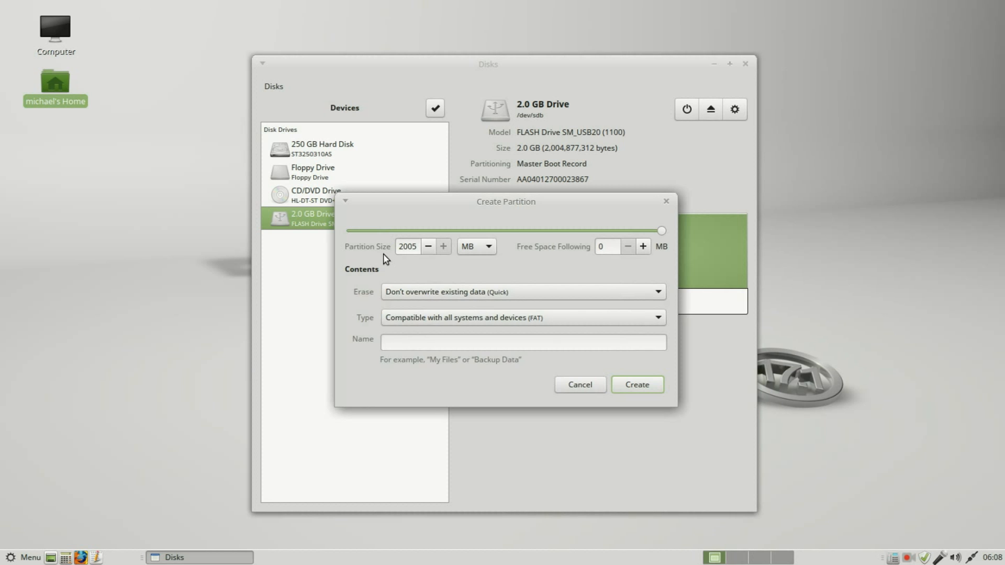
click(522, 343)
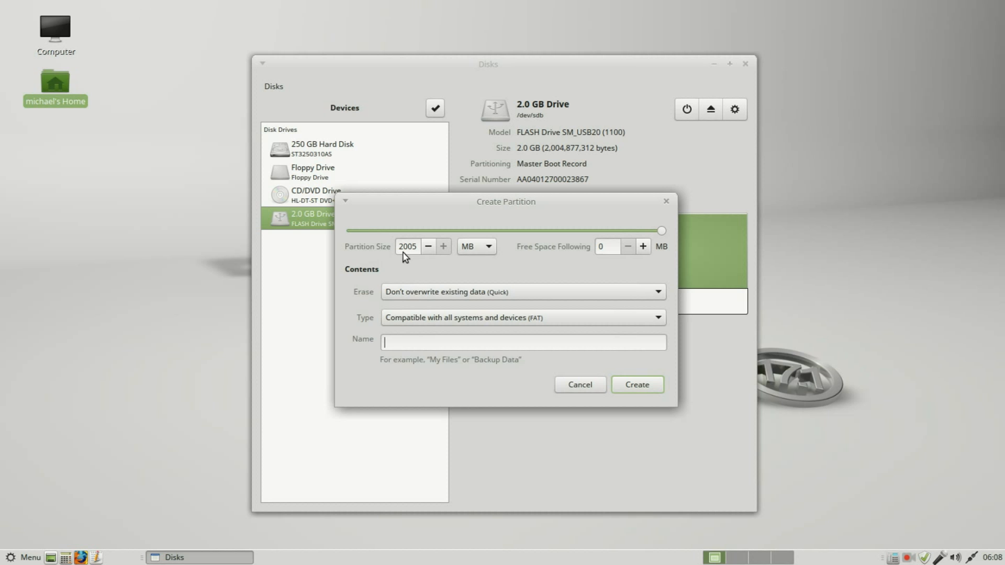
mouse_move(415, 247)
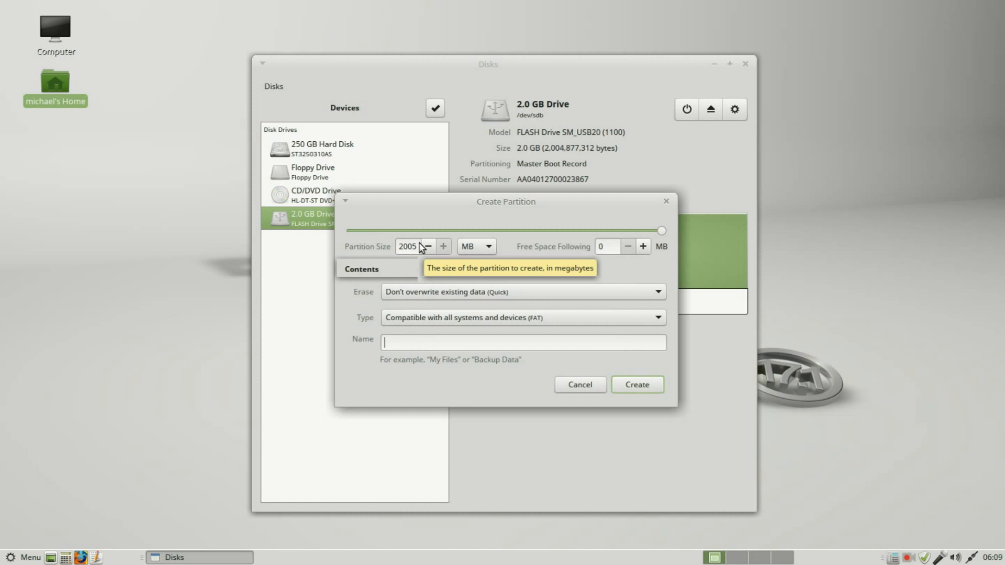
mouse_move(443, 245)
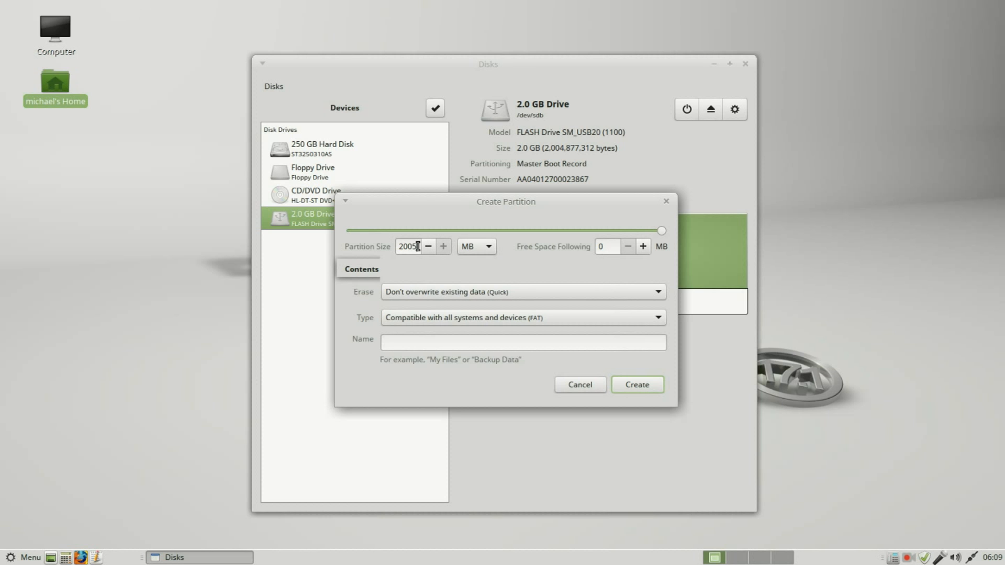
triple_click(409, 246)
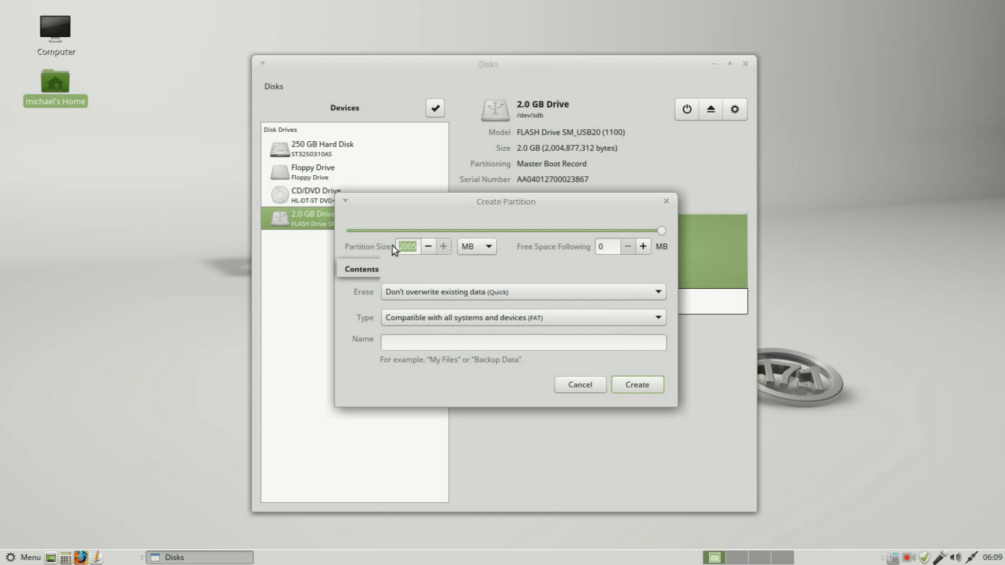
text(1000)
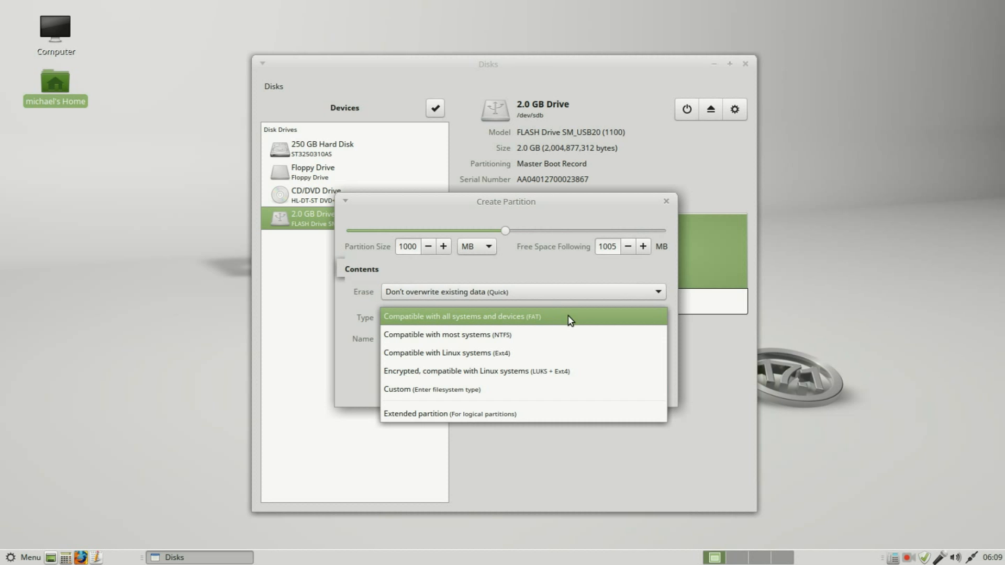
mouse_move(479, 327)
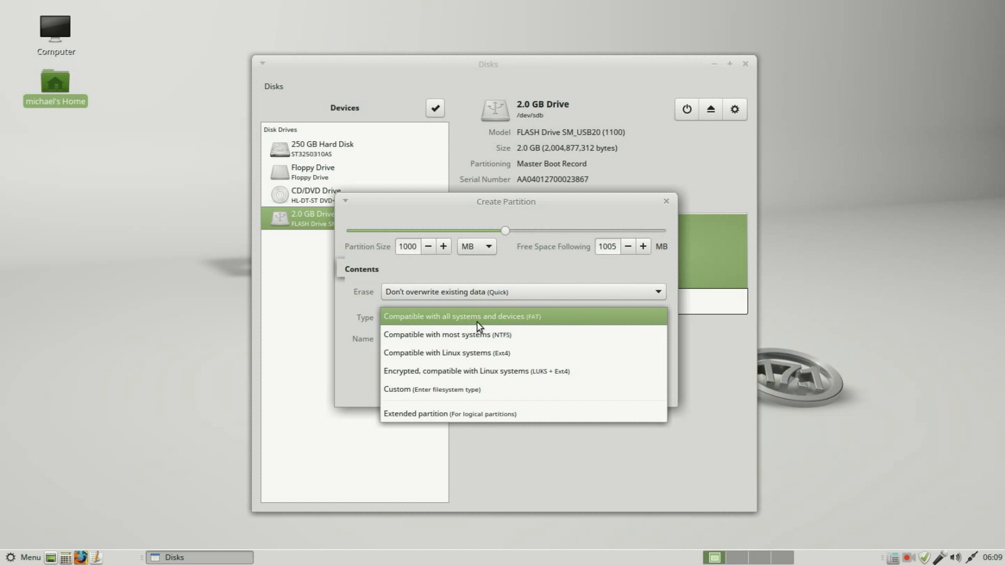
mouse_move(576, 327)
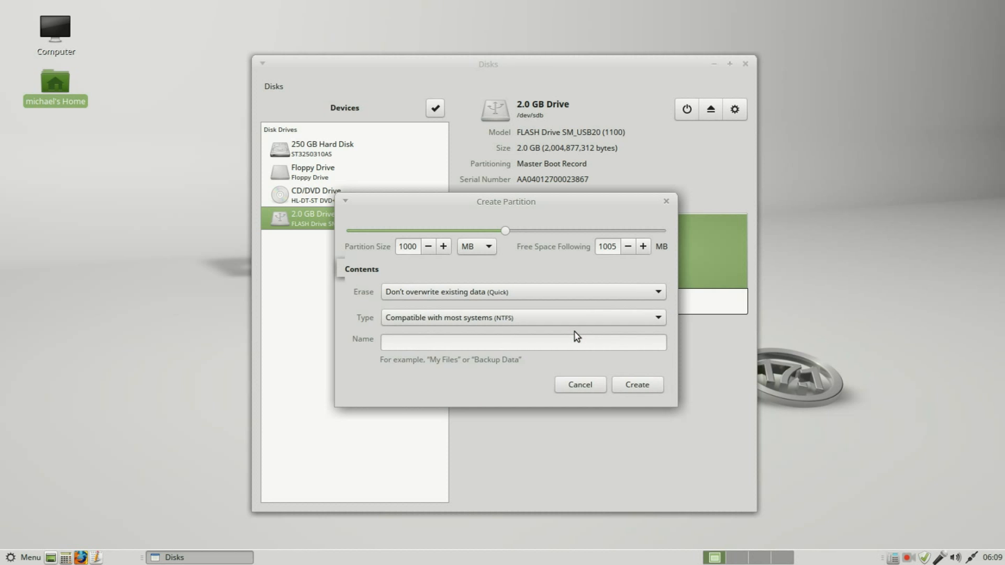
mouse_move(574, 335)
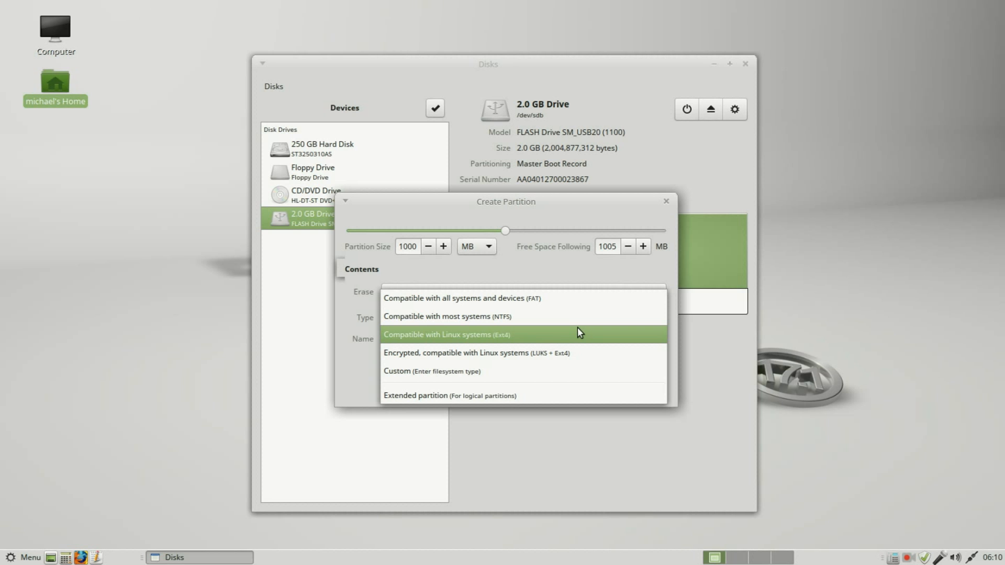
mouse_move(582, 354)
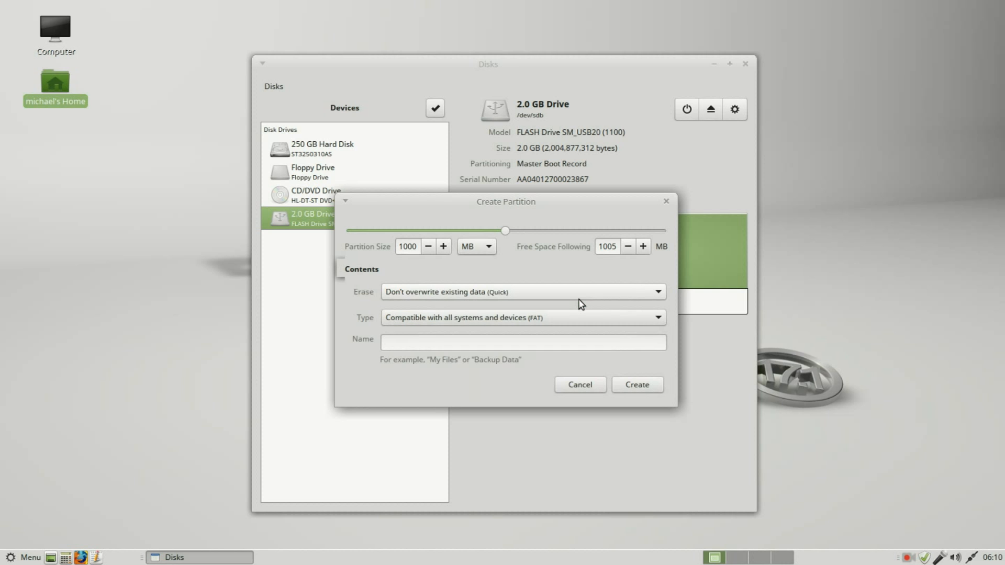
mouse_move(421, 299)
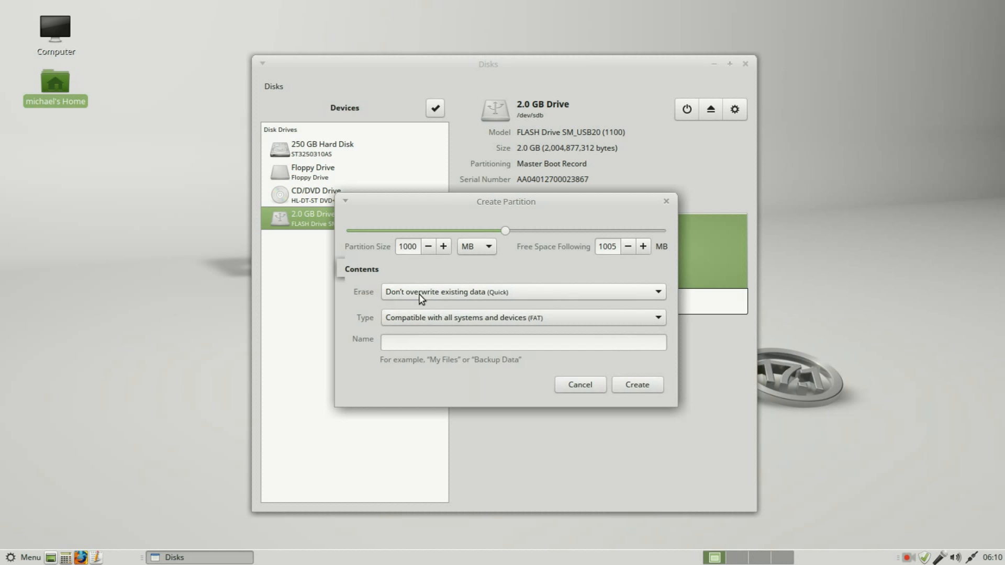
mouse_move(548, 296)
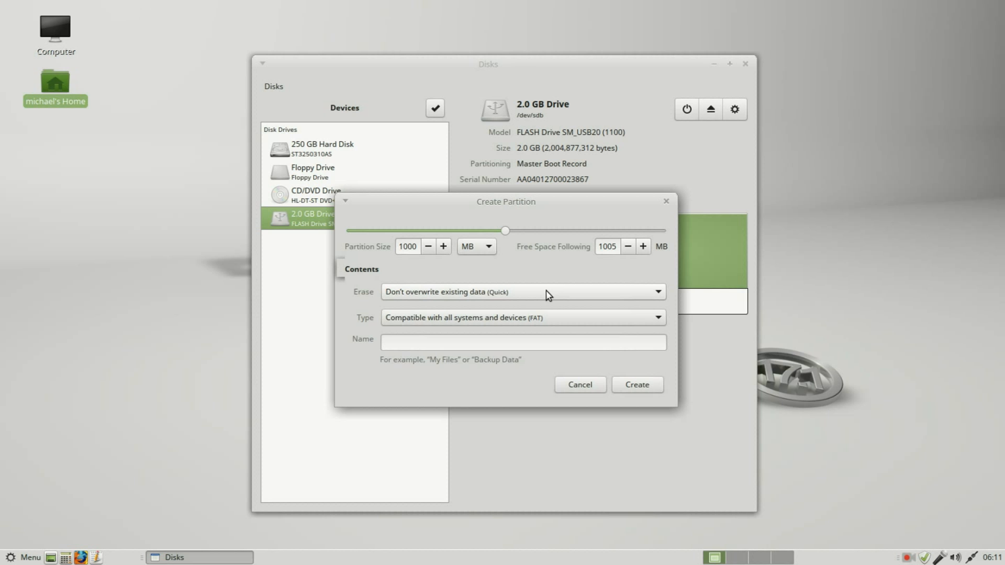
Step: Open the Erase options for the new 1000 MB FAT partition
click(522, 292)
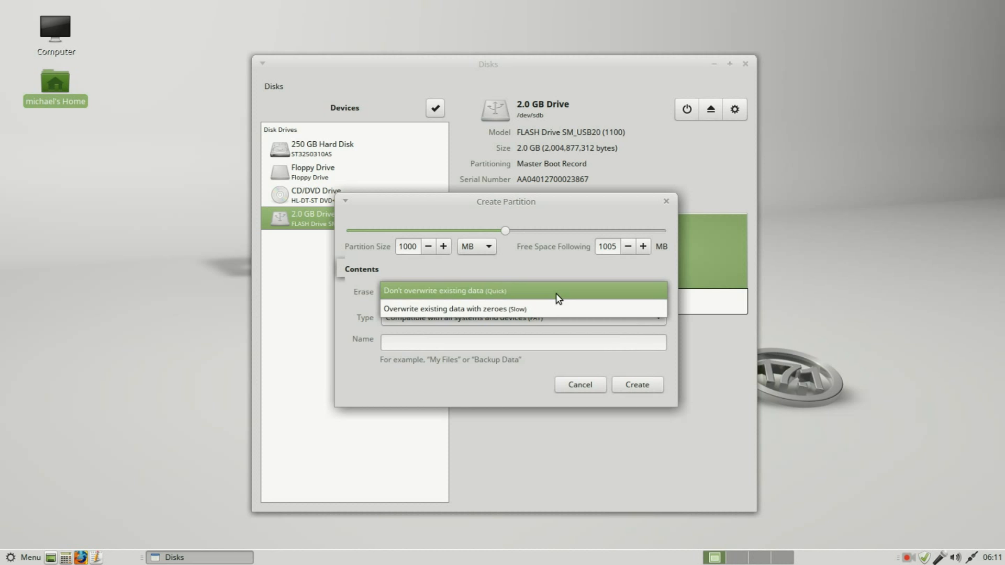
mouse_move(559, 312)
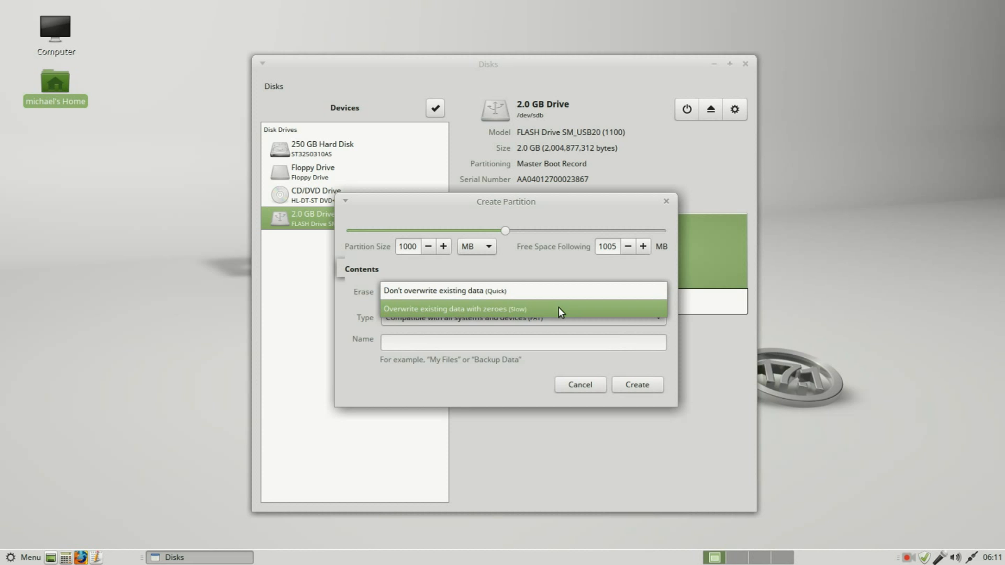
mouse_move(565, 291)
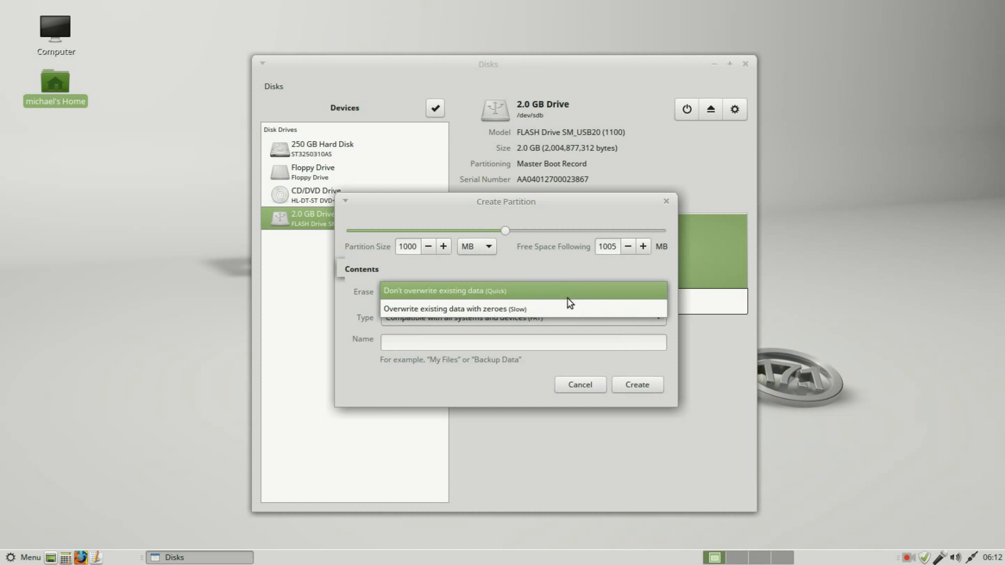
mouse_move(574, 313)
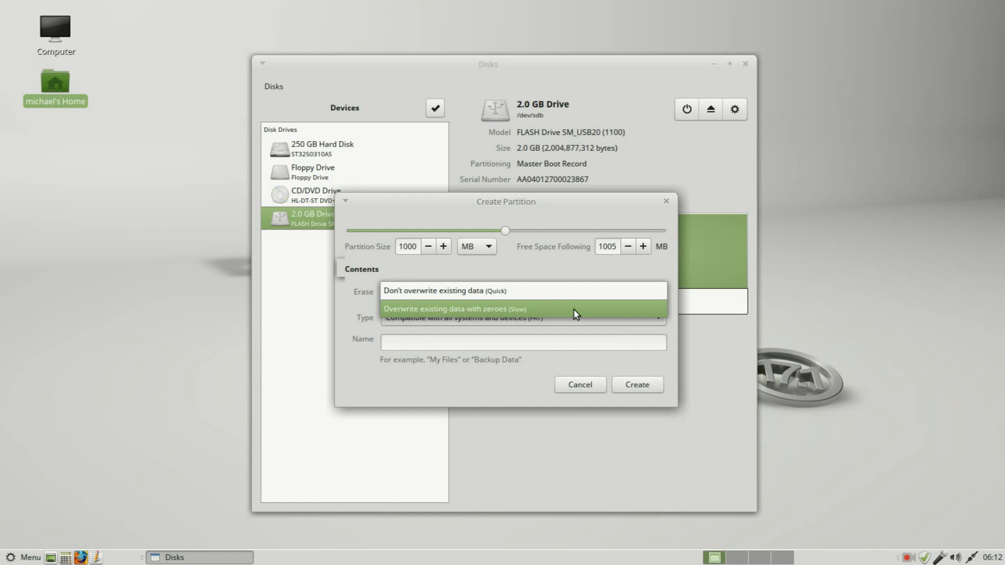
mouse_move(573, 291)
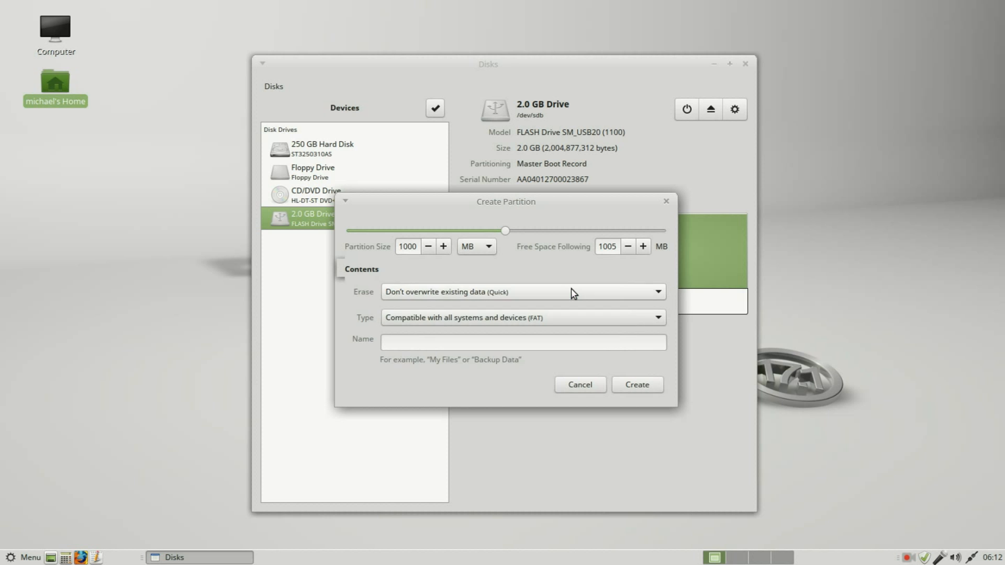
Step: Name the new FAT partition FLASHDRIVE and create it
click(523, 343)
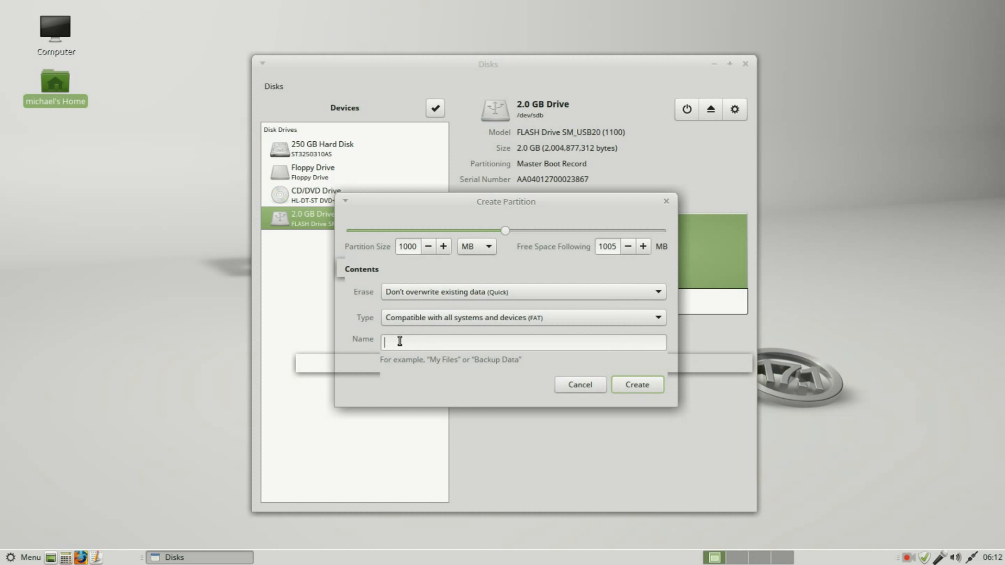
text(FLASHDRIVE)
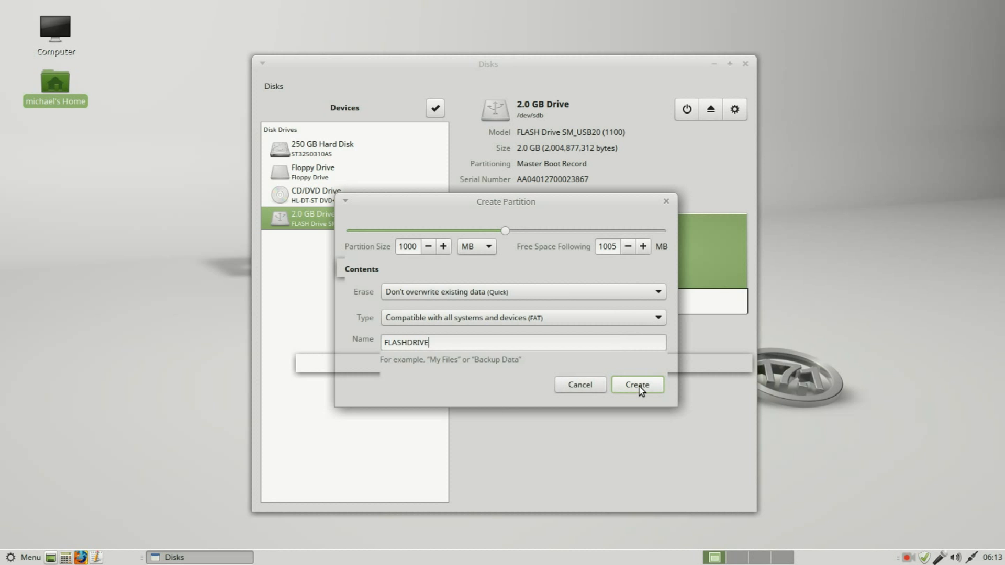
click(637, 385)
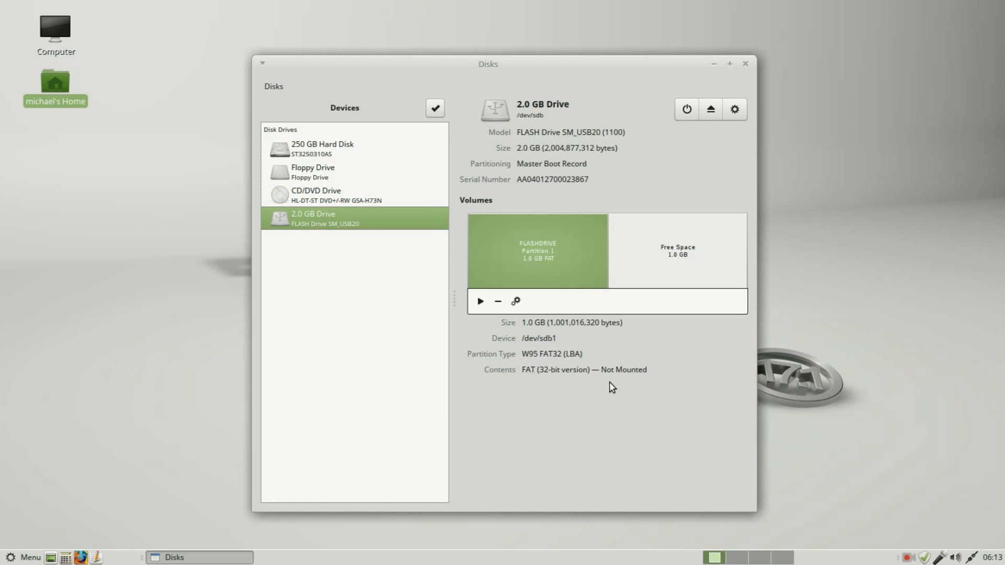
mouse_move(635, 385)
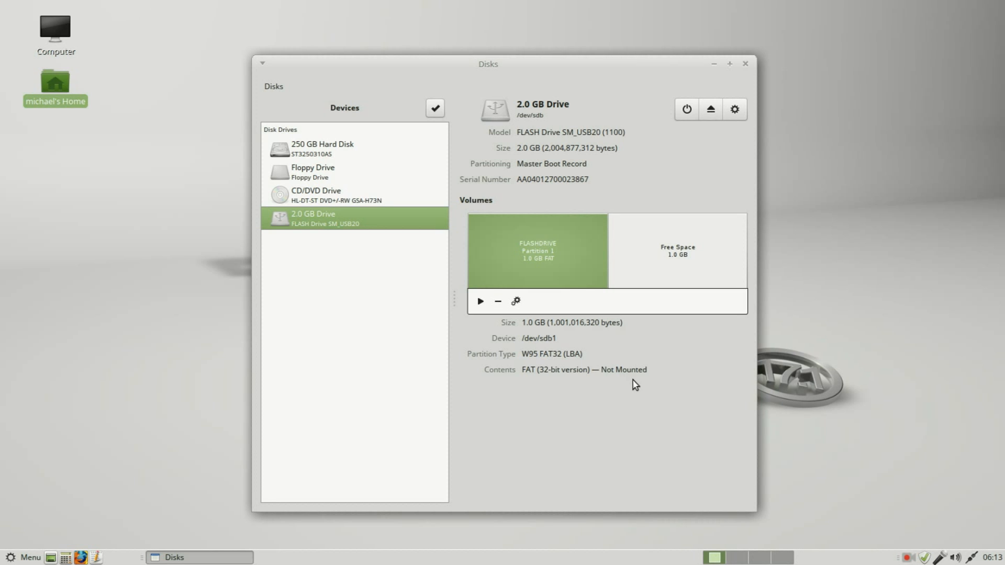
mouse_move(629, 375)
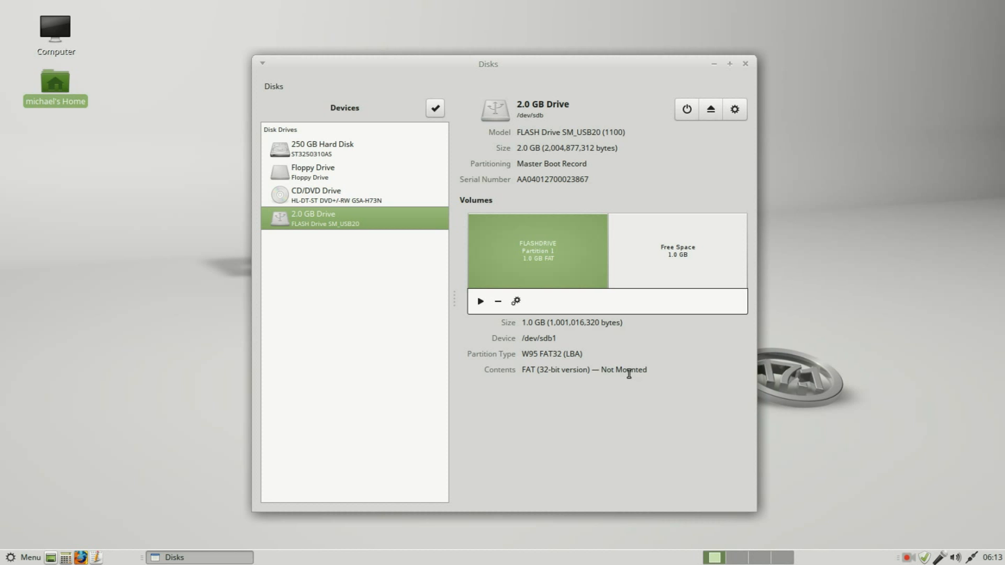
mouse_move(645, 286)
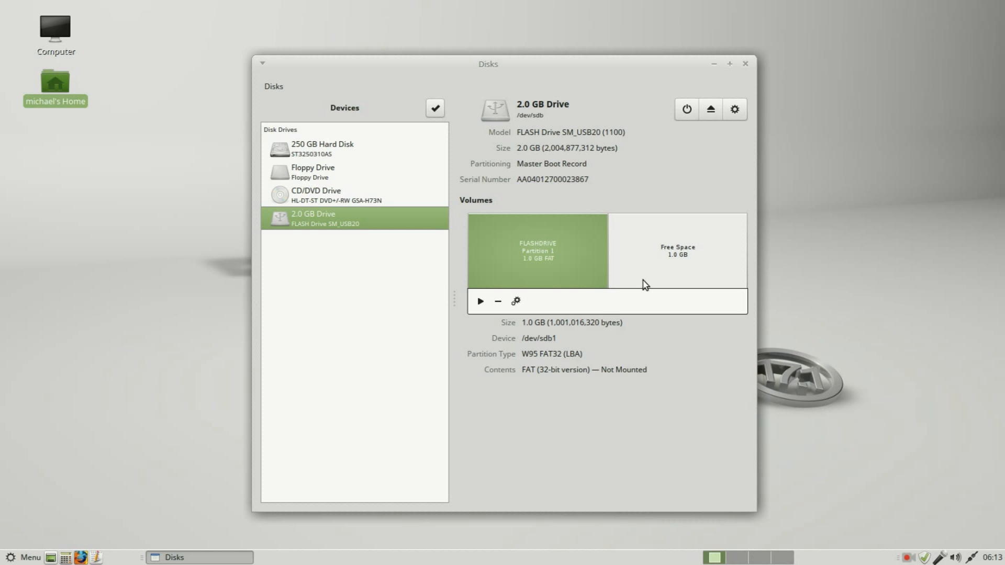
mouse_move(675, 260)
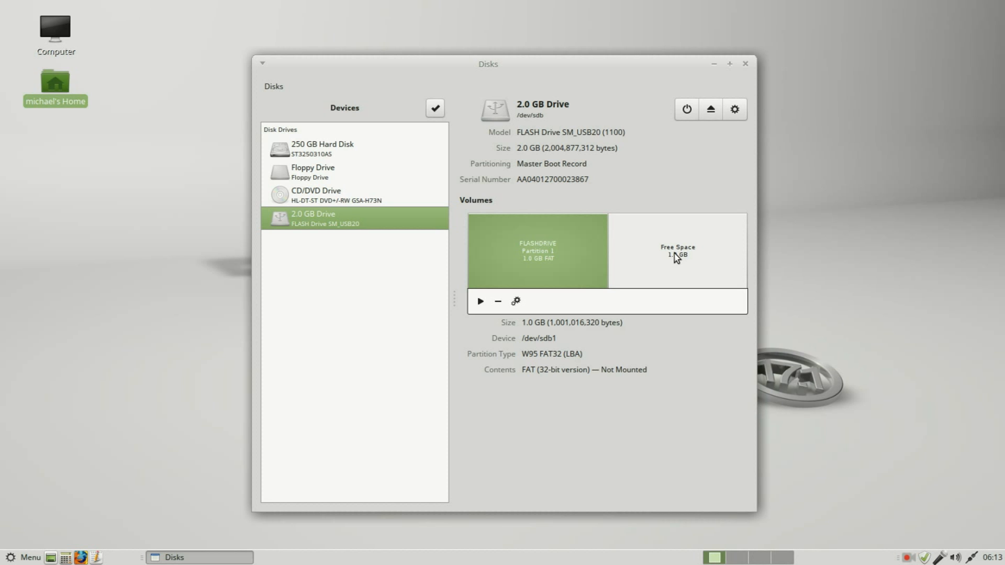
Step: Add an Ext4 partition named ext4 in the free space after FLASHDRIVE
click(676, 251)
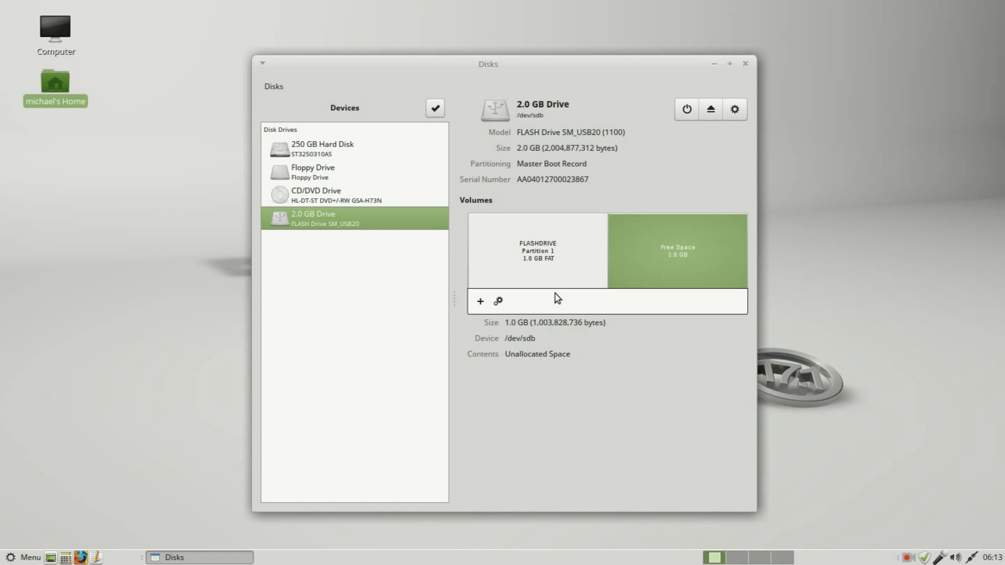
mouse_move(480, 301)
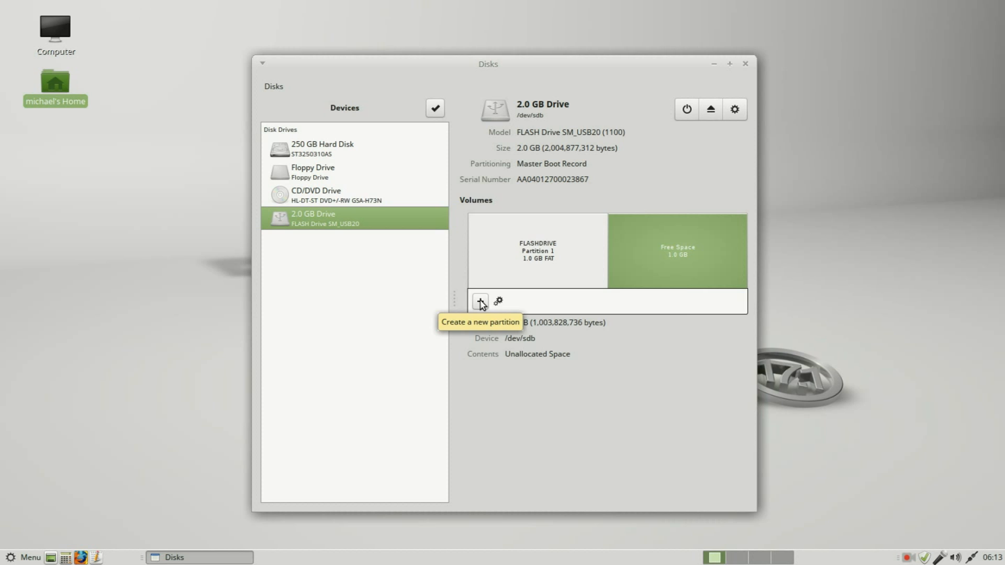
click(479, 302)
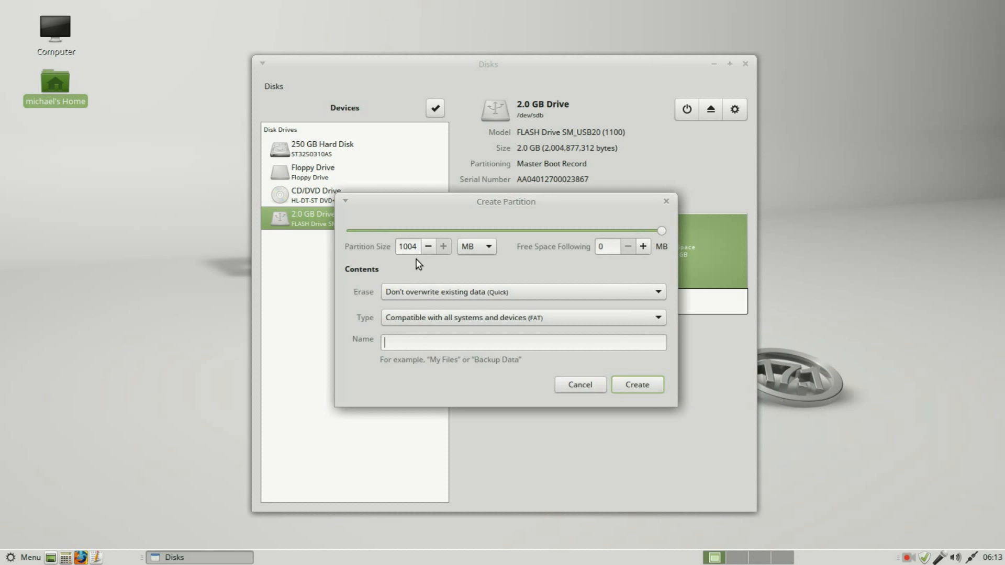
mouse_move(409, 248)
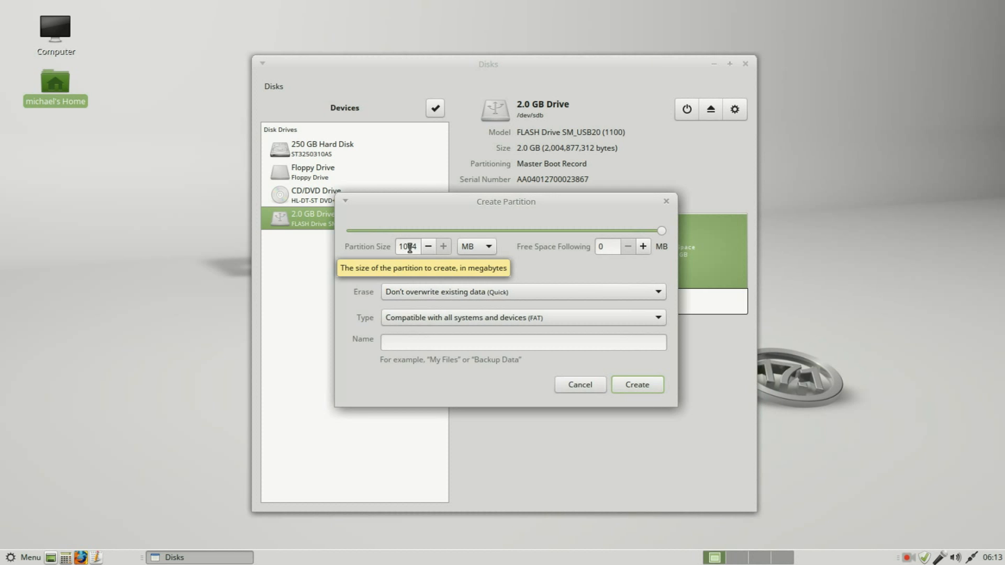
click(407, 246)
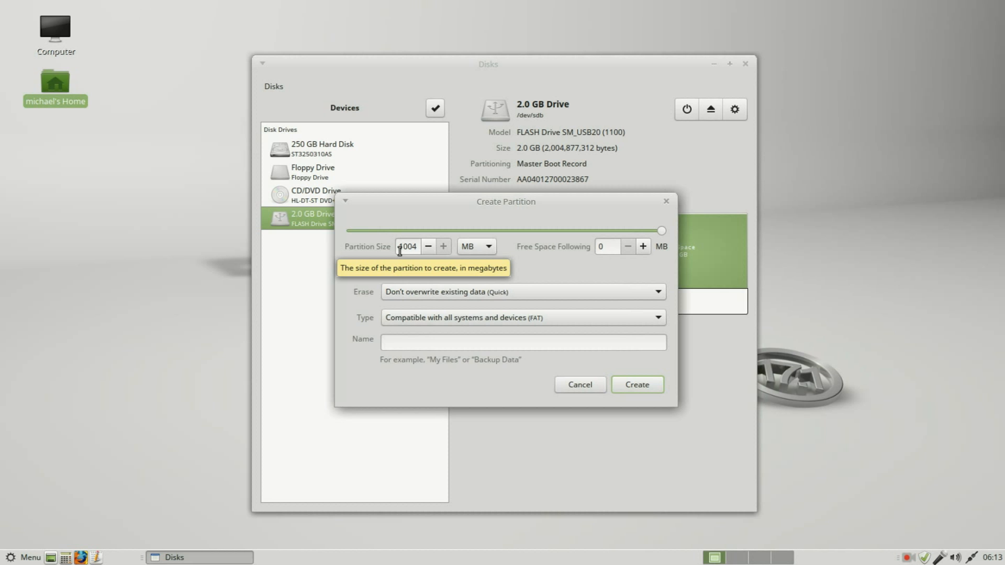
click(522, 342)
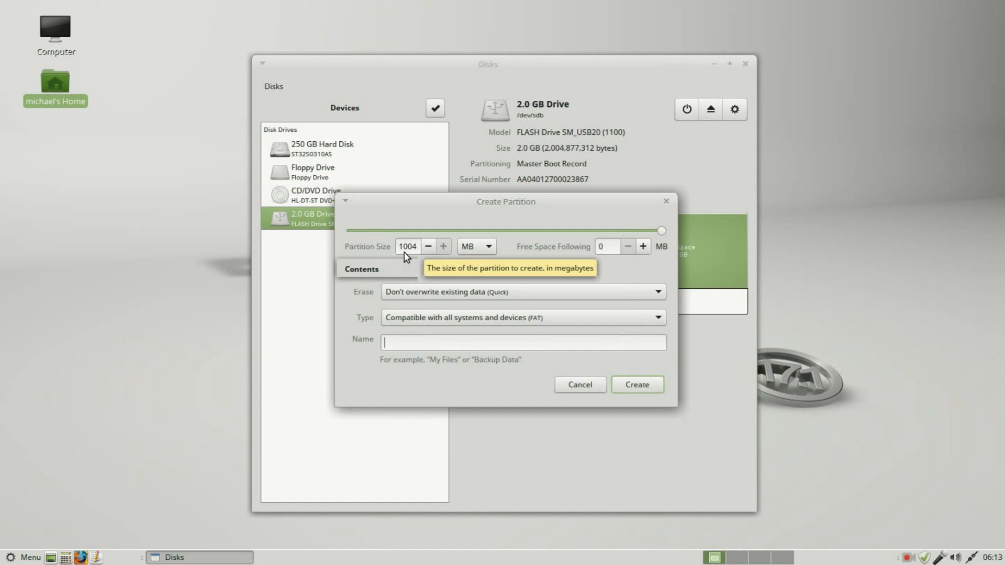
click(522, 318)
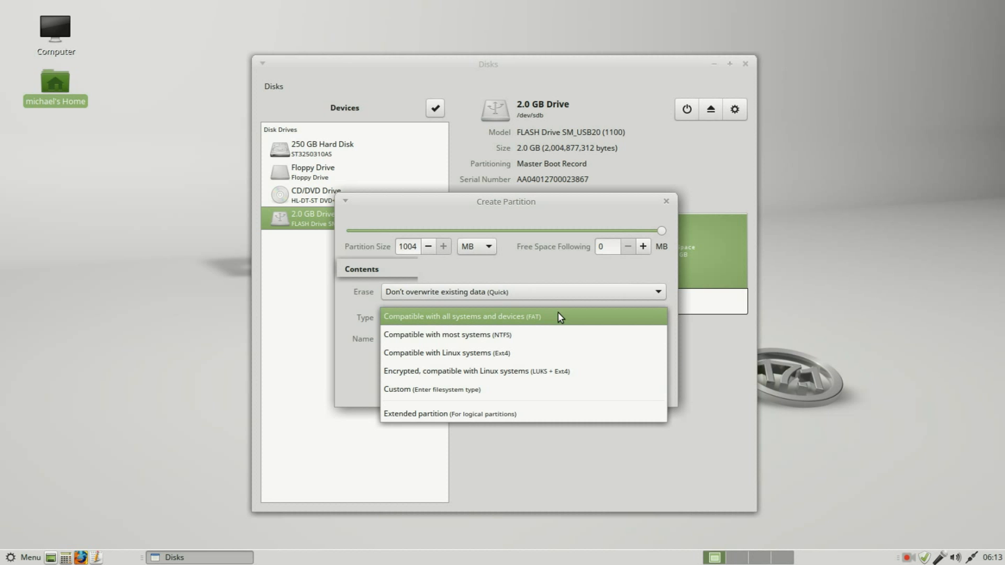
mouse_move(502, 338)
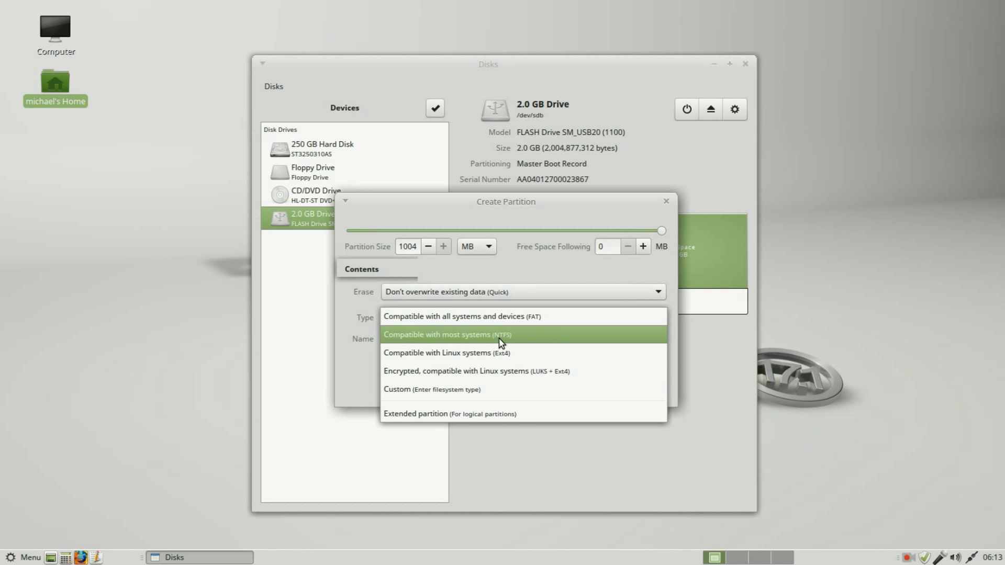
click(440, 353)
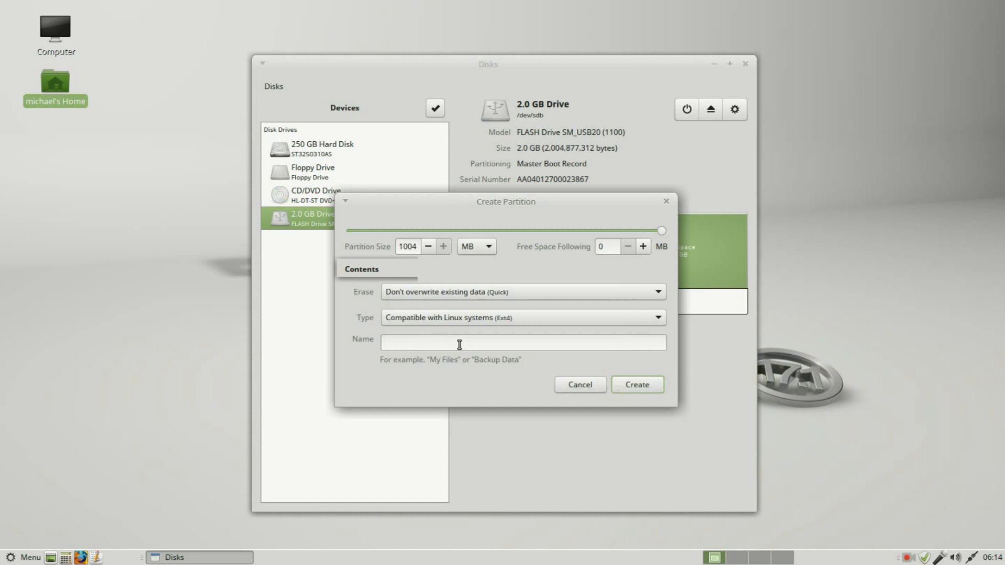
text(ext)
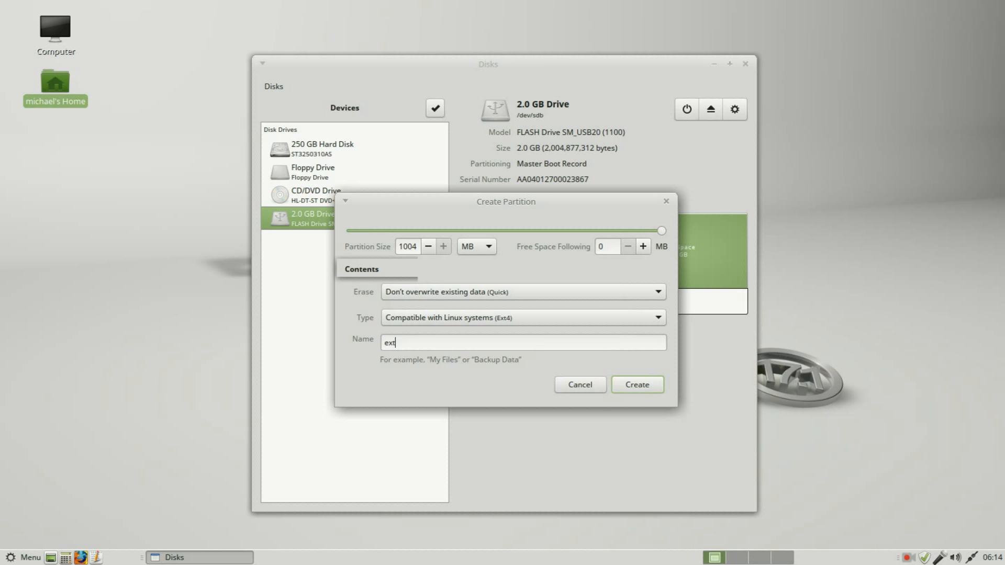
text(4)
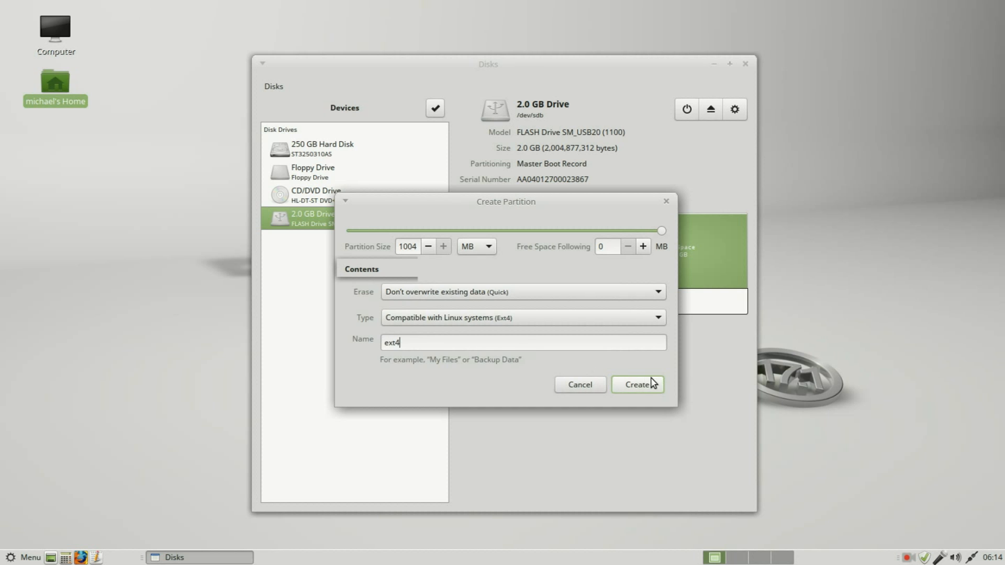
click(637, 385)
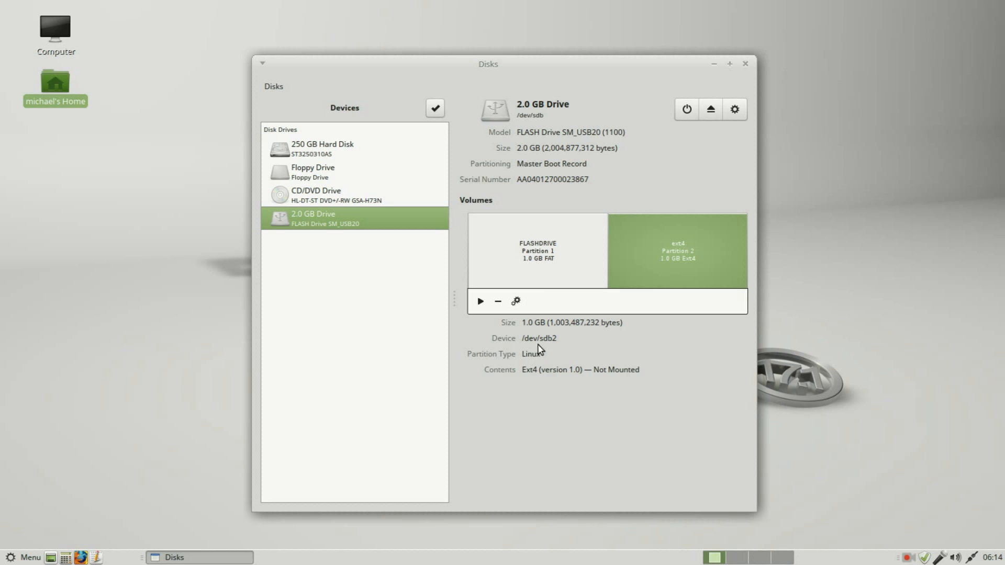
mouse_move(680, 249)
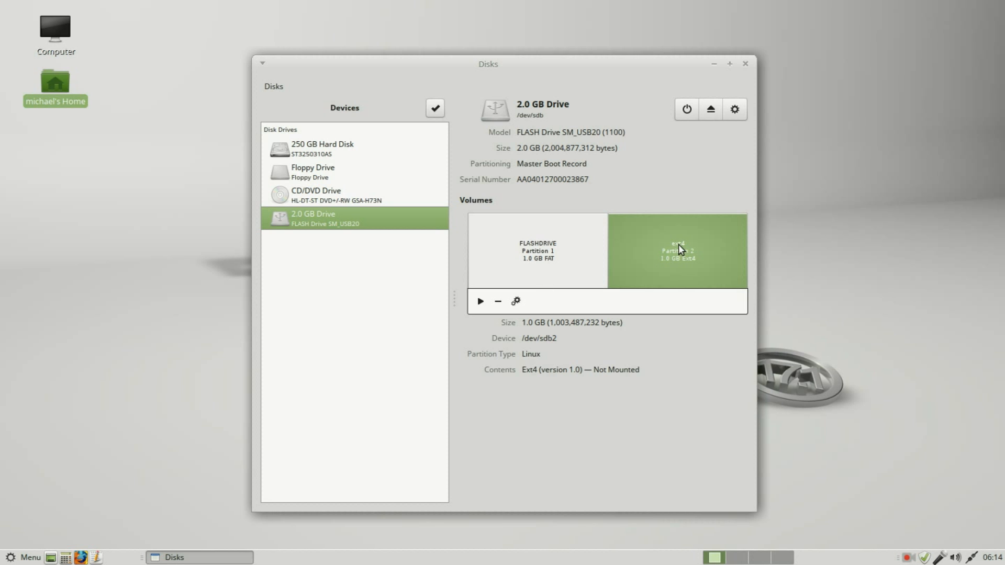
Step: Relabel the FLASHDRIVE partition's filesystem to THUMBDRIVE via Edit Filesystem
click(537, 250)
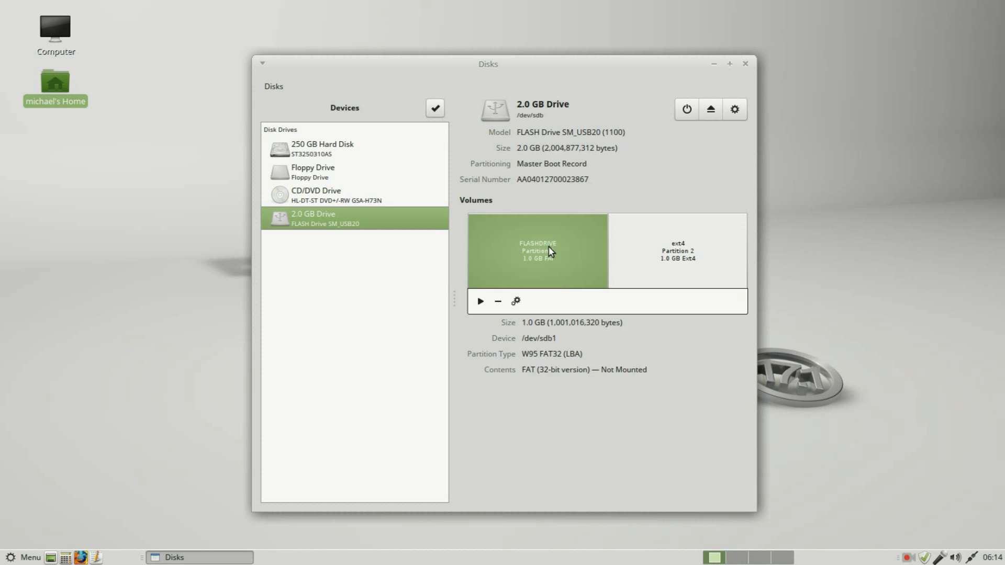
mouse_move(546, 255)
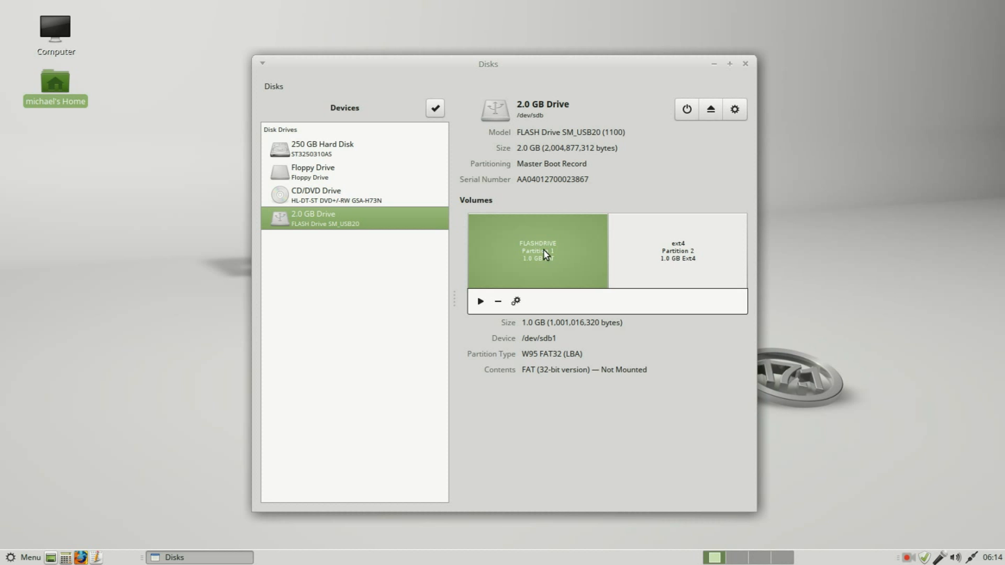
click(515, 301)
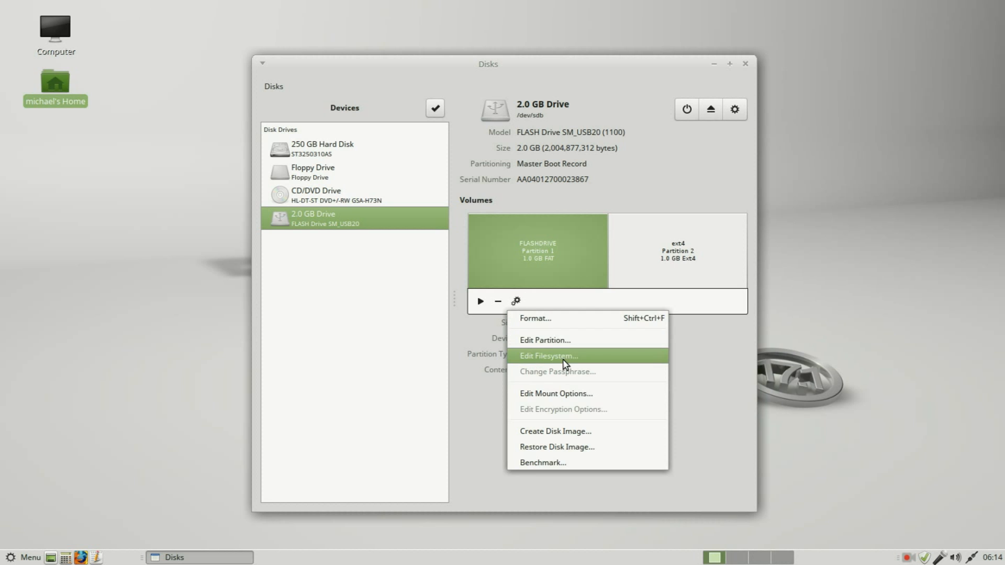
click(548, 356)
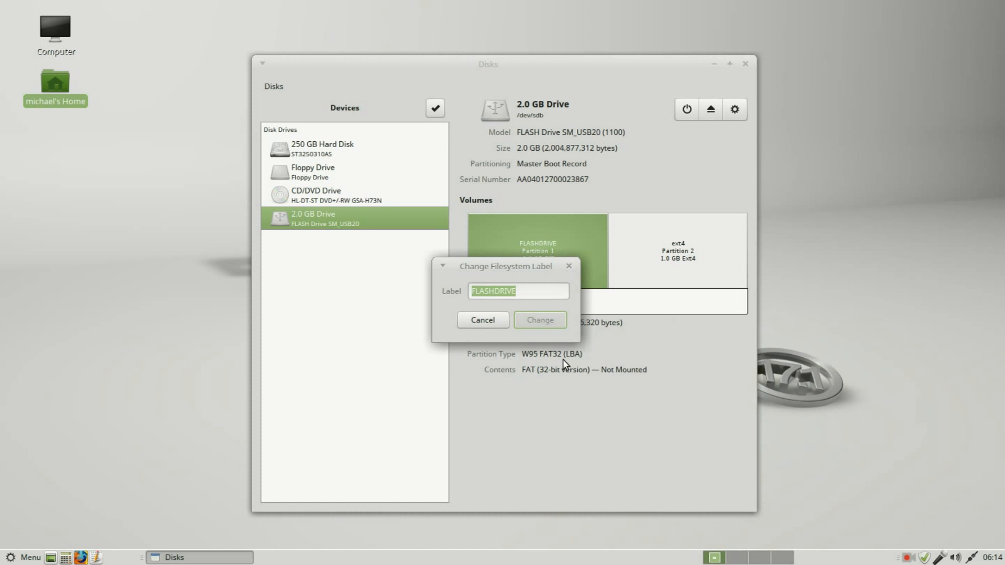
text(THUMBDRIVE)
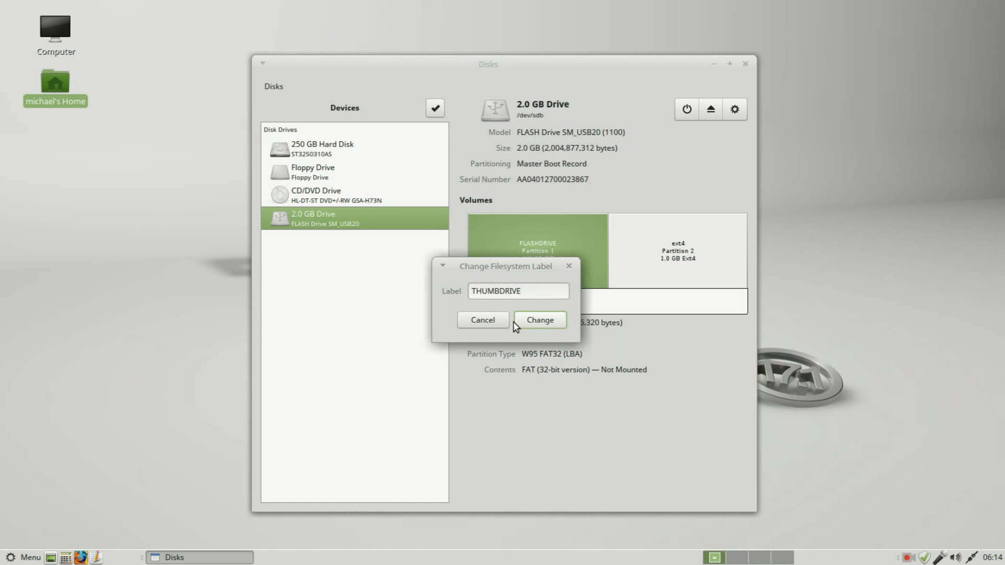
click(539, 319)
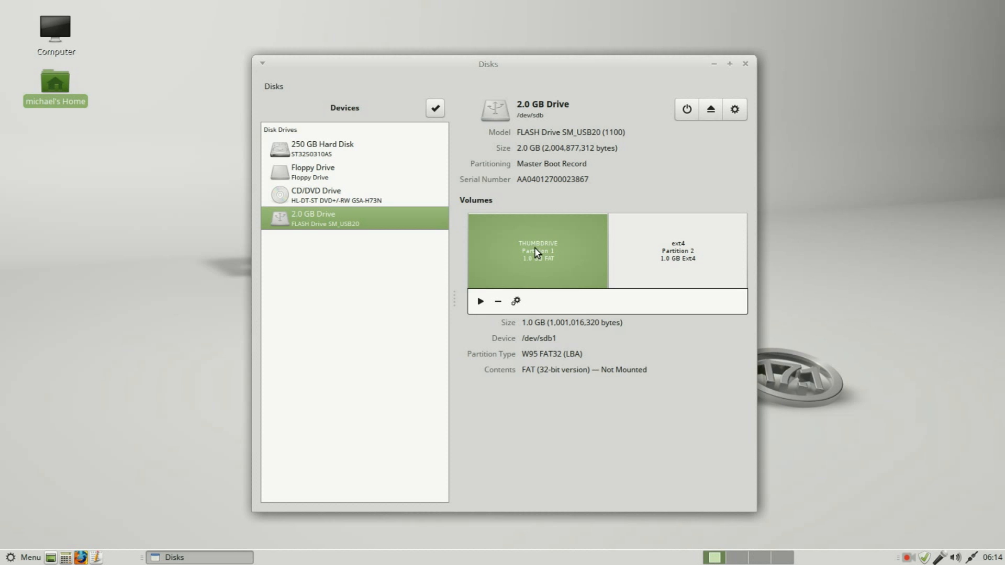
mouse_move(560, 349)
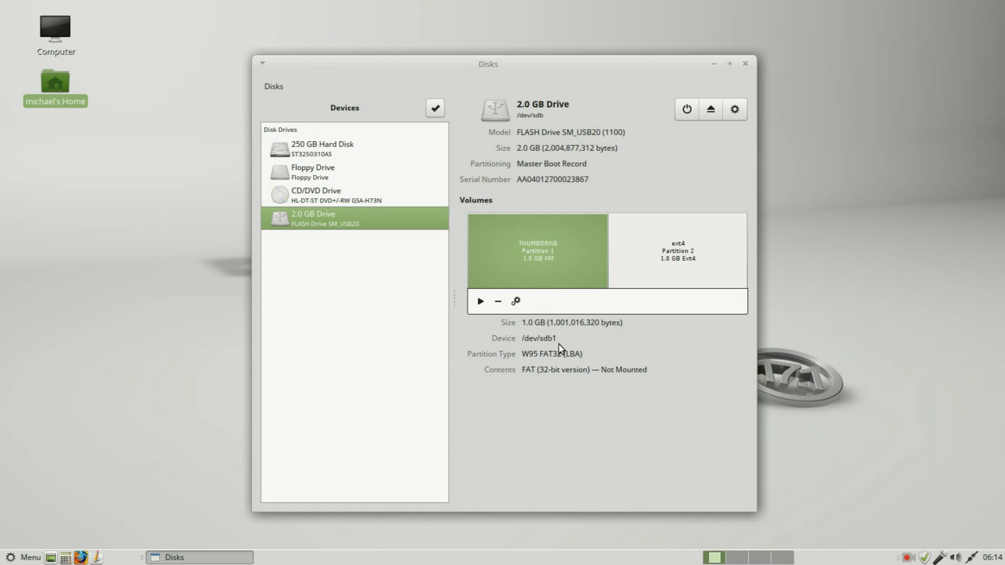
click(516, 301)
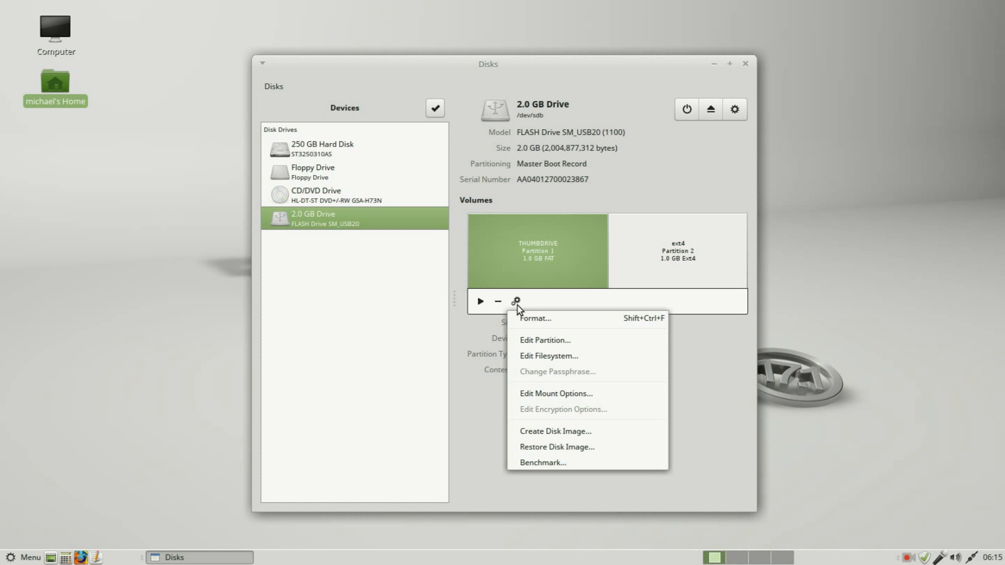
mouse_move(556, 394)
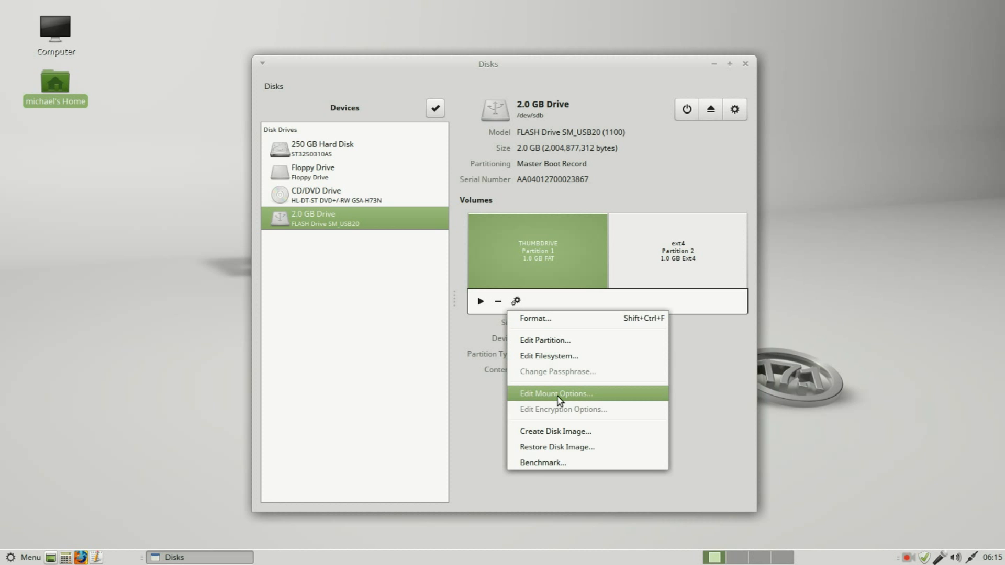
click(555, 394)
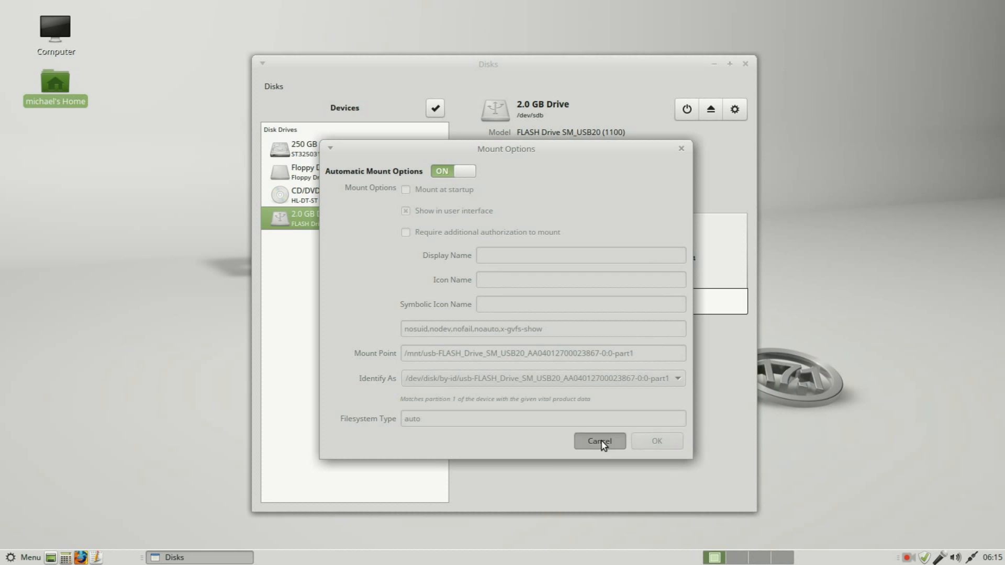
click(599, 440)
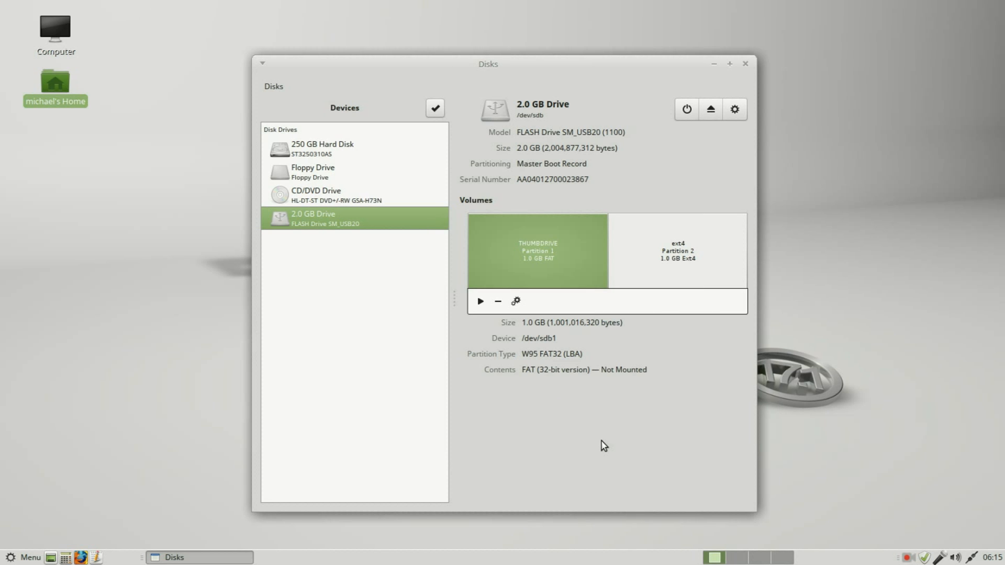
click(515, 301)
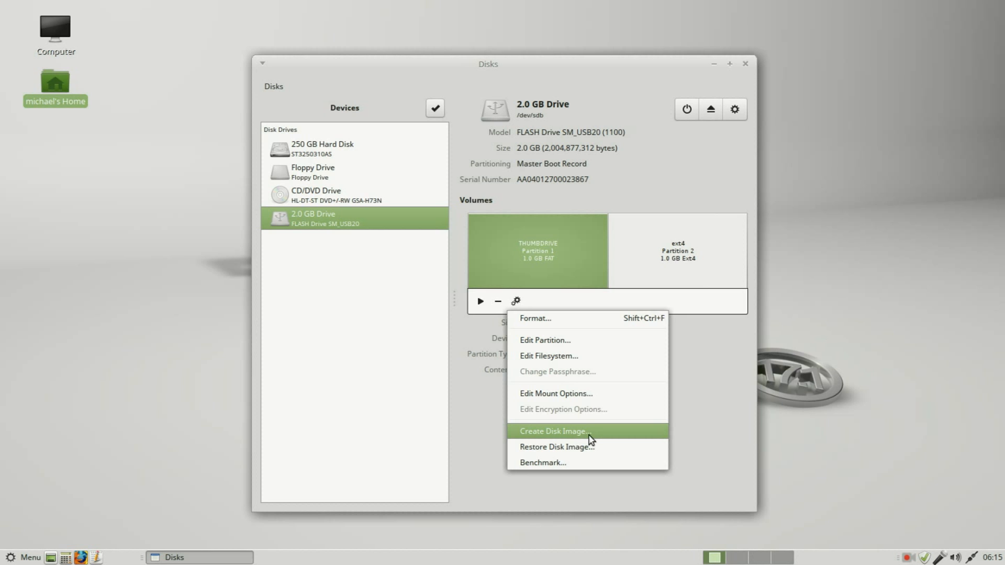
mouse_move(576, 265)
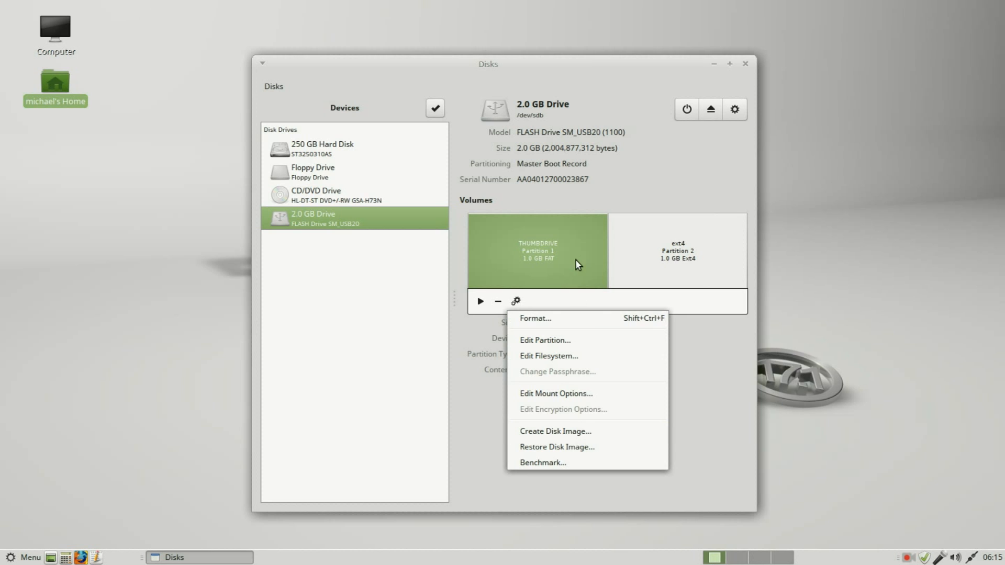
mouse_move(586, 446)
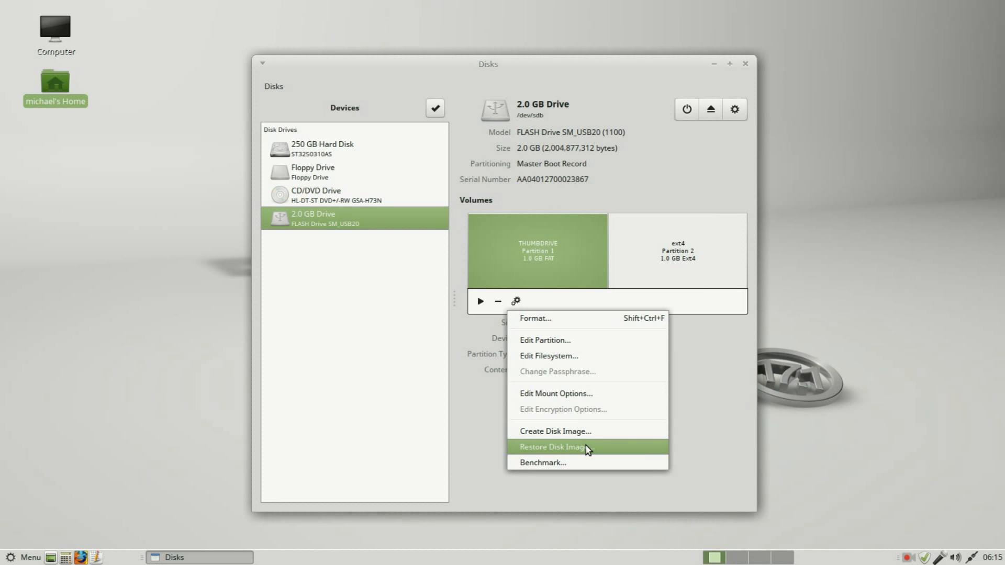
mouse_move(569, 462)
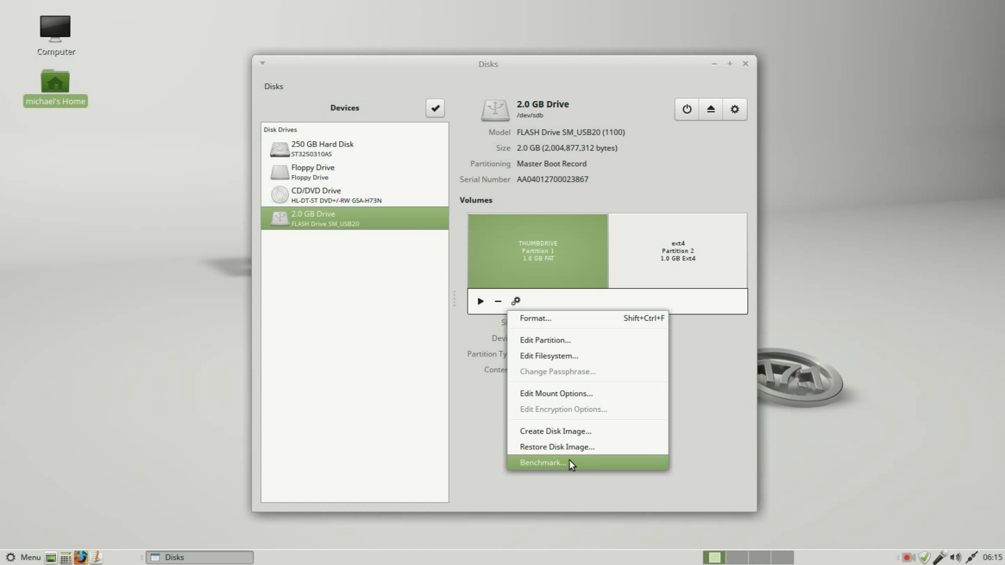
mouse_move(519, 324)
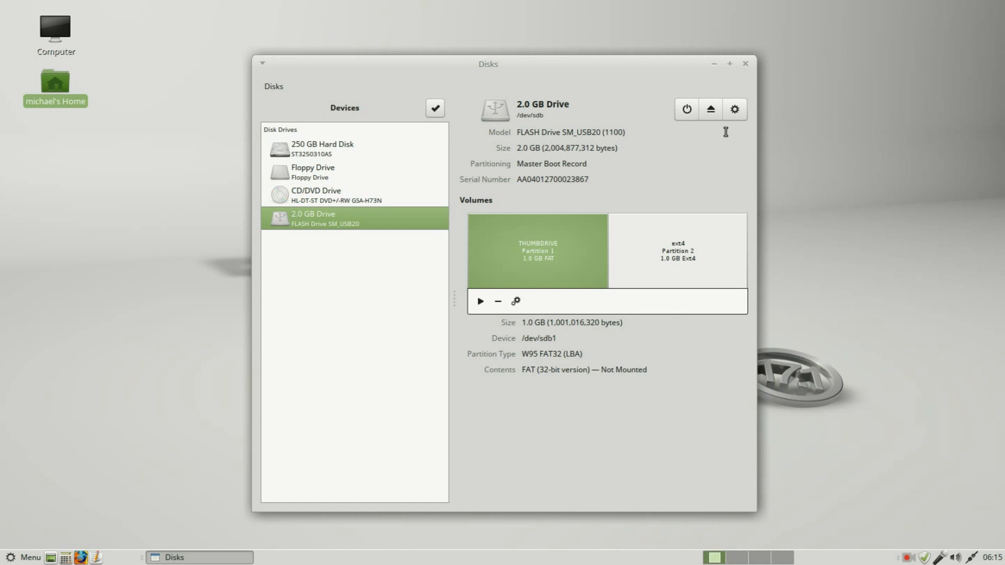
click(734, 109)
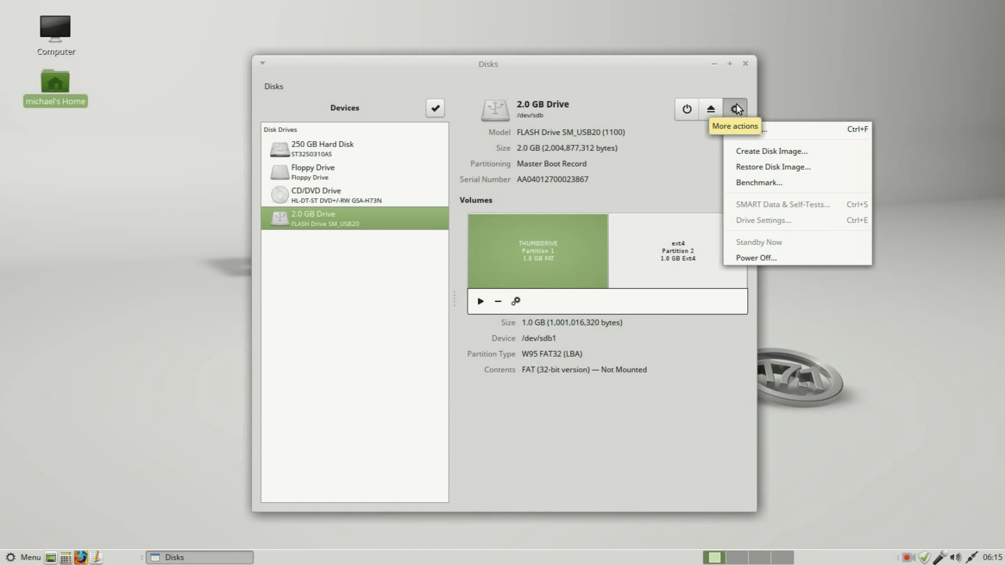
mouse_move(710, 109)
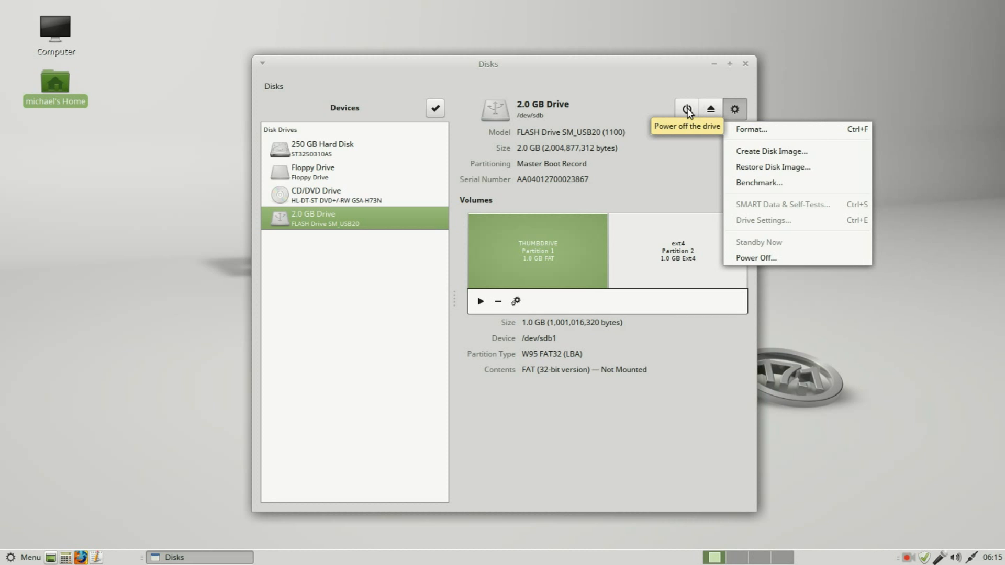
mouse_move(717, 118)
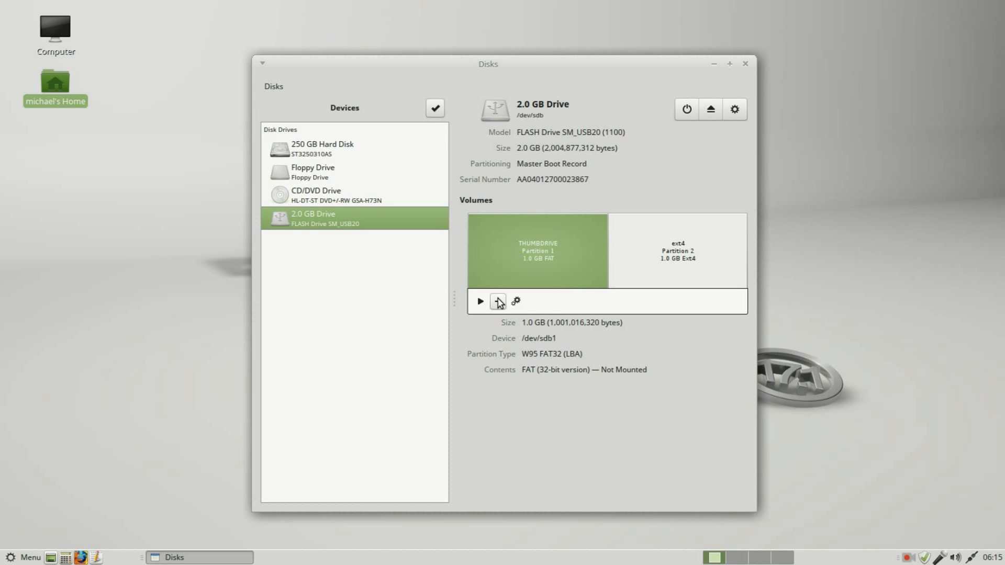
Step: Delete the THUMBDRIVE partition and the ext4 partition from the flash drive
click(498, 301)
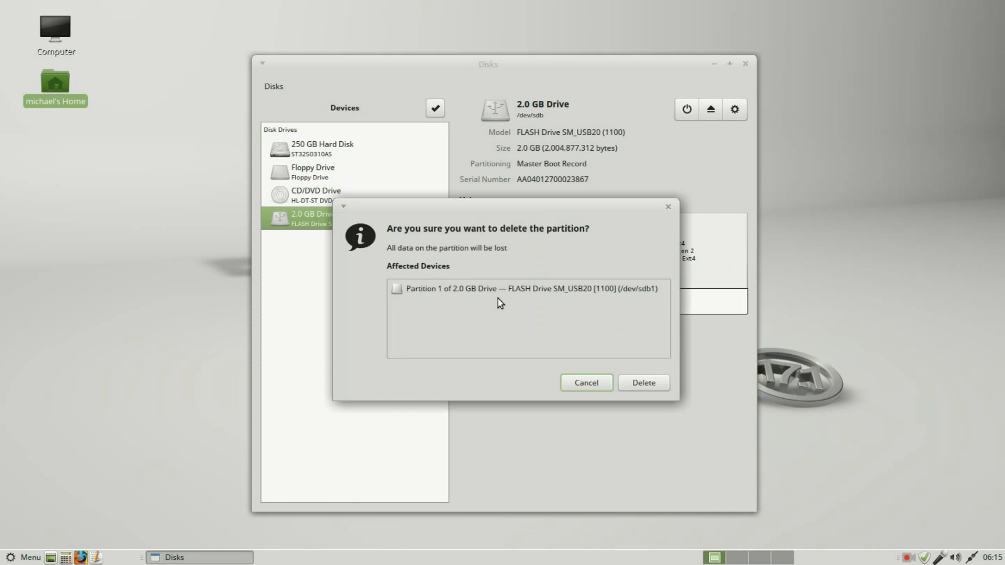
click(643, 383)
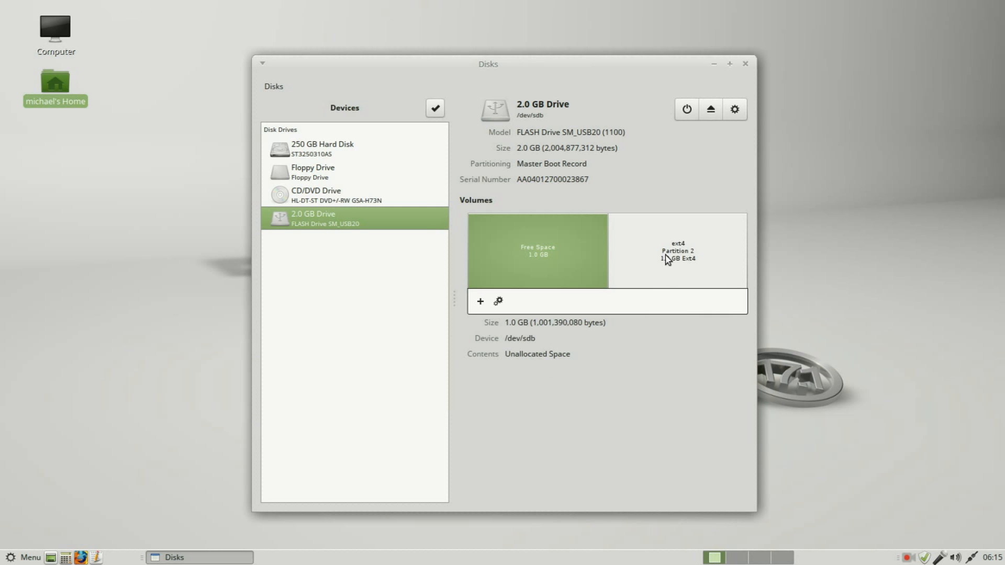
click(677, 250)
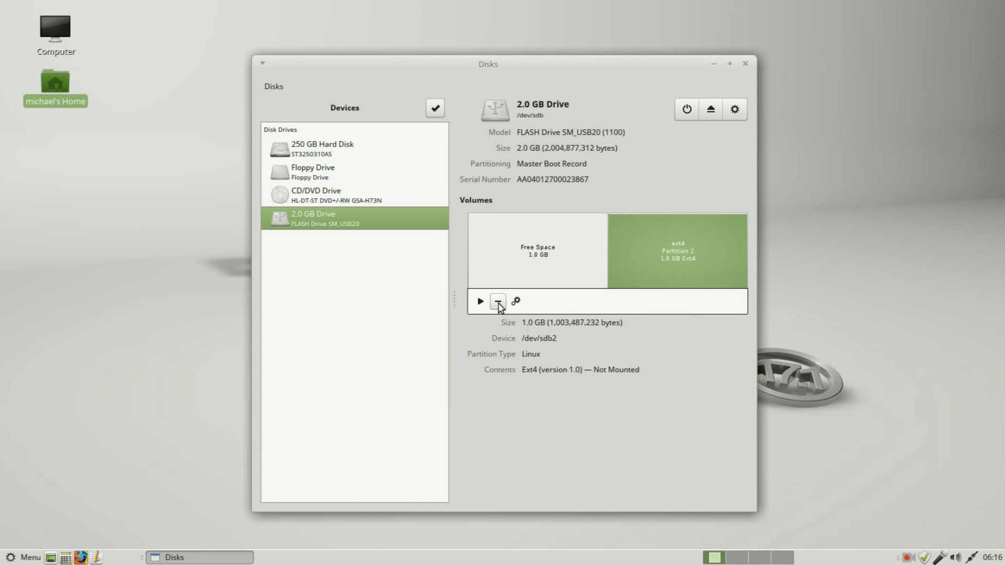
click(497, 302)
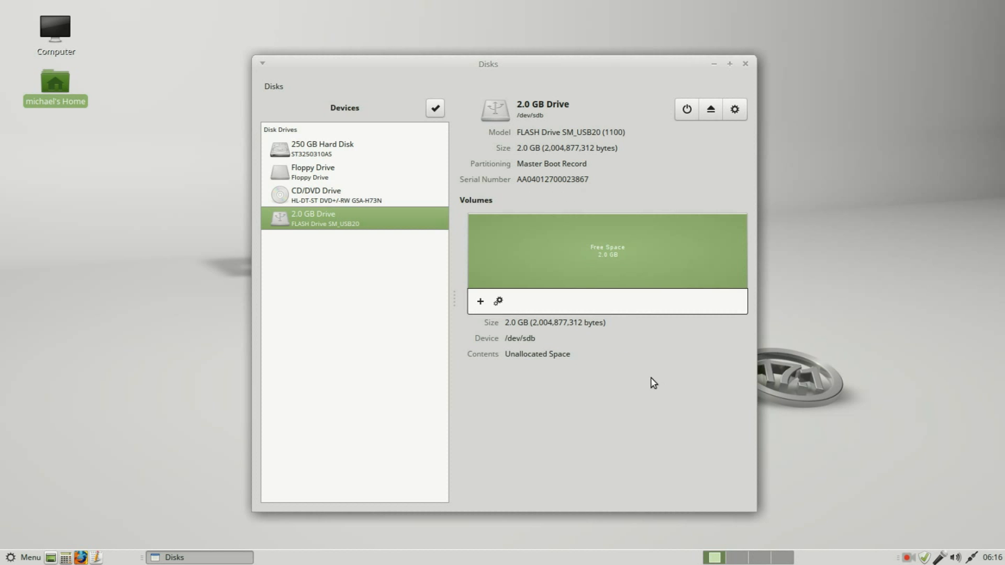
Step: Create a full-size FAT partition named FLASHDRIVE in the free space
click(479, 302)
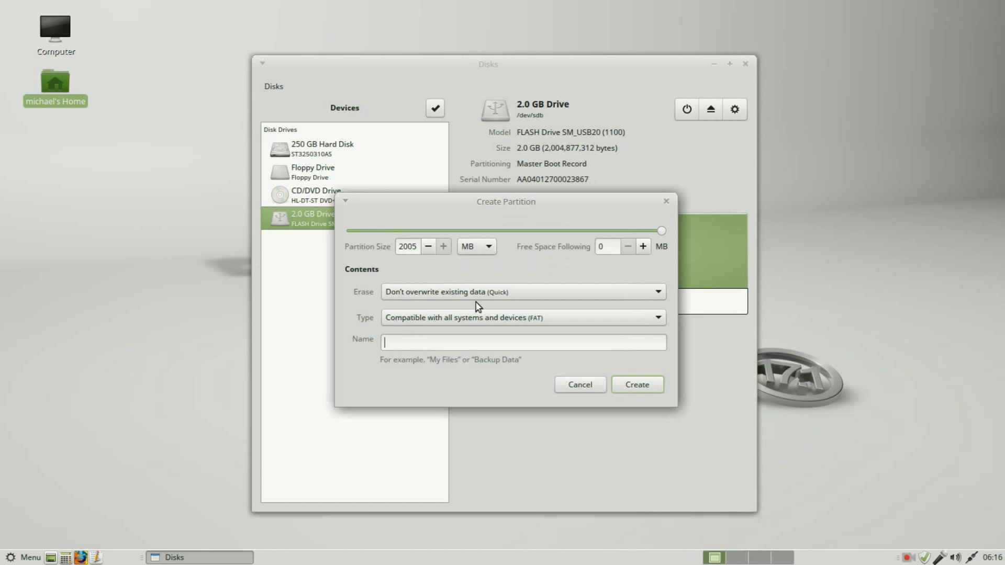
click(522, 317)
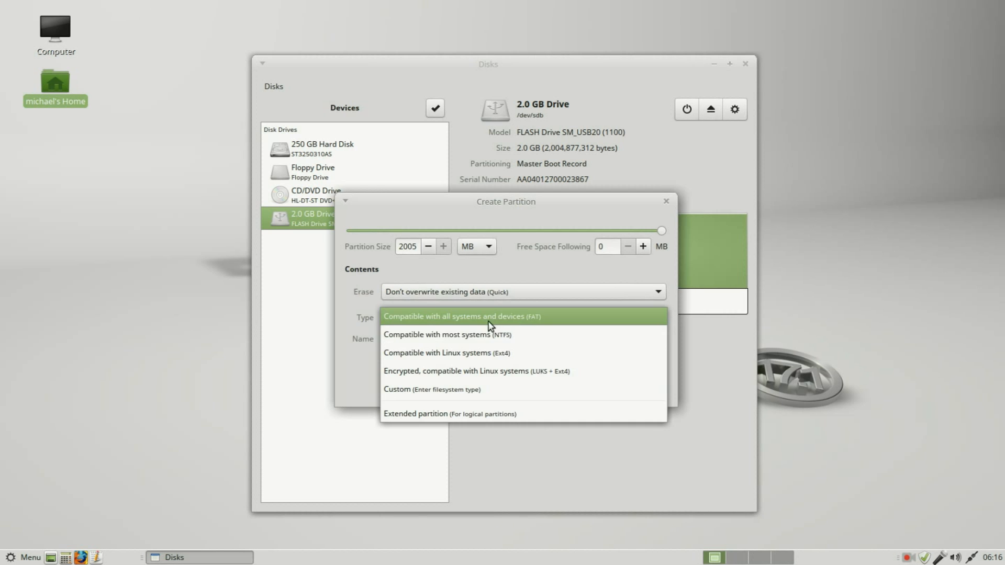
click(488, 316)
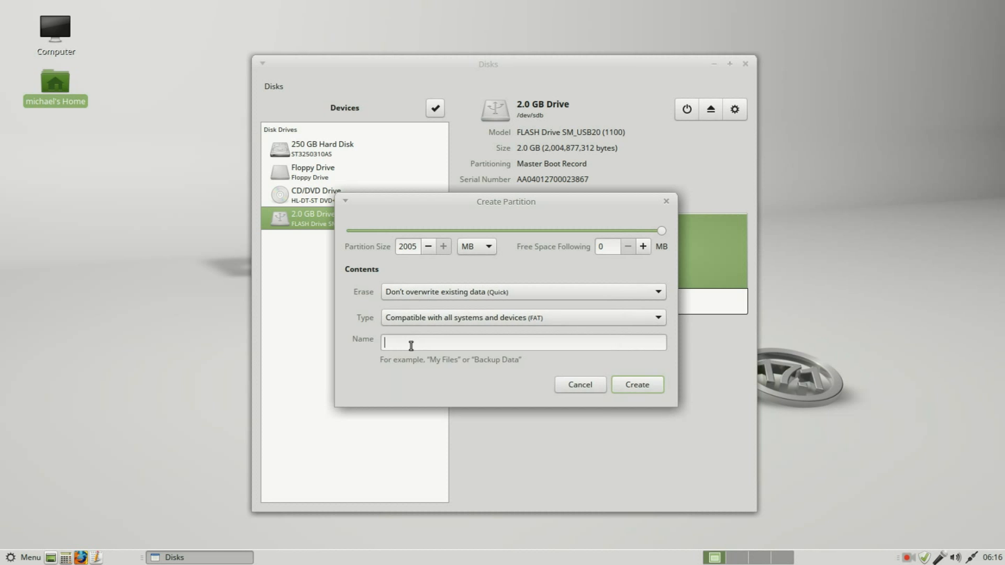
text(FLASHDRIVE)
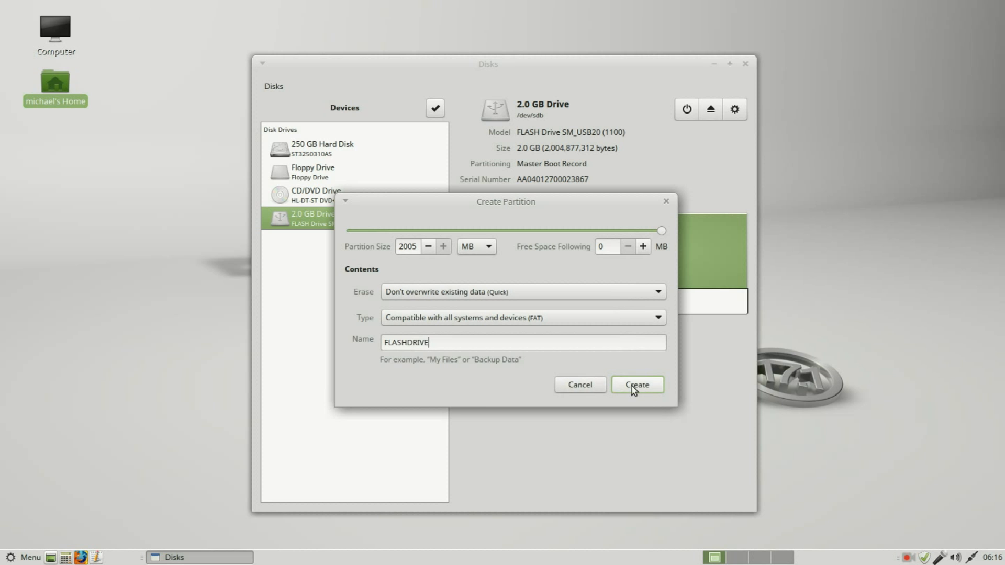
click(636, 384)
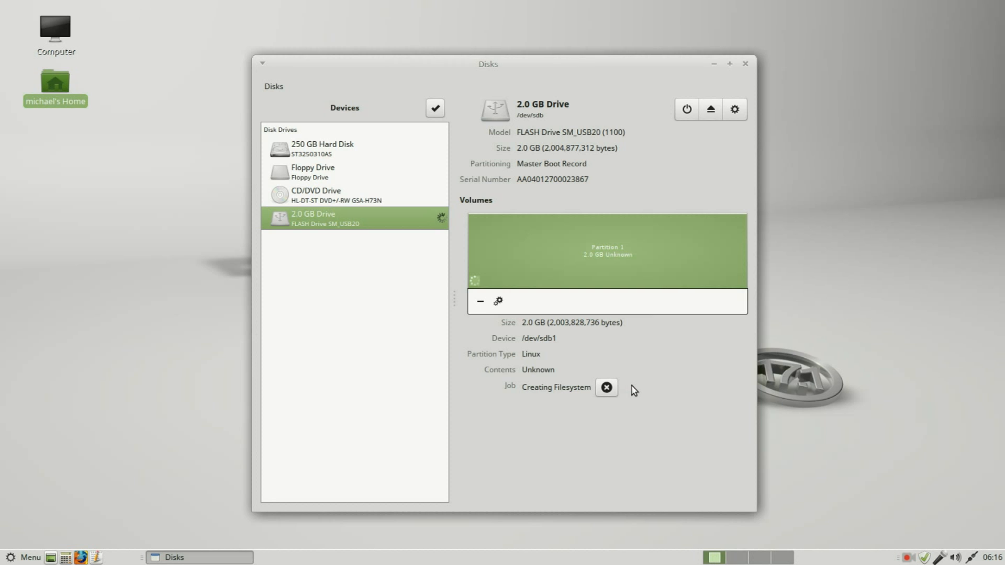